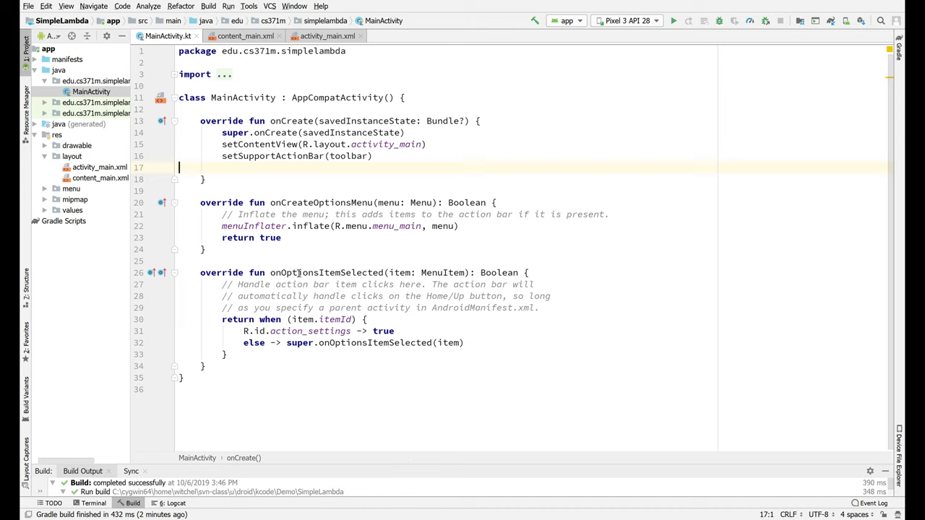
mouse_move(317, 193)
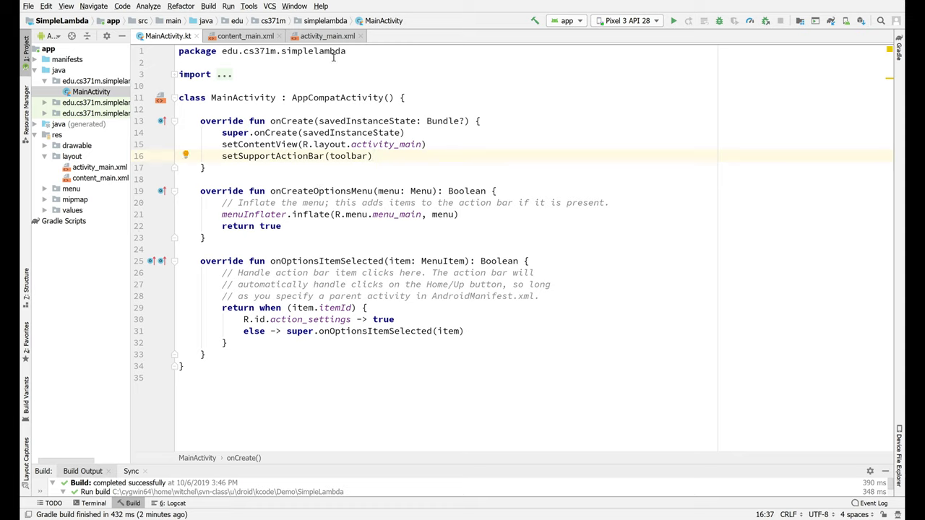
mouse_move(336, 32)
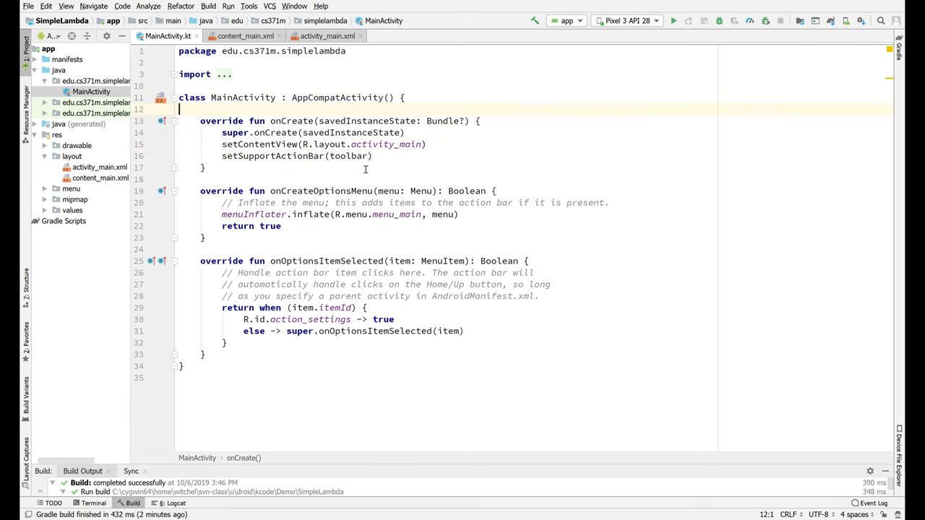
Step: Declare 'private lateinit var x: Int' in MainActivity, then change its type from Int to Button
text(private)
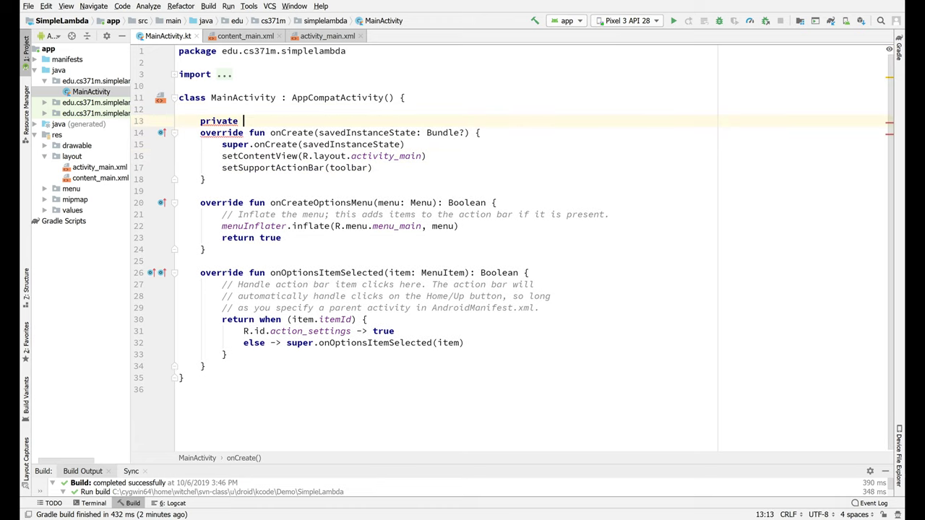
text(lateinit var)
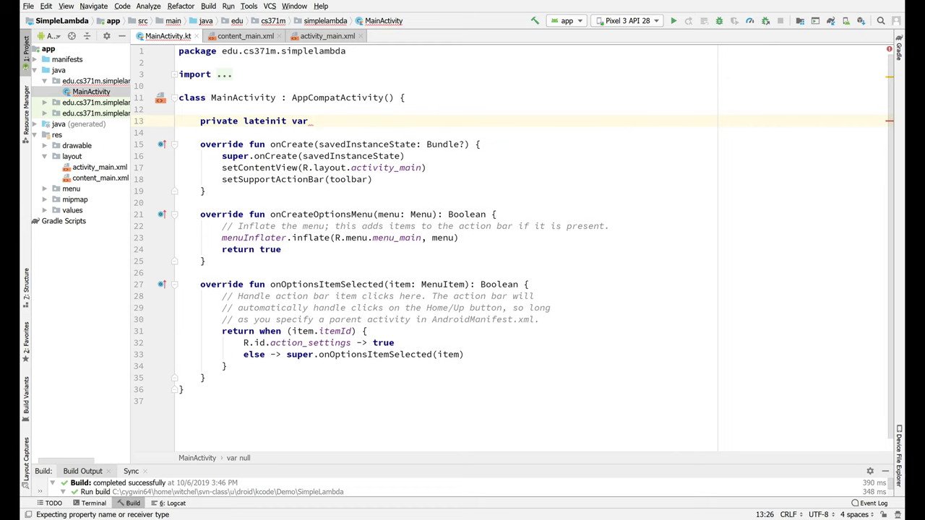
text(x)
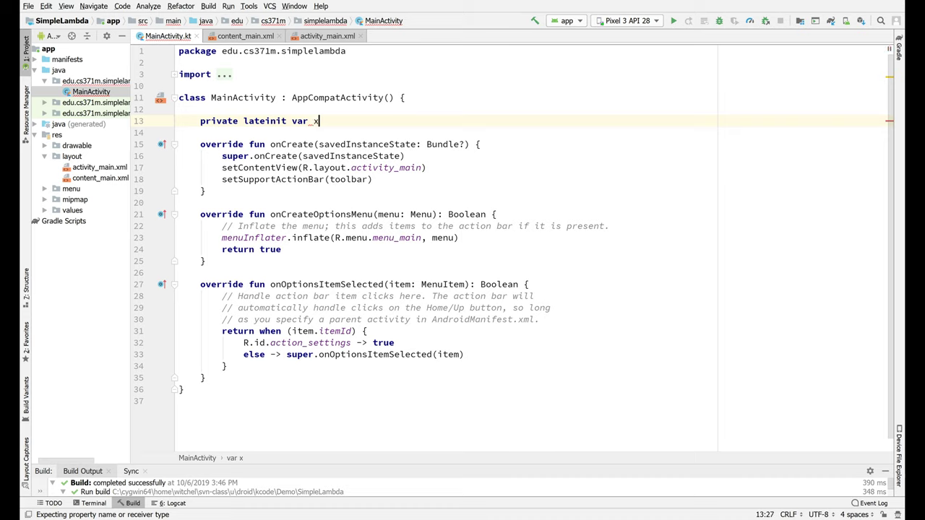
text(: Int)
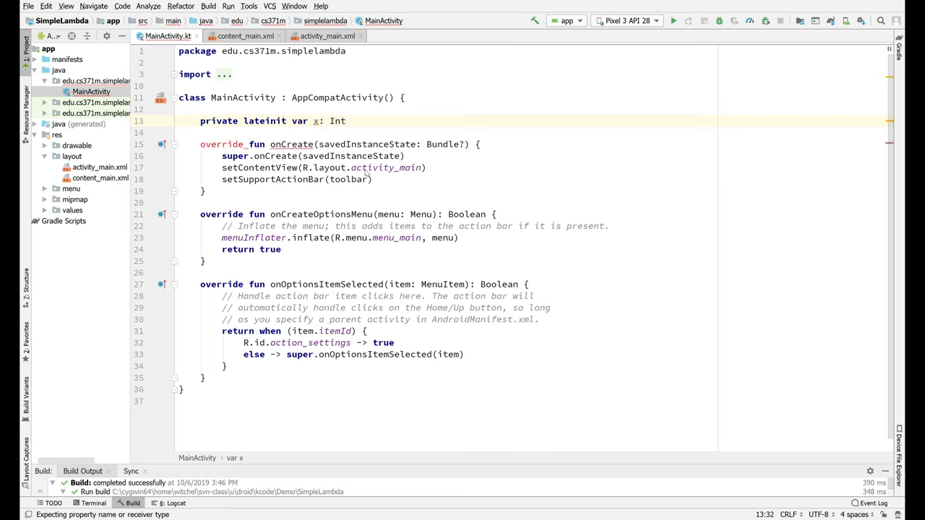
click(181, 202)
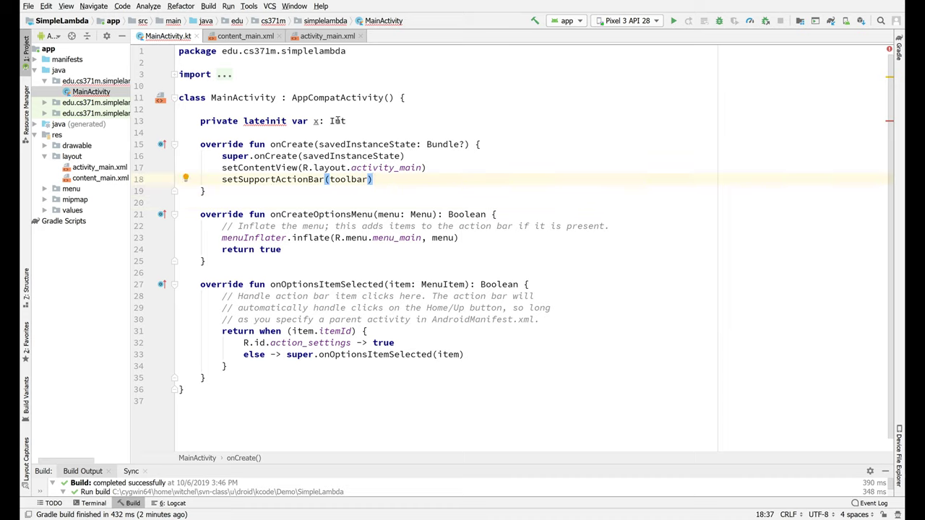
double_click(338, 121)
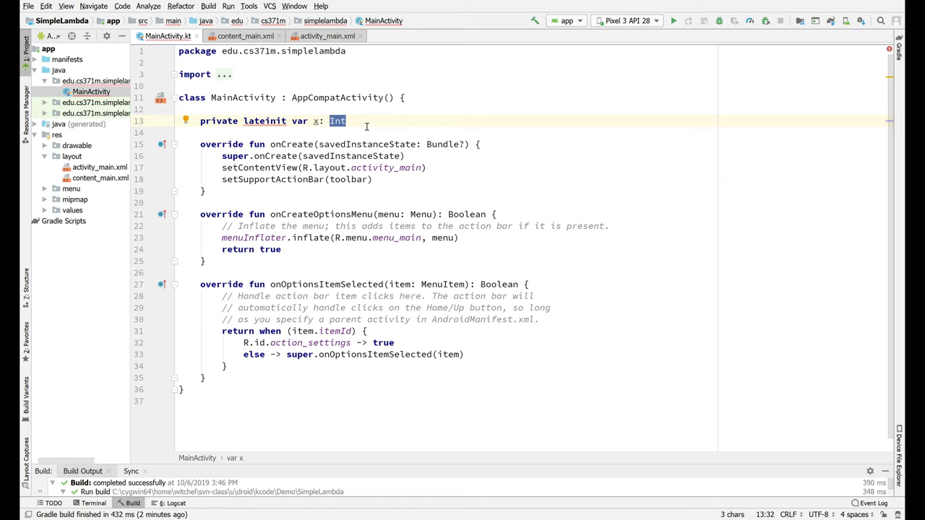
text(Button)
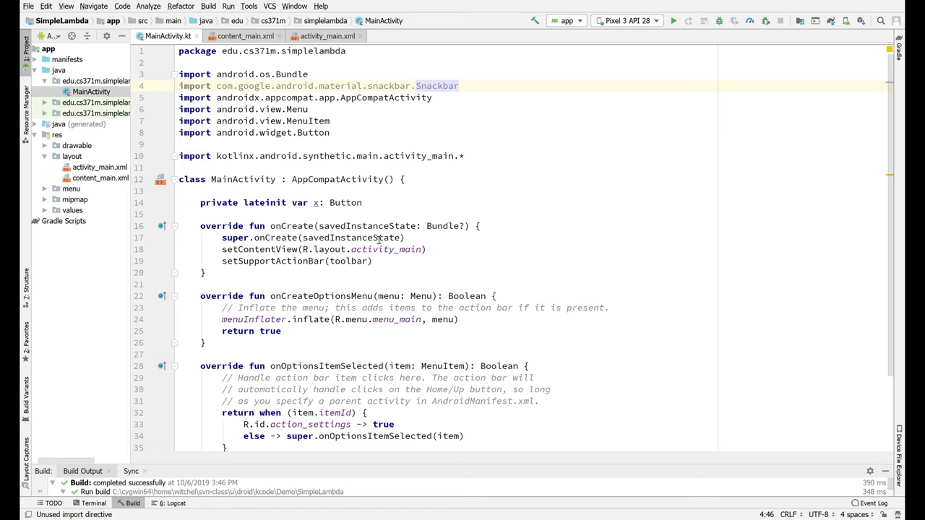
mouse_move(275, 152)
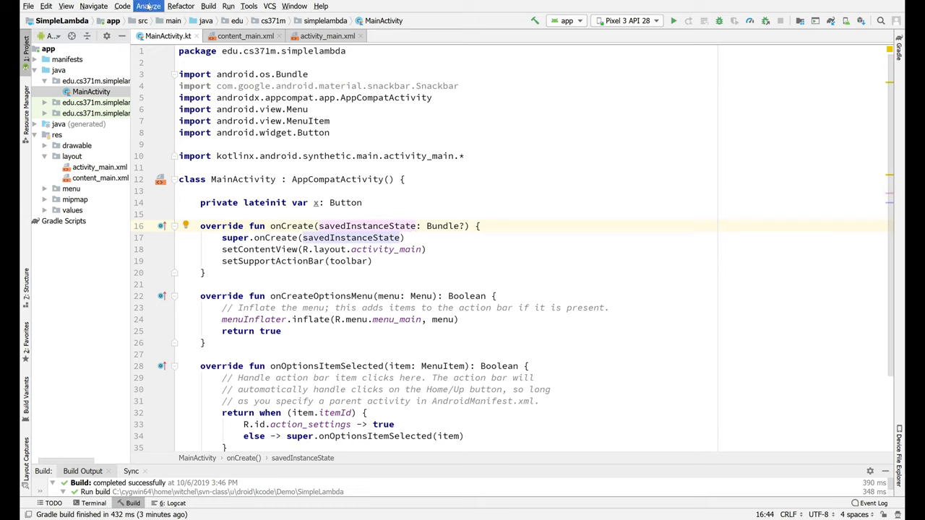
mouse_move(121, 6)
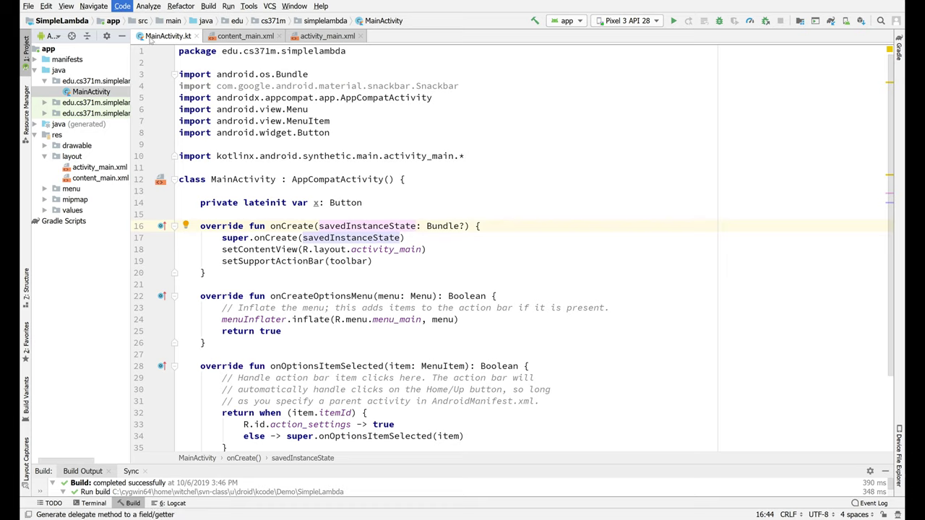
mouse_move(192, 210)
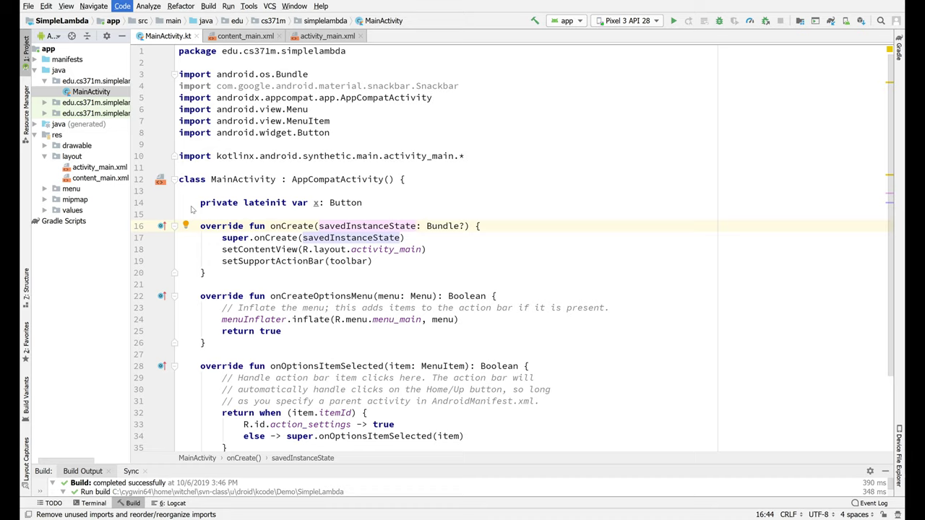
Step: Scroll through MainActivity.kt to review the optimized import list
scroll(down, 3)
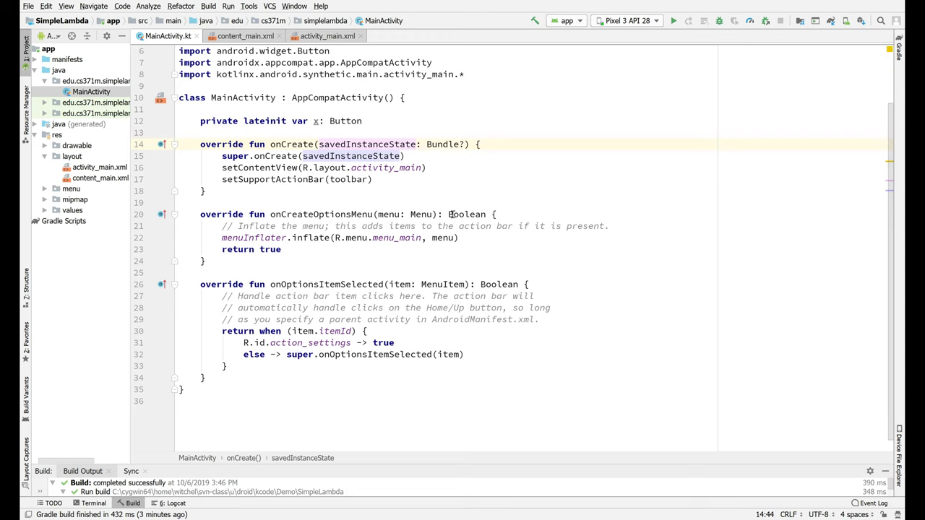
scroll(up, 3)
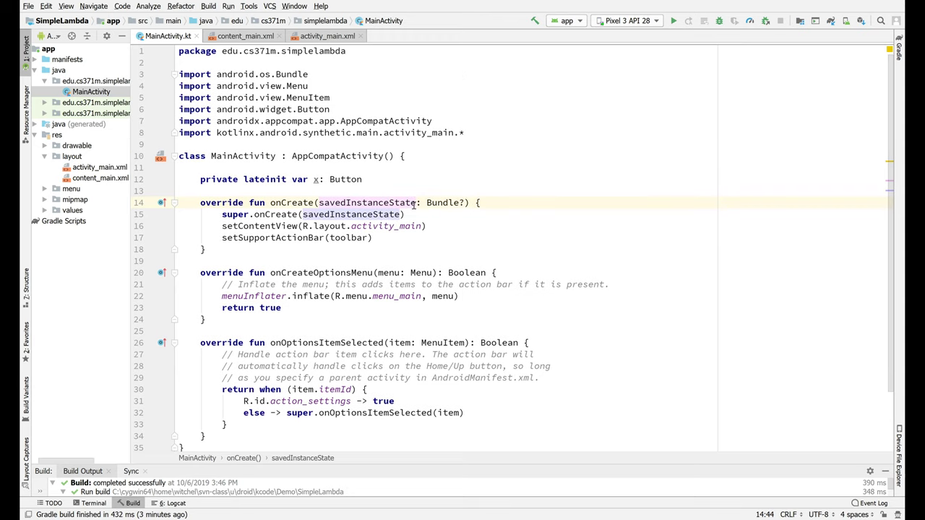
mouse_move(257, 122)
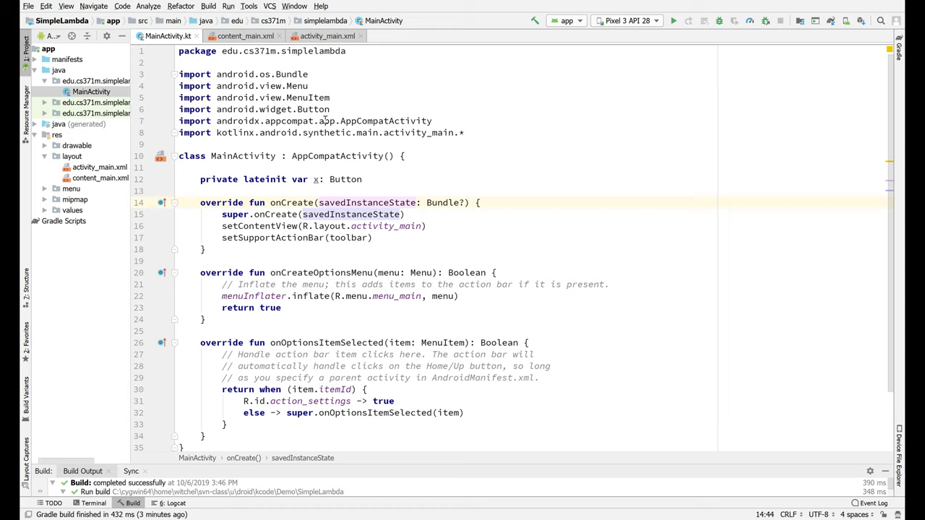
mouse_move(329, 143)
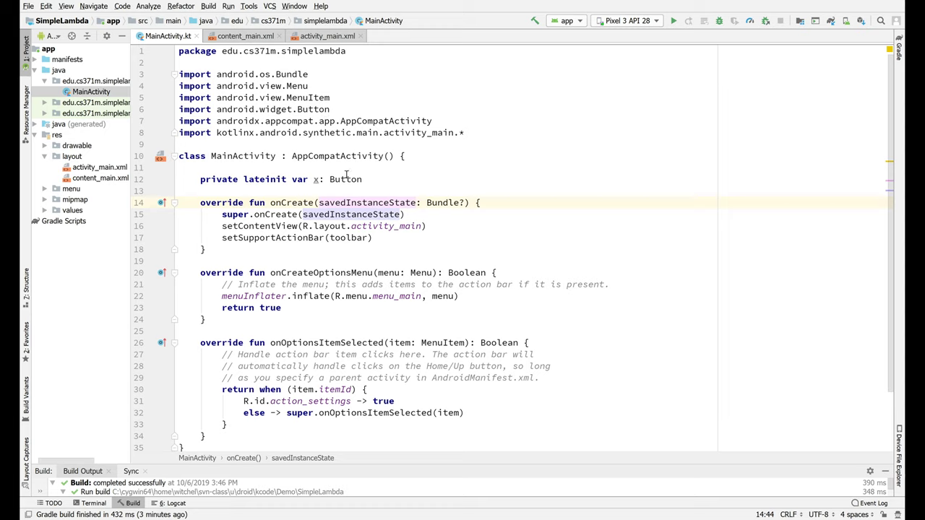
mouse_move(229, 230)
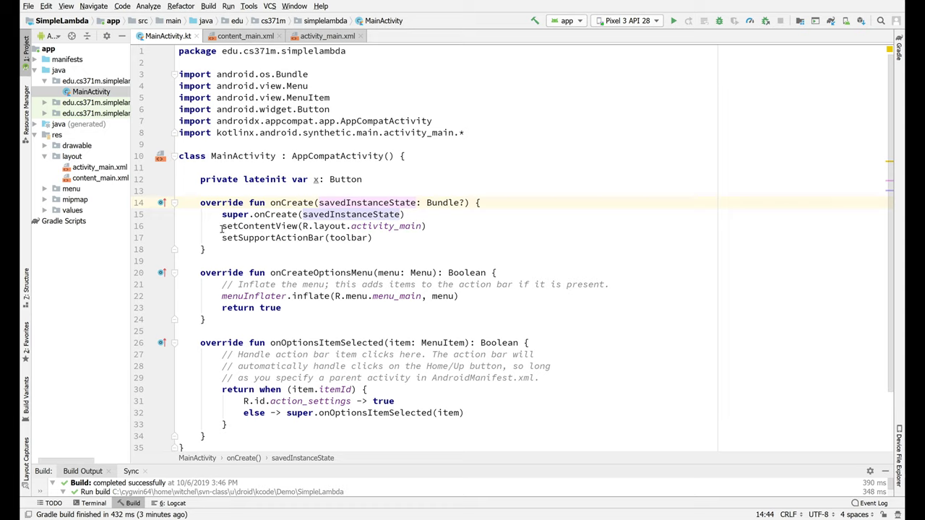
Step: After the toolbar setup in onCreate, write 'if (x == null) {' and begin 'x ='
click(374, 237)
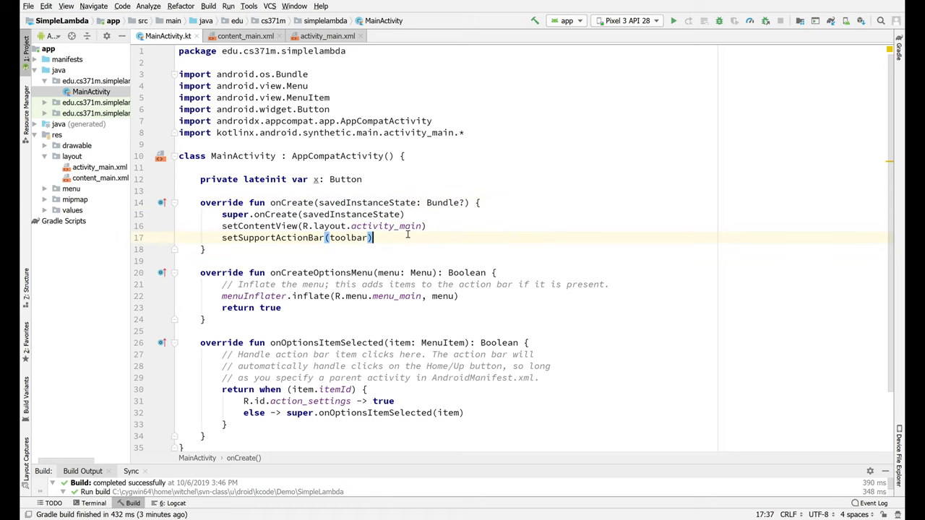
text(if)
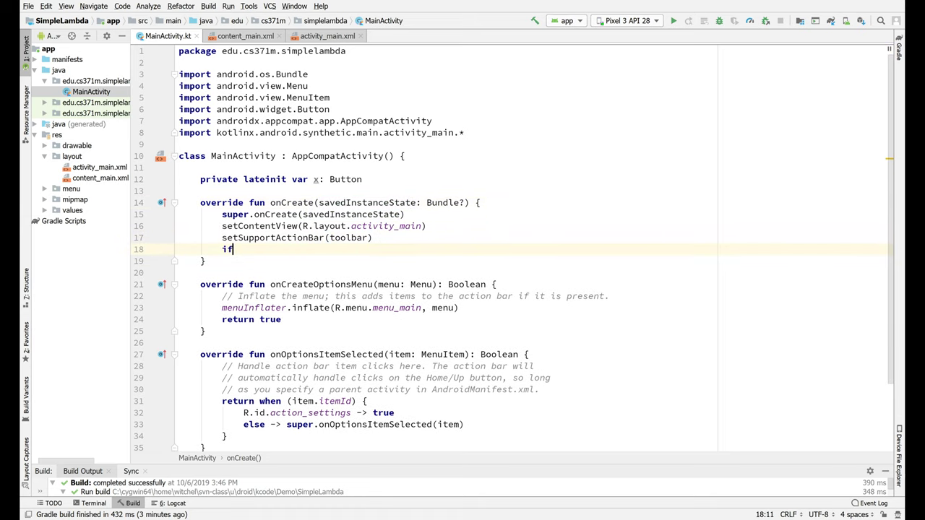
text((x == null) {)
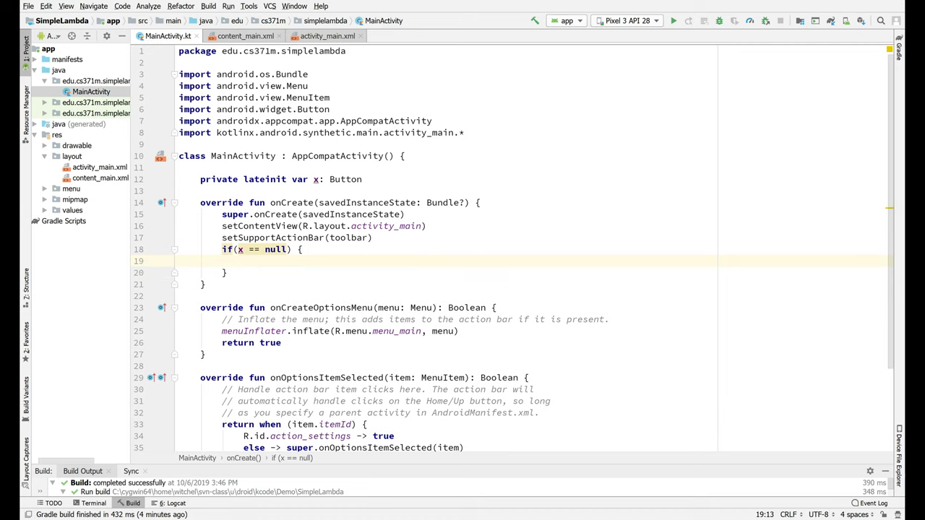
text(x =)
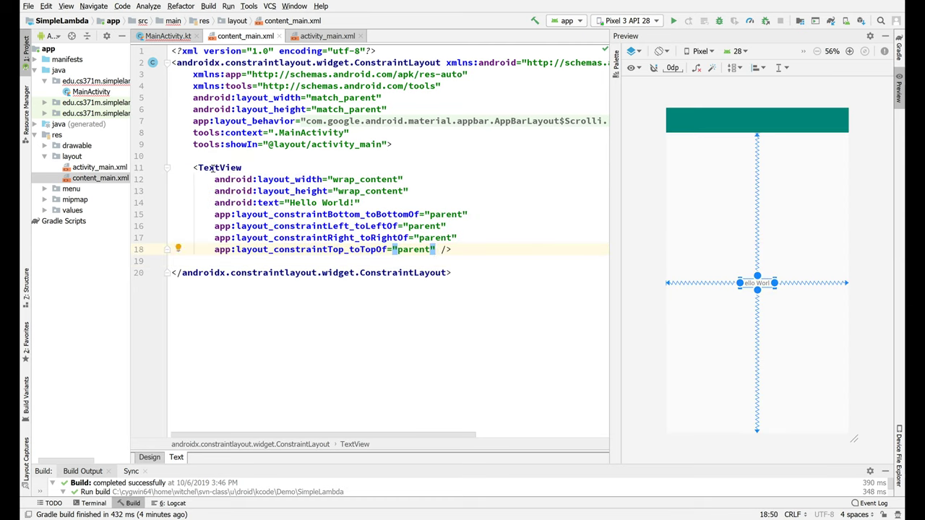
Step: Turn the TextView into a Button with layout_width and layout_height both wrap_content
drag(200, 167, 359, 202)
text(<Button)
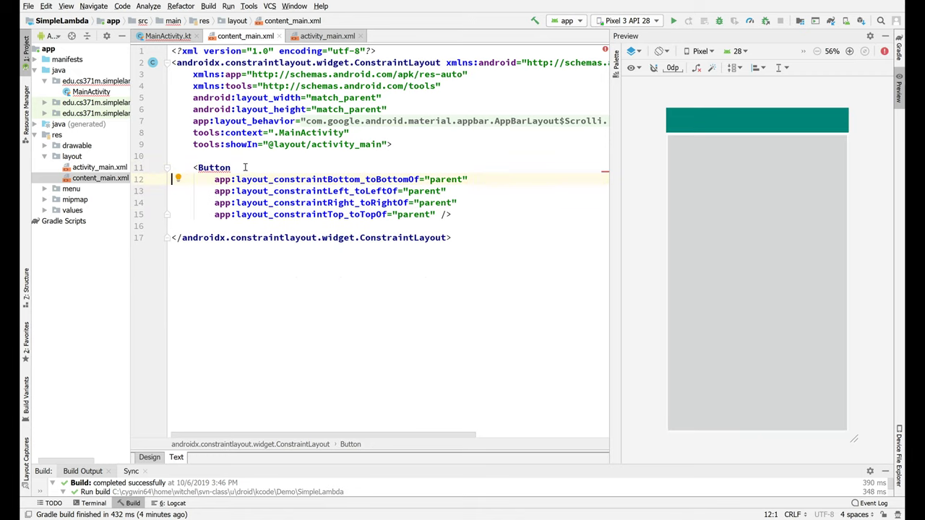
text(width="w)
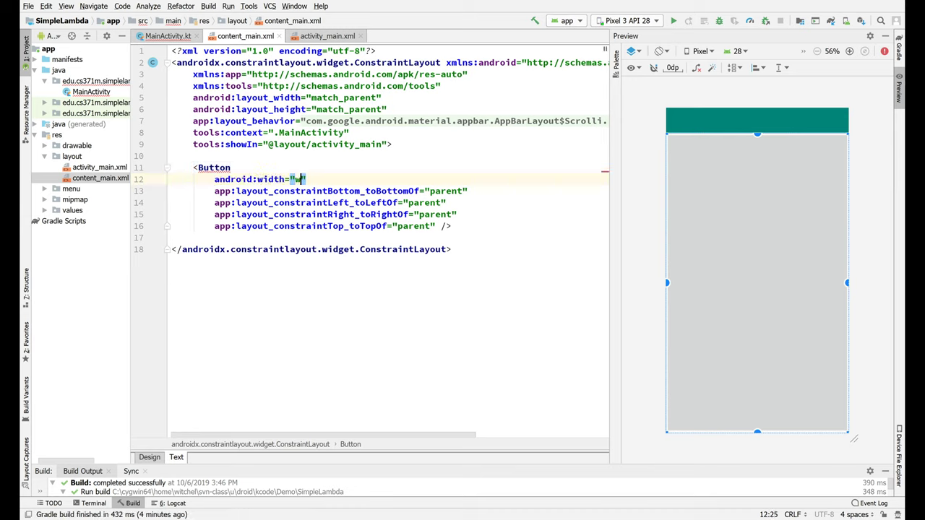
text(rap)
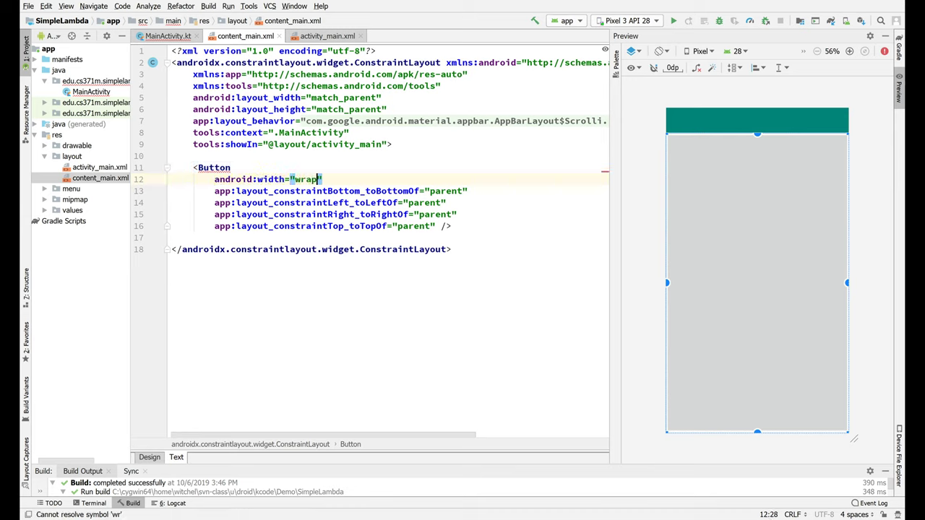
text(_content)
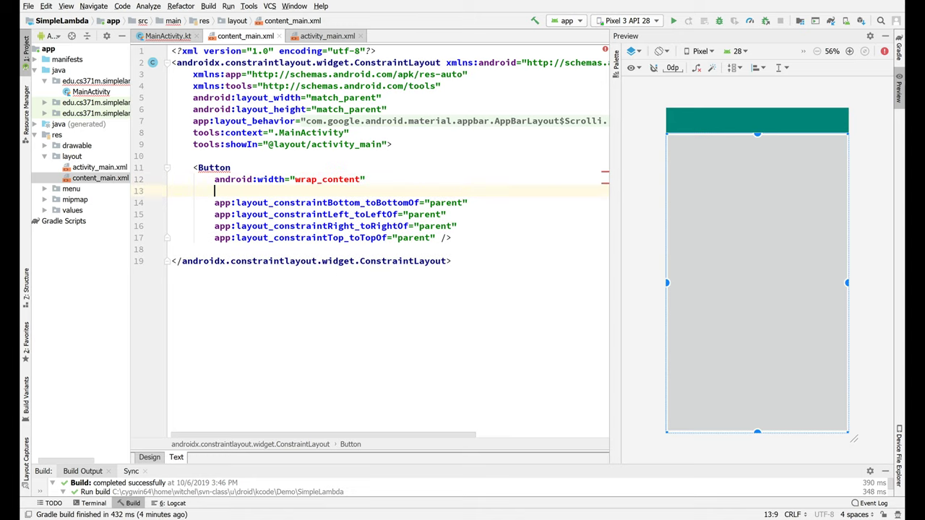
text(he)
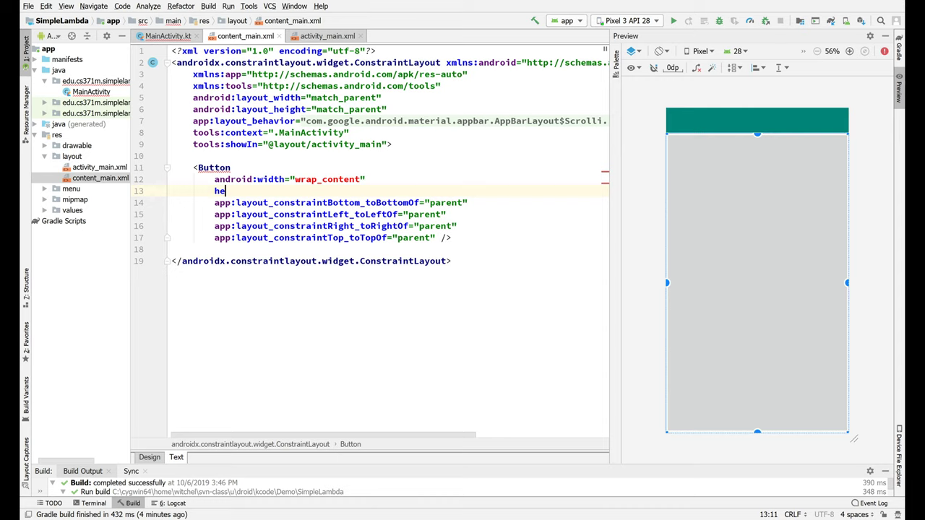
text(android:height=")
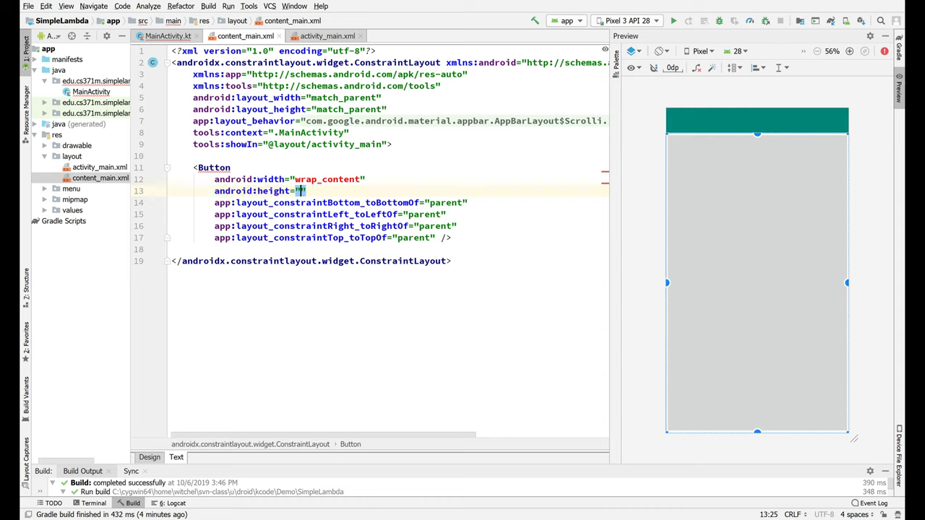
text(wrap_content)
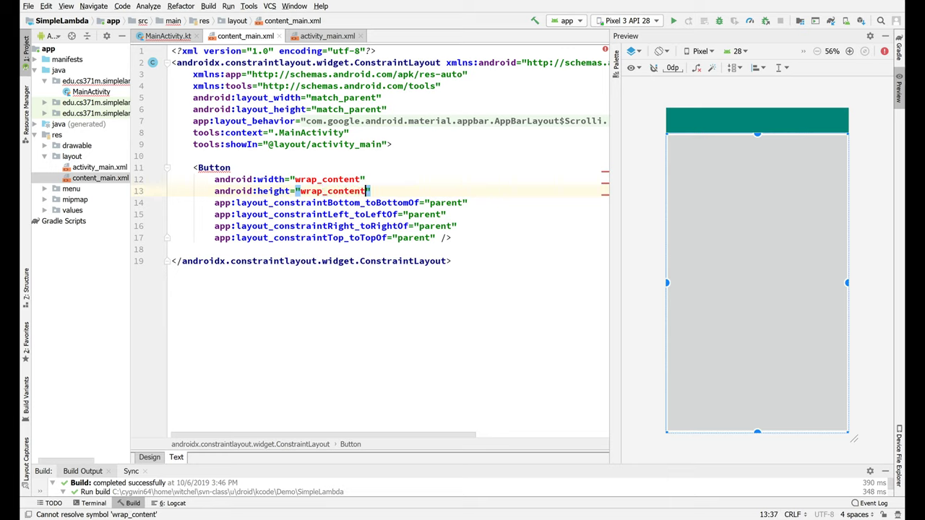
mouse_move(315, 179)
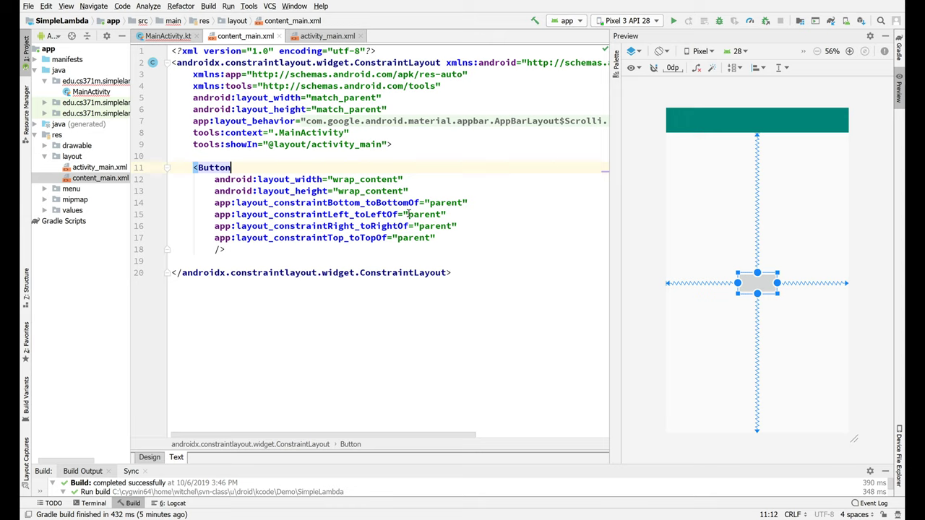
Step: Add android:text="Create" to the Button element
text(t)
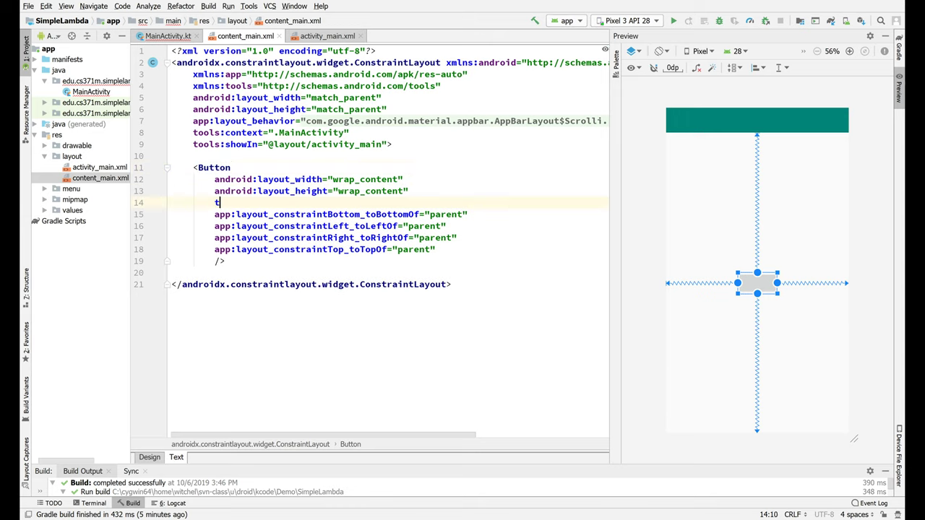
text(ext)
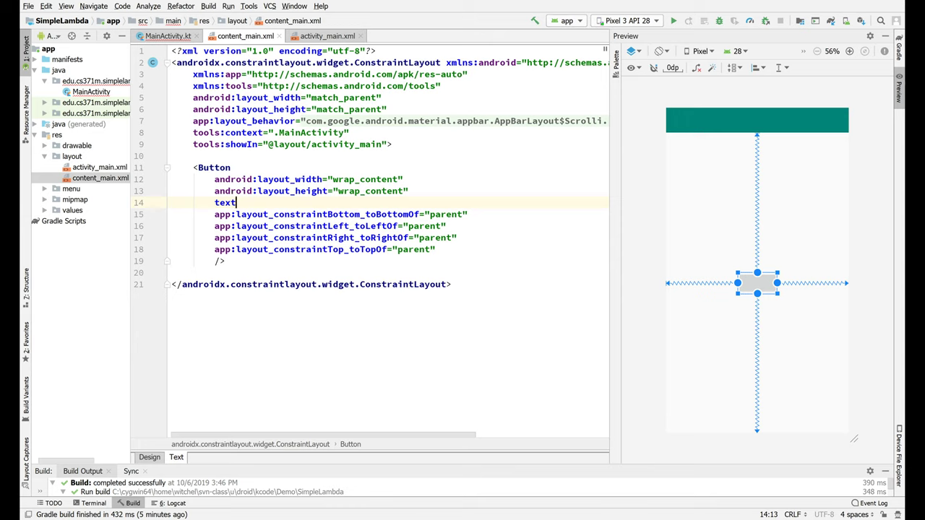
key(BackSpace)
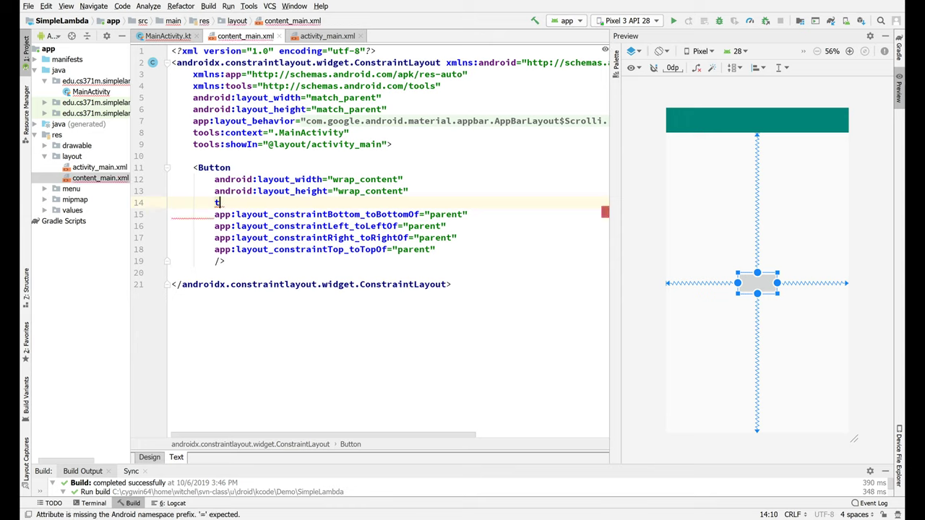
text(android:textS)
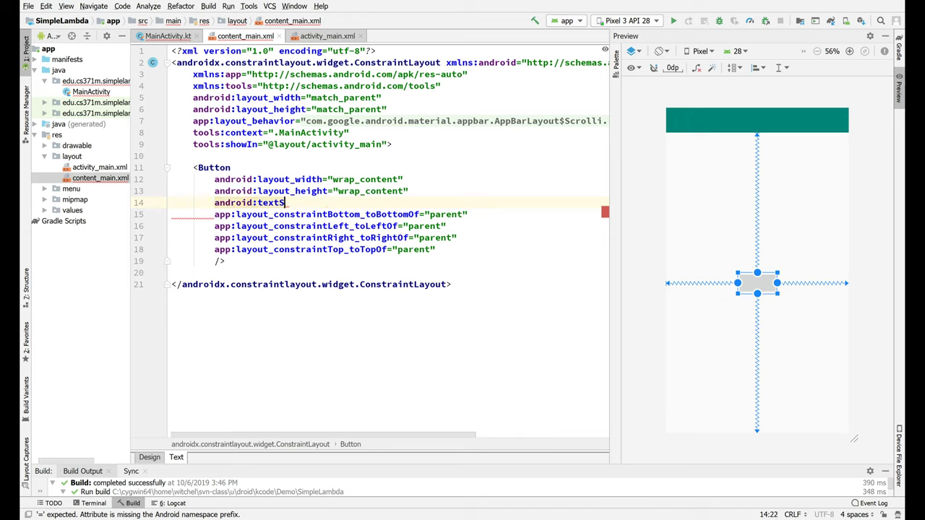
text(=)
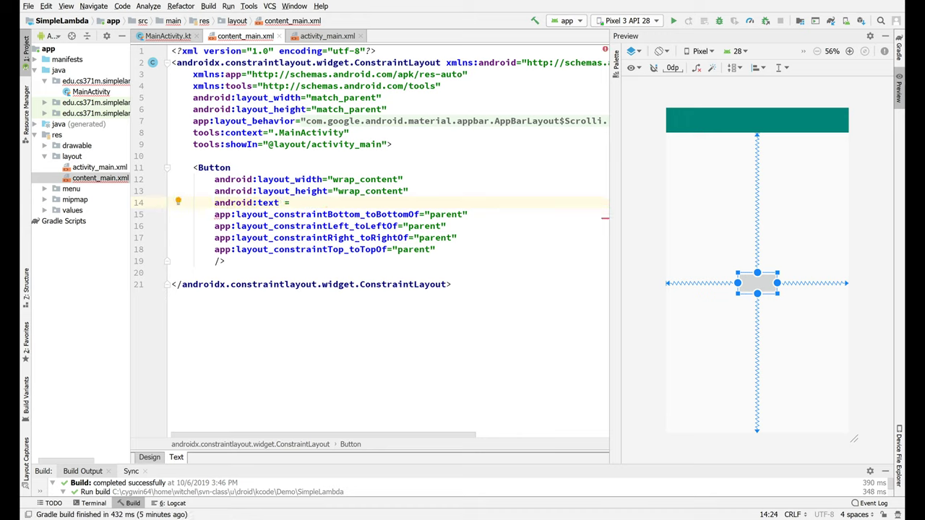
text("@")
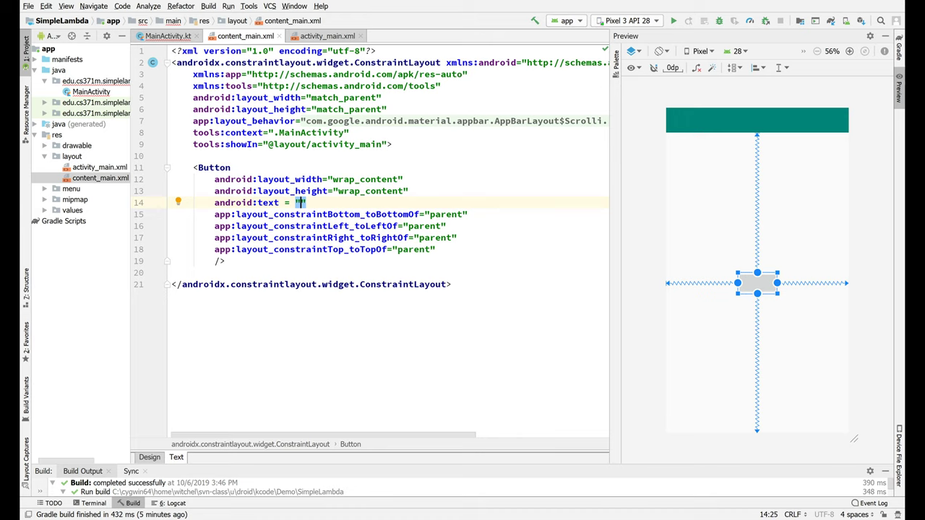
text(Create)
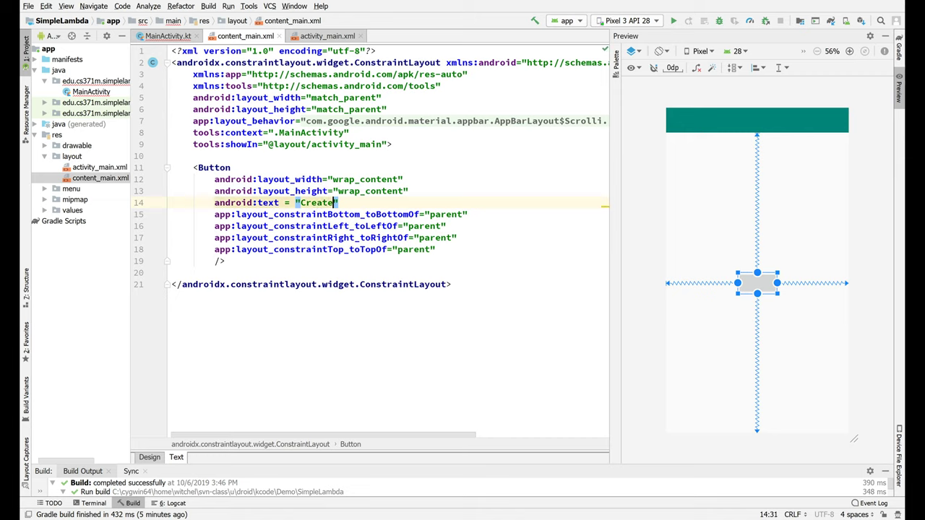
click(370, 226)
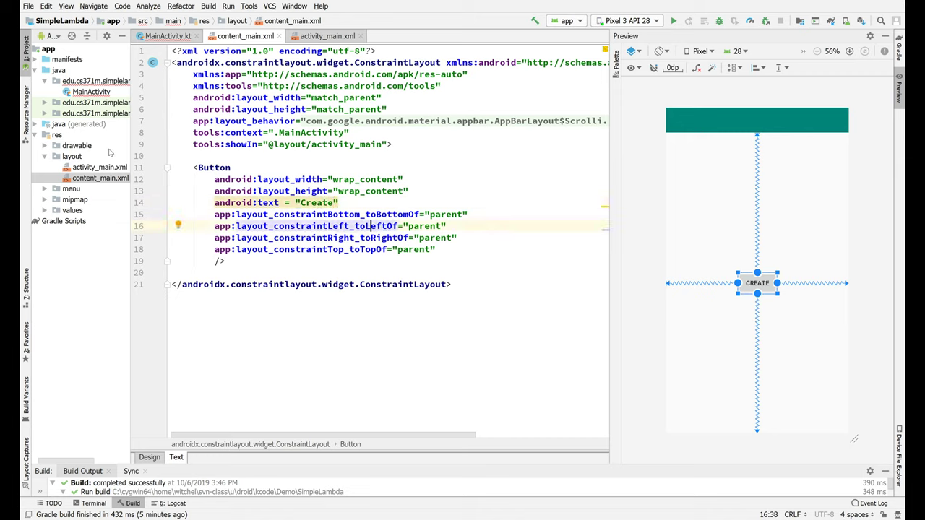
Step: Add android:id="@+id/createB" to the Button element
click(91, 93)
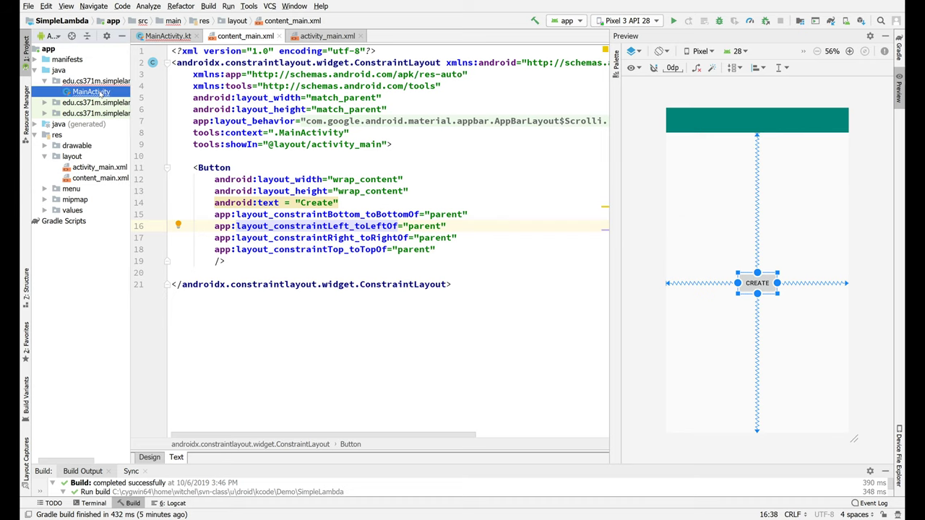
click(168, 36)
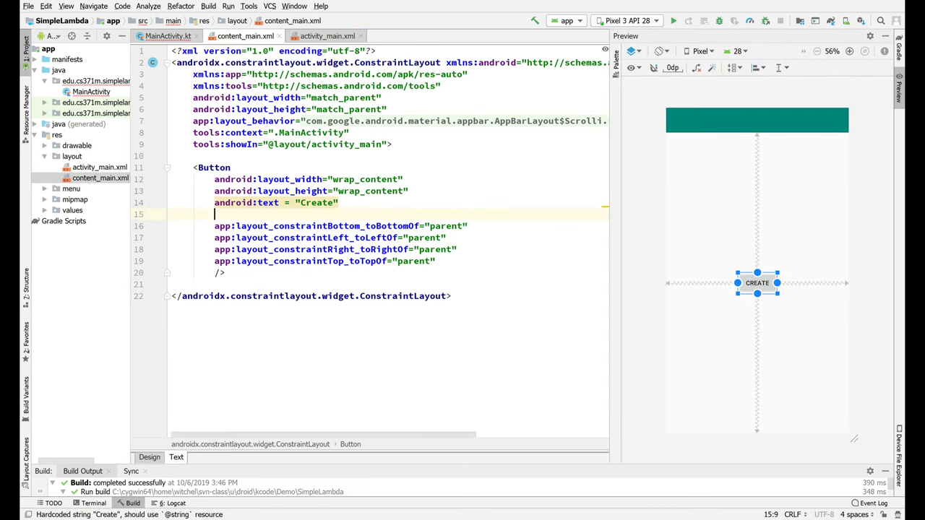
text(android:id=")
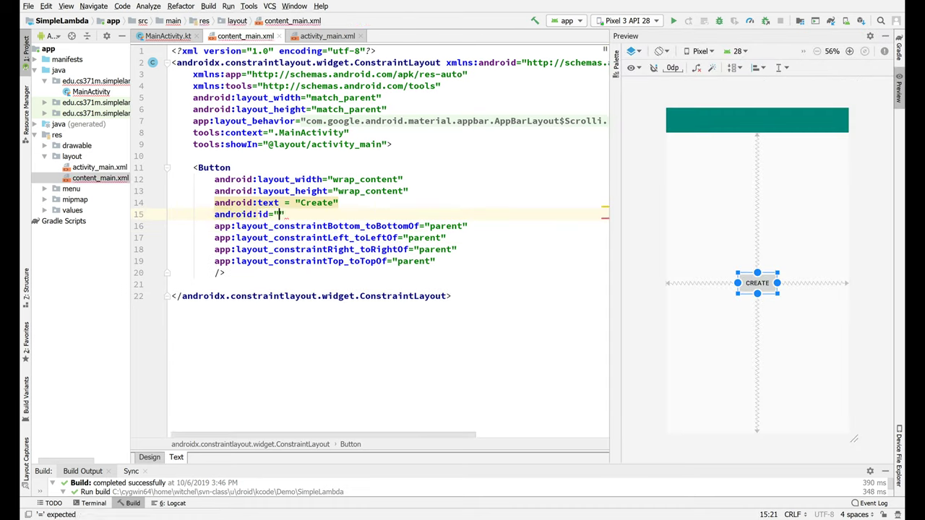
text(@+id/create)
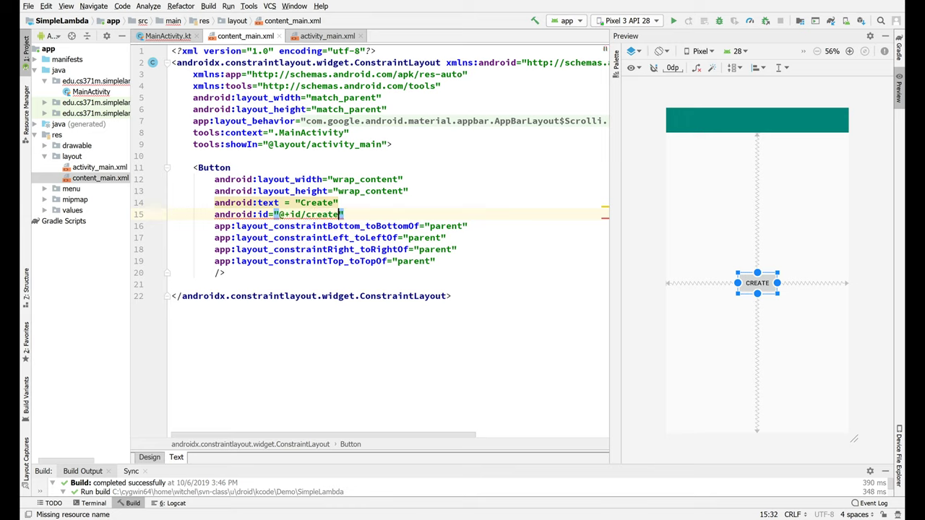
text(B)
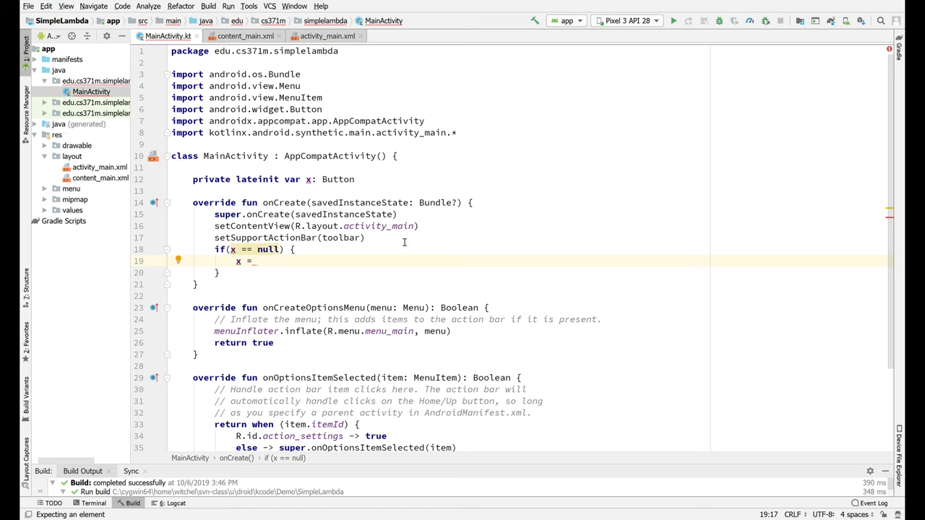
Step: Assign createB to x, import the synthetic content_main views, and make the check 'if (x != null)'
text(cre)
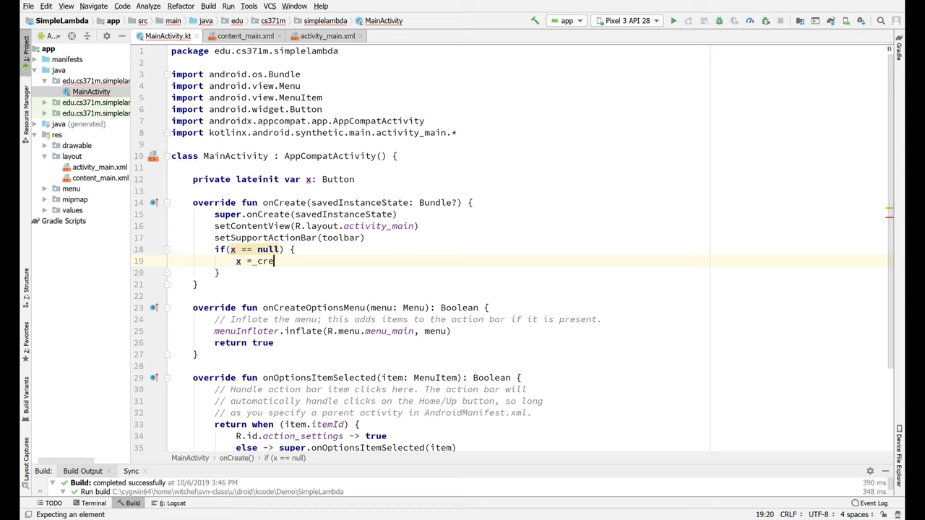
text(ateB)
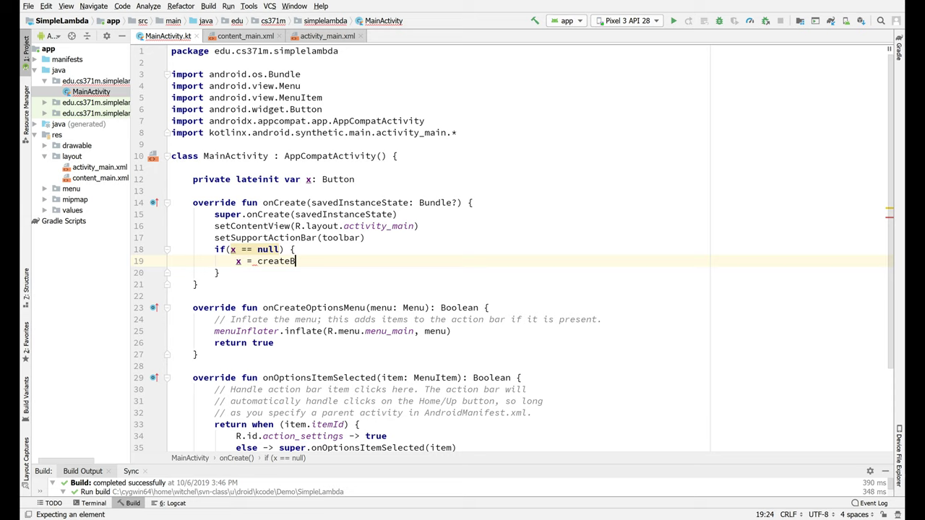
mouse_move(387, 240)
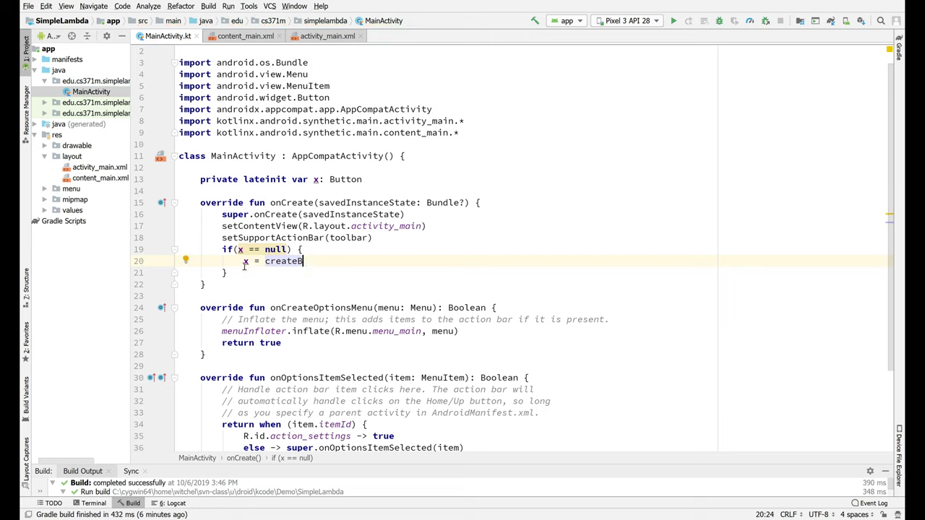
key(ctrl+z)
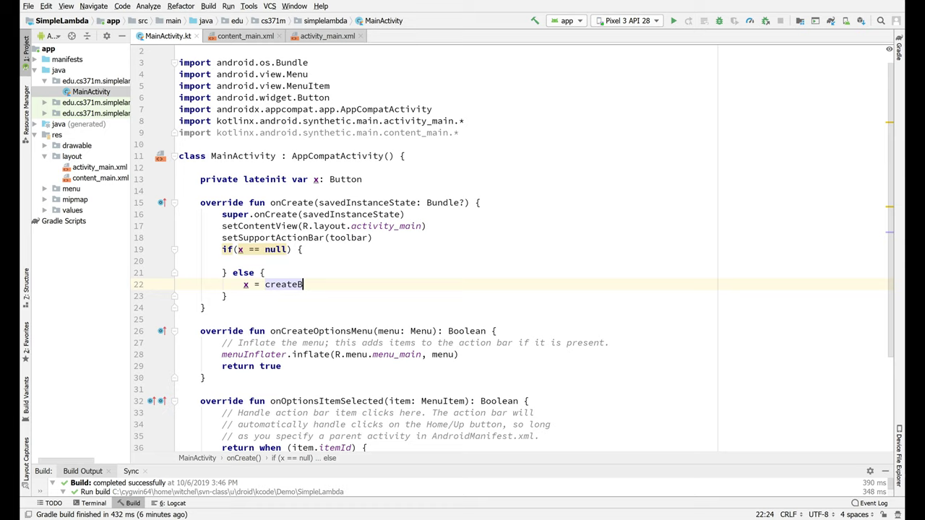
click(246, 260)
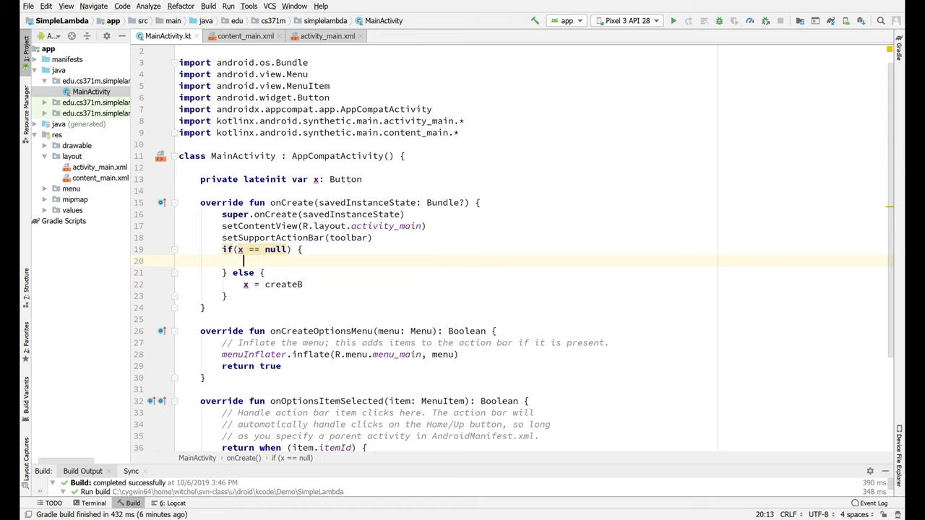
click(297, 249)
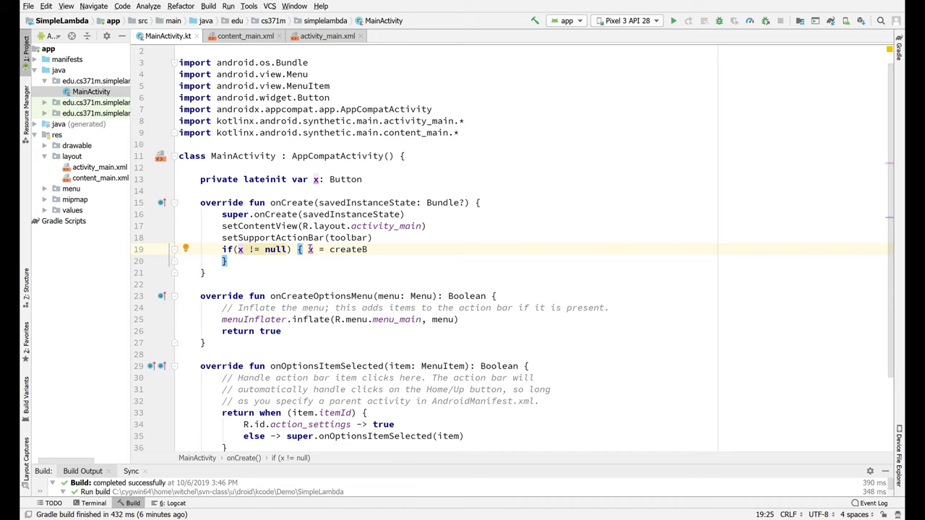
key(Return)
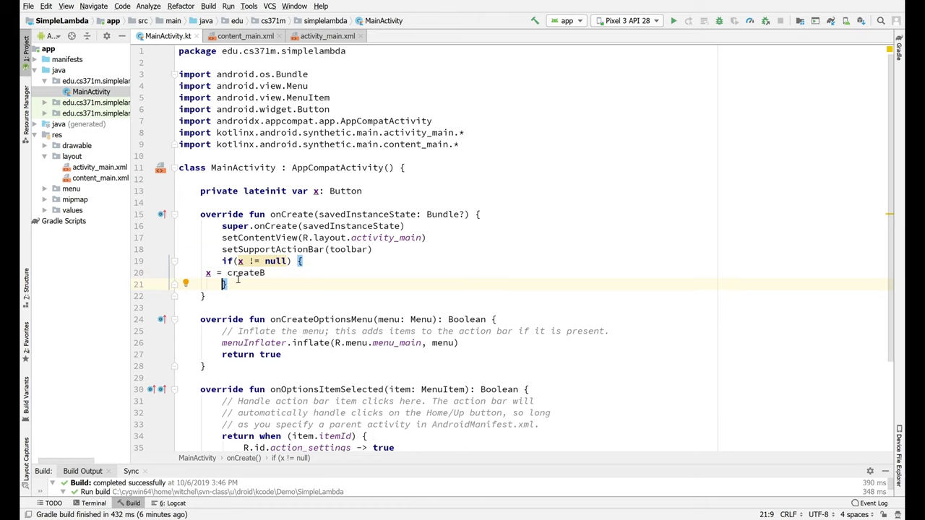
mouse_move(310, 329)
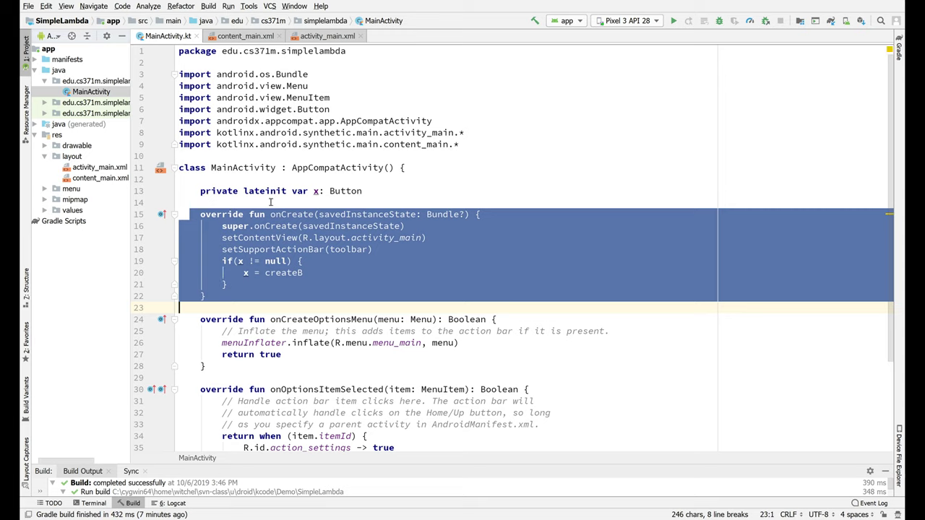
mouse_move(303, 200)
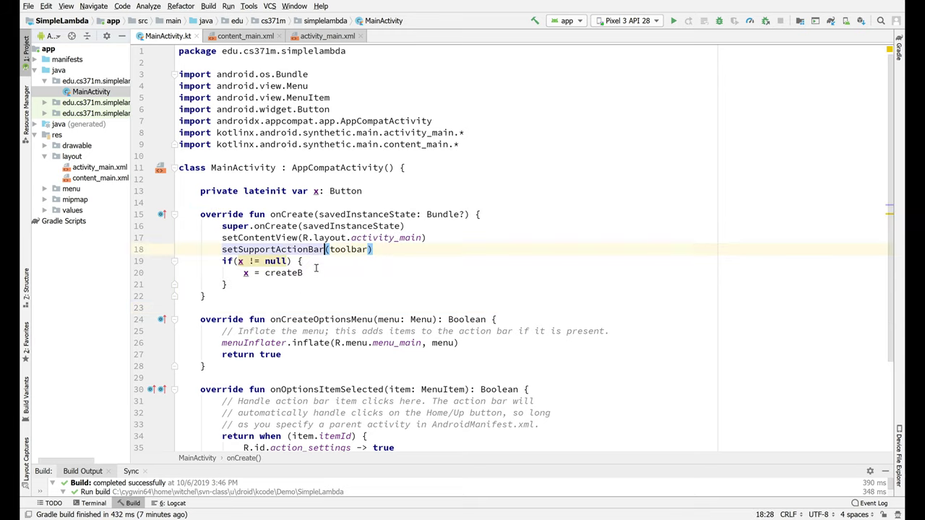
Step: Reformat onCreate's if block and move to the line after it
click(303, 271)
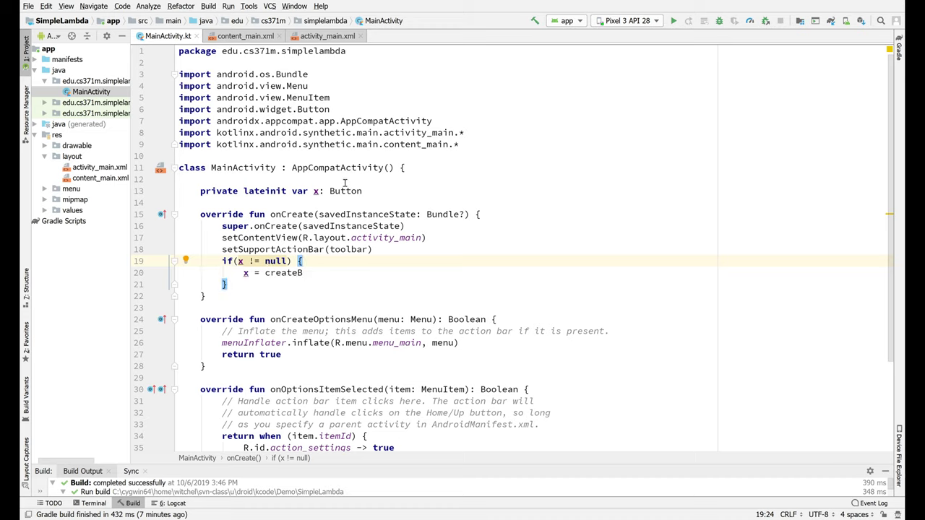
click(364, 191)
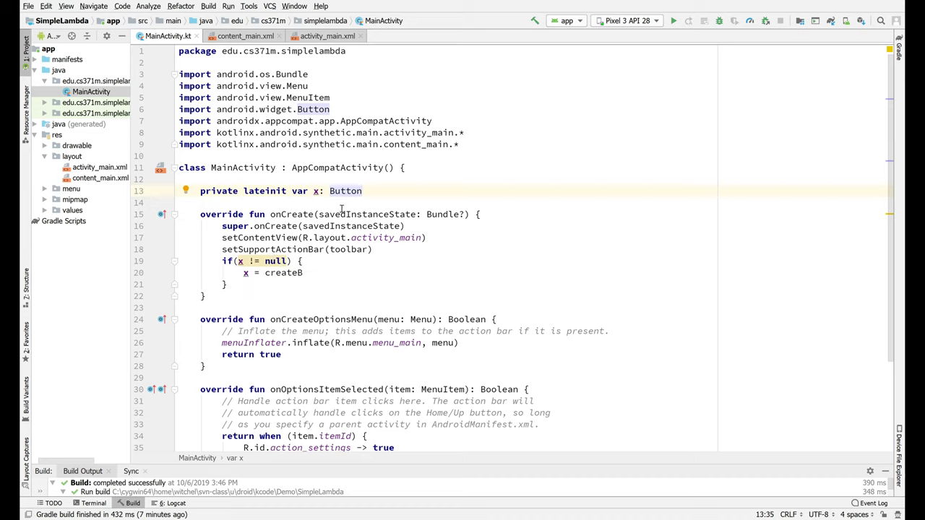
click(361, 237)
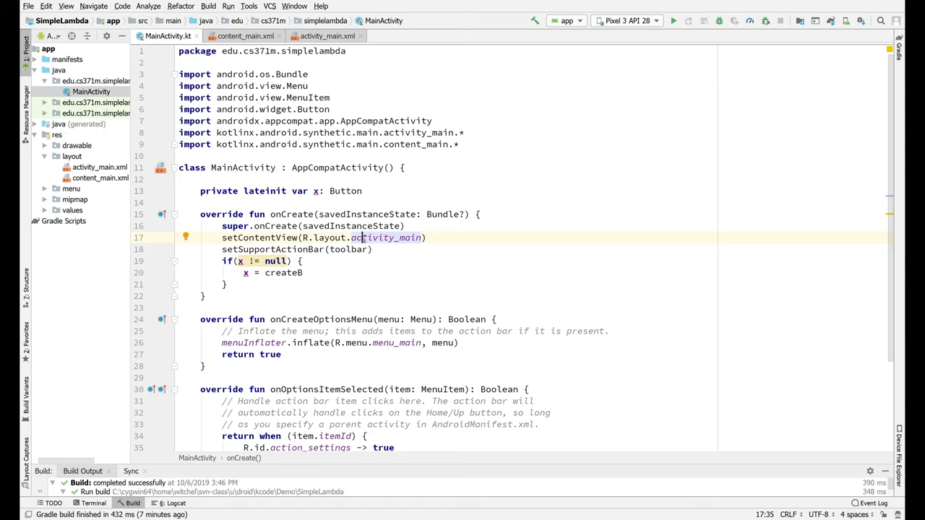
mouse_move(275, 303)
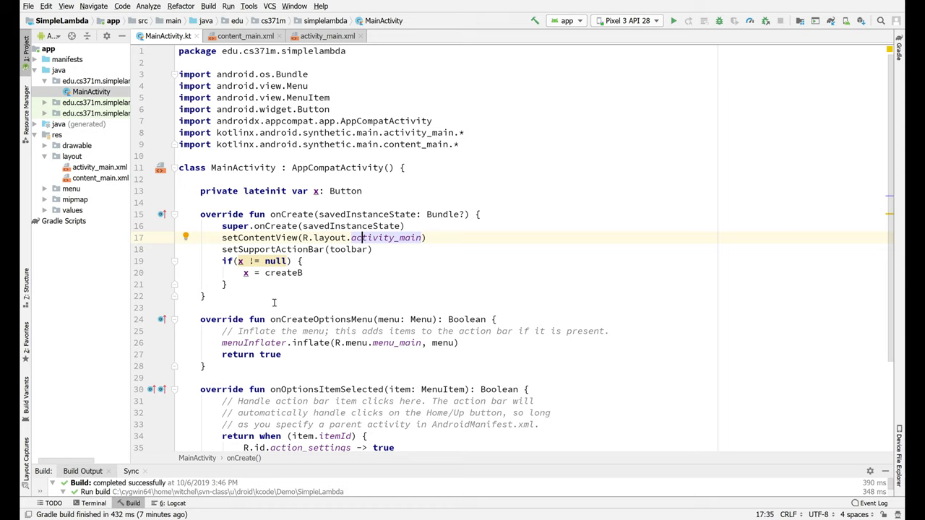
click(225, 283)
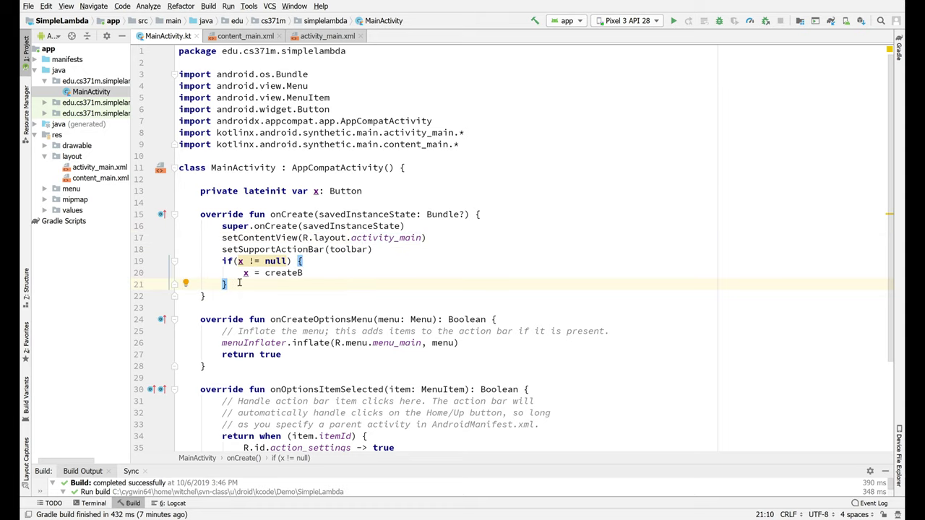
Step: Start x.setOnClickListener and define 'val localX = 10'
text(x.setOnClickListener {)
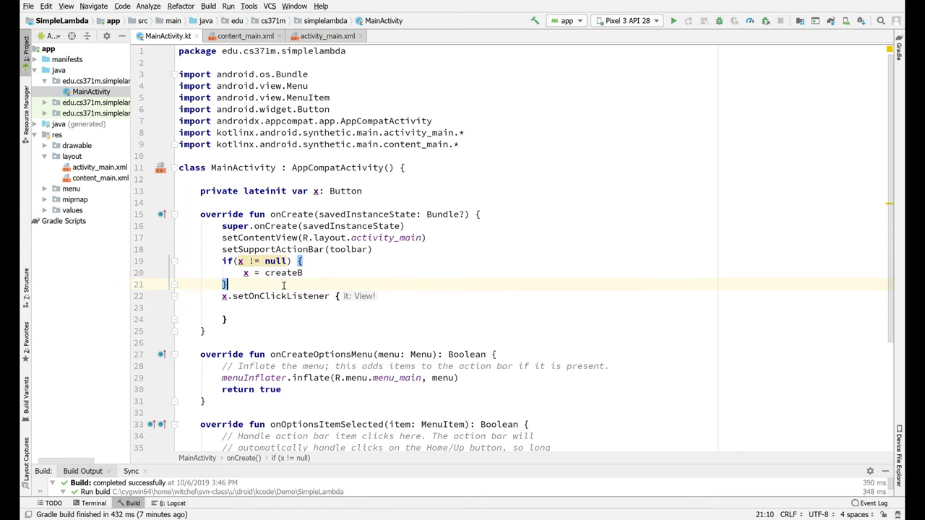
text(val)
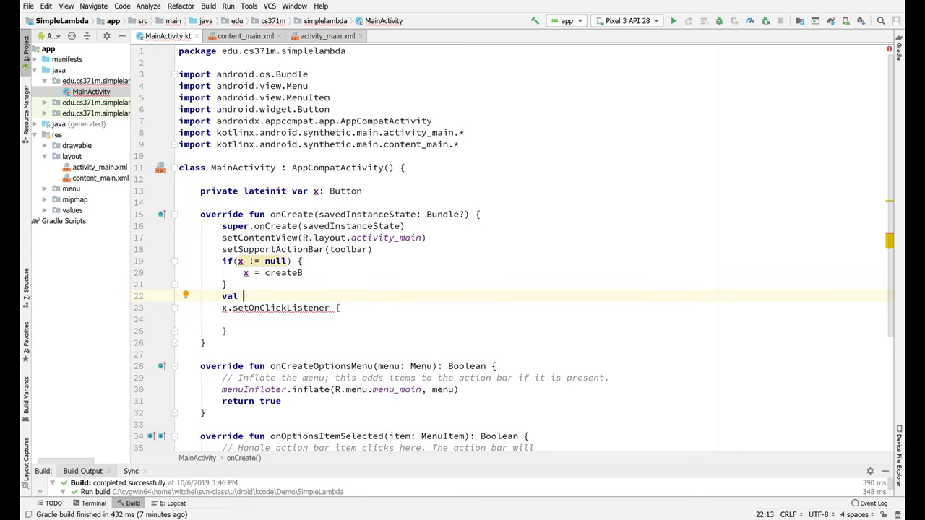
text(local)
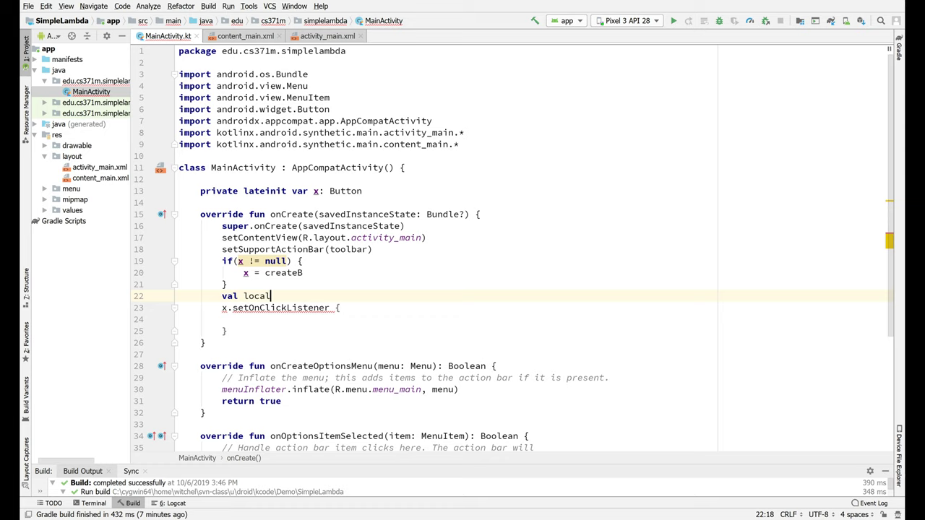
text(X =)
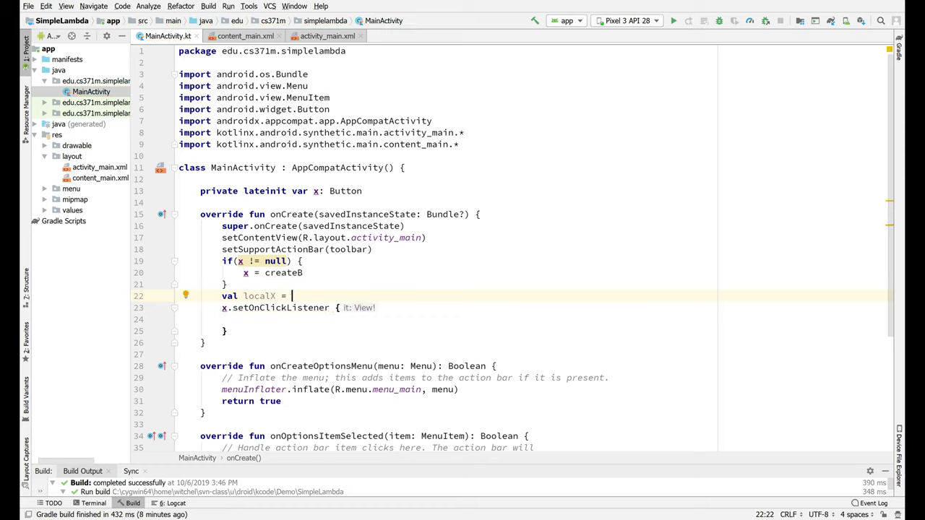
text(10)
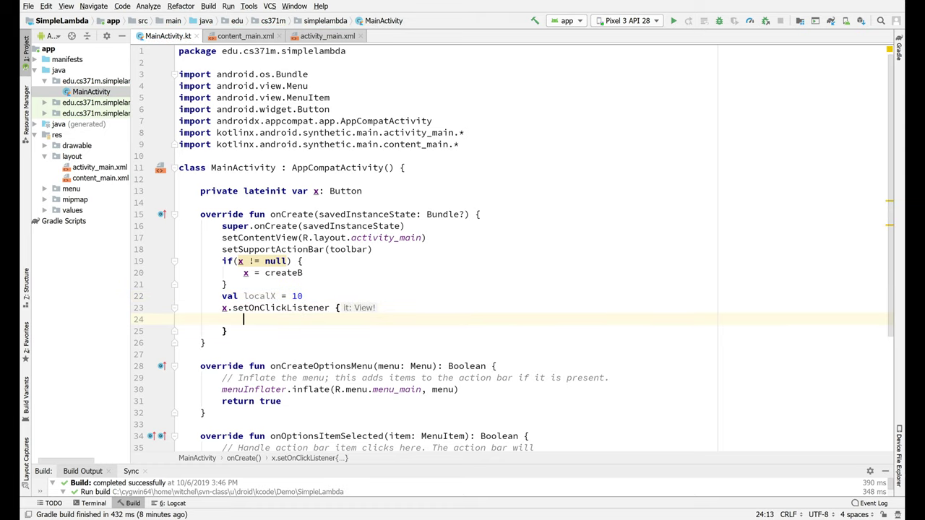
Step: Log localX with Log.d("Listening", String.format(" %d", localX)) and run the app on the emulator
text(Log.d(")
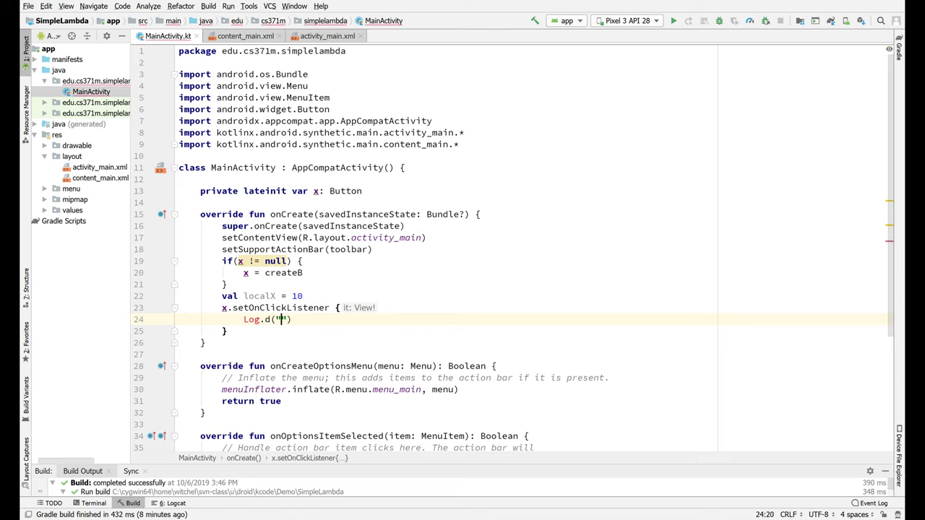
text(Li)
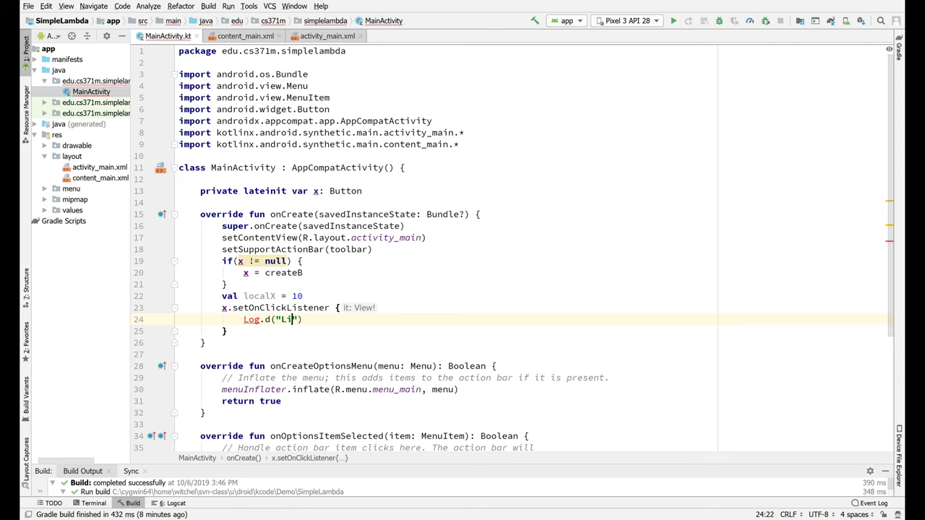
text(stening)
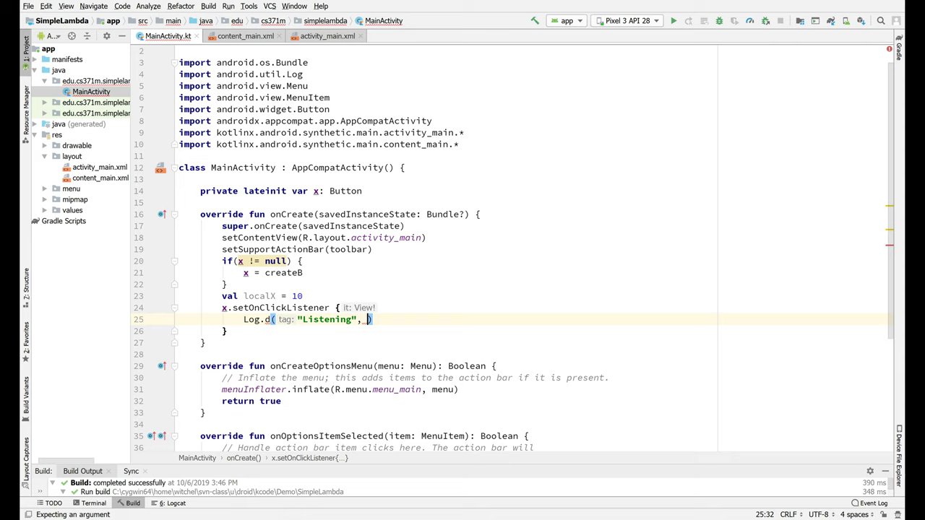
text(String.format(")
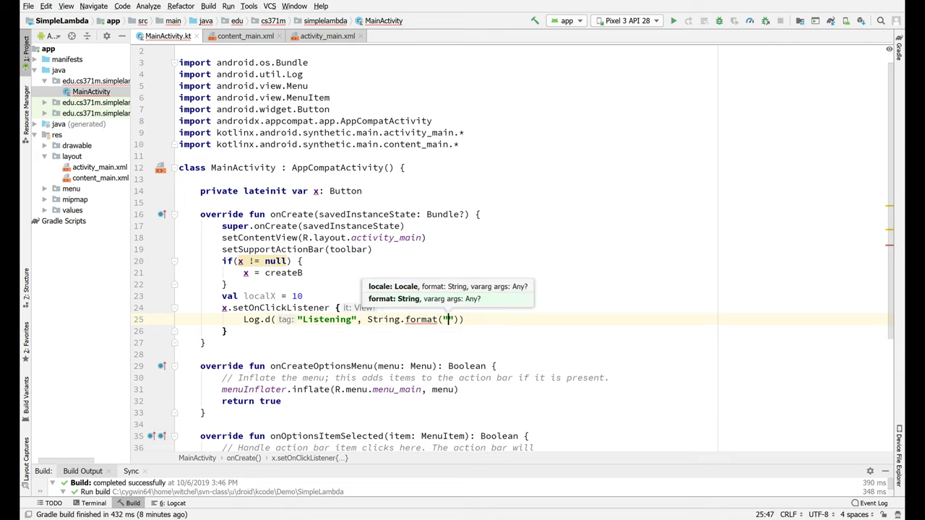
text(%d)
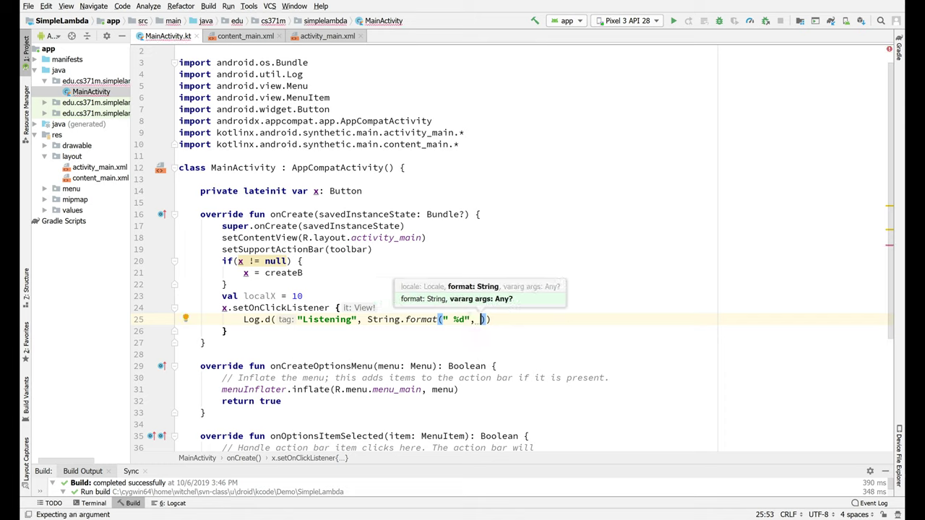
text(localX)
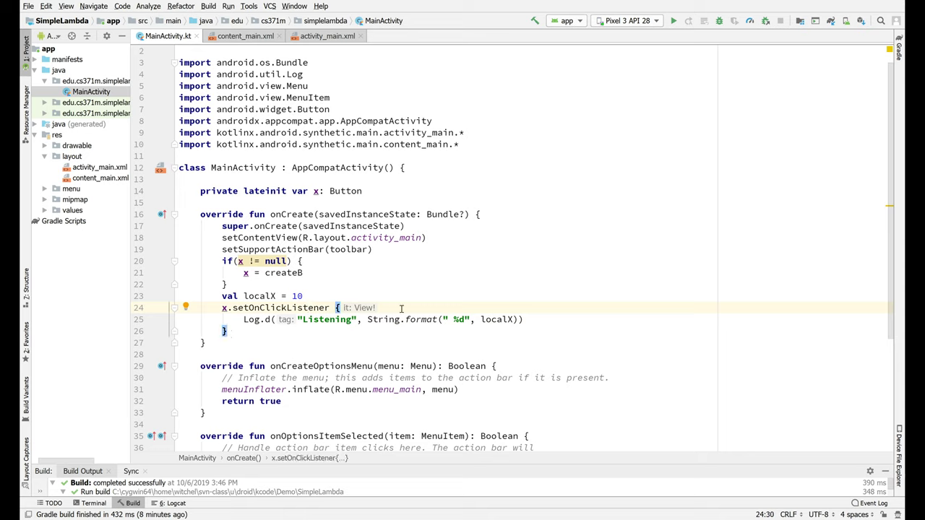
click(491, 320)
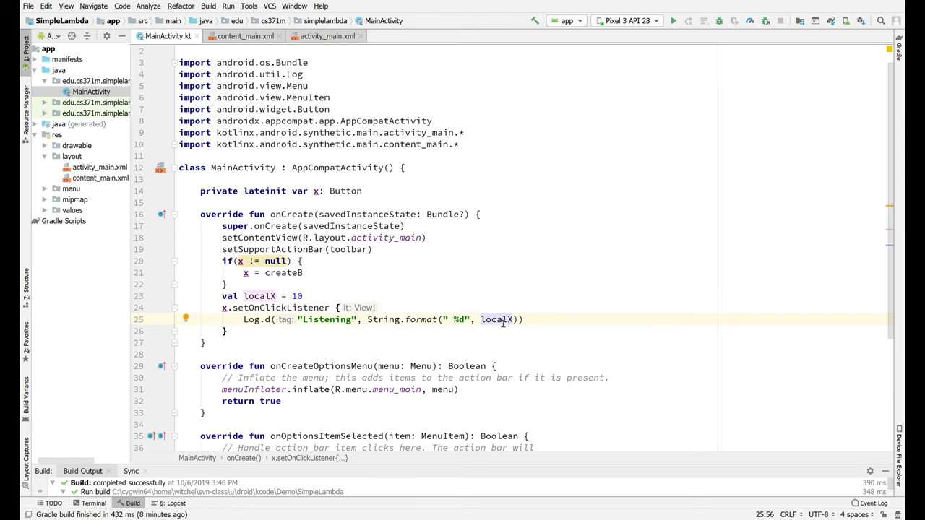
mouse_move(497, 320)
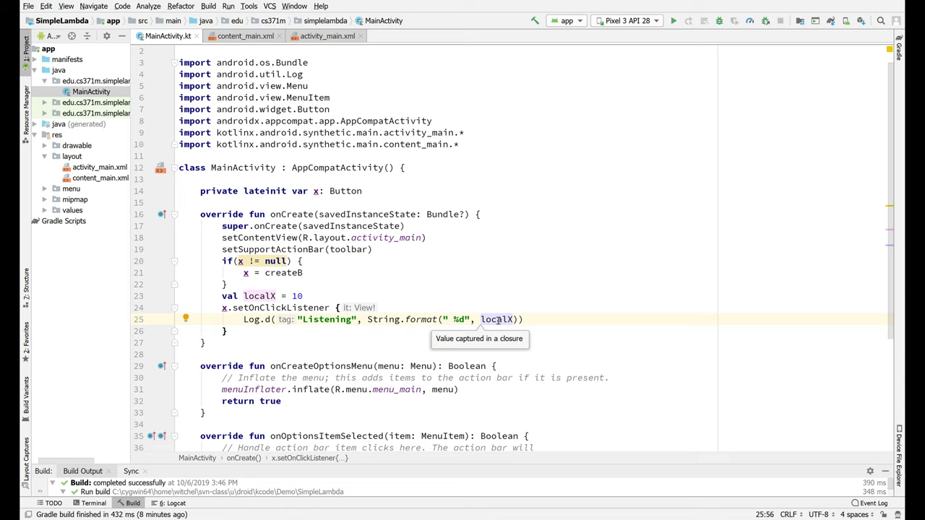
mouse_move(354, 195)
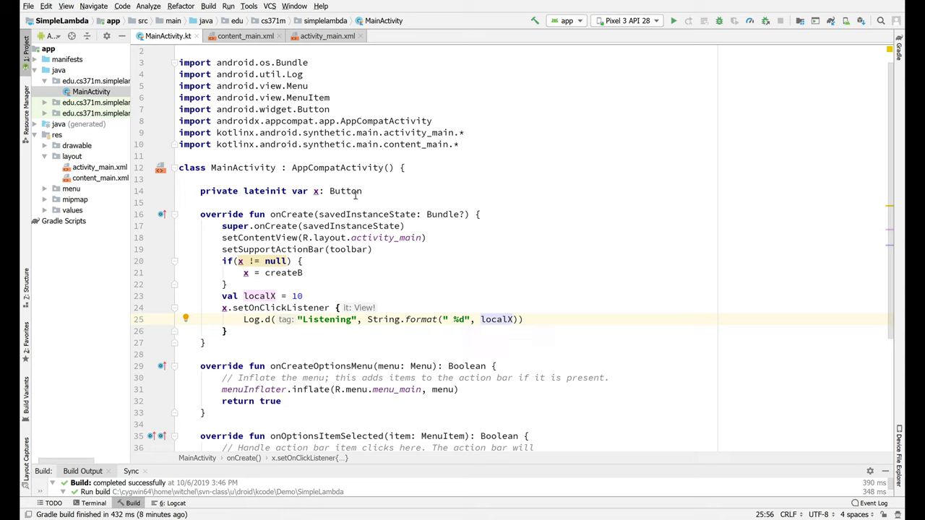
mouse_move(222, 307)
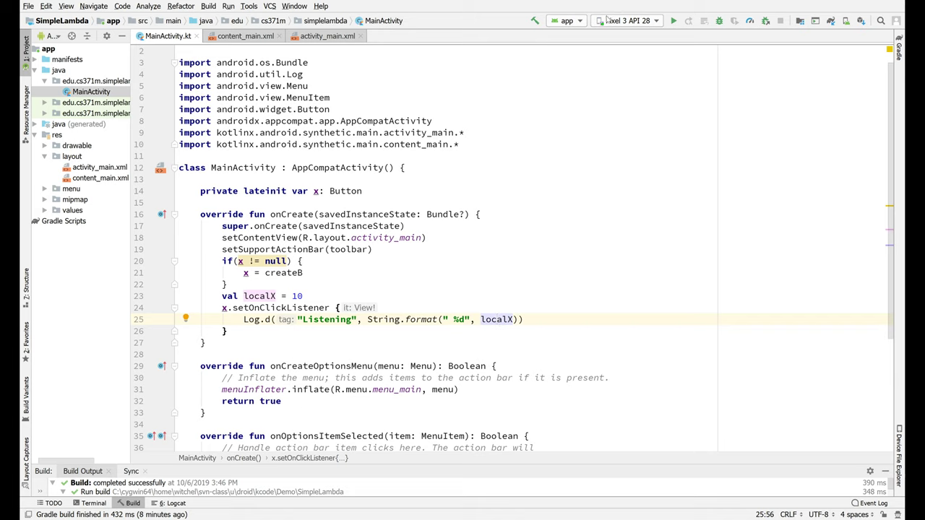
click(673, 21)
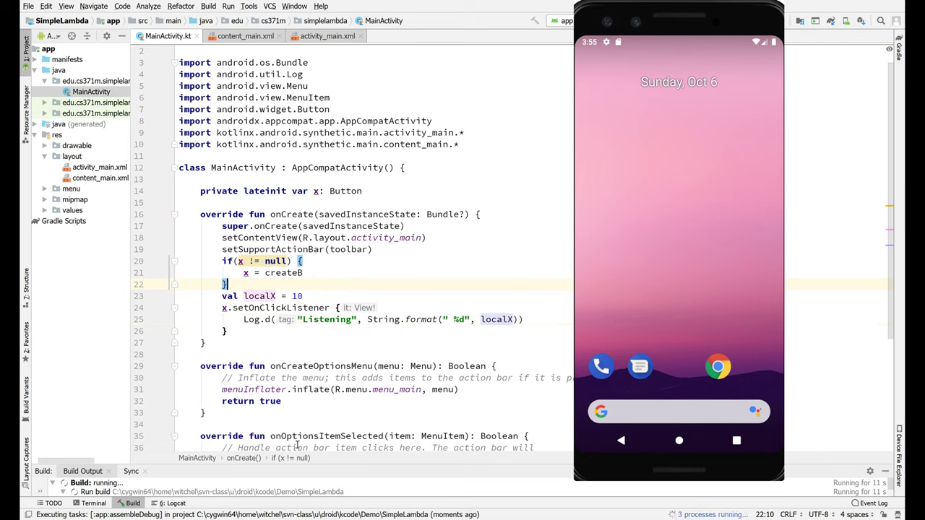
Step: Watch the Build and Run tool windows while SimpleLambda installs and launches
click(133, 503)
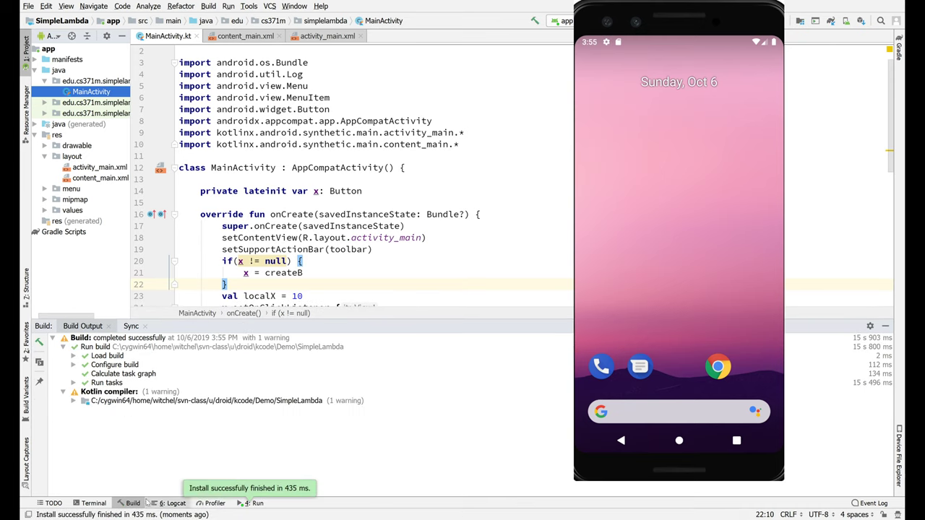
click(258, 503)
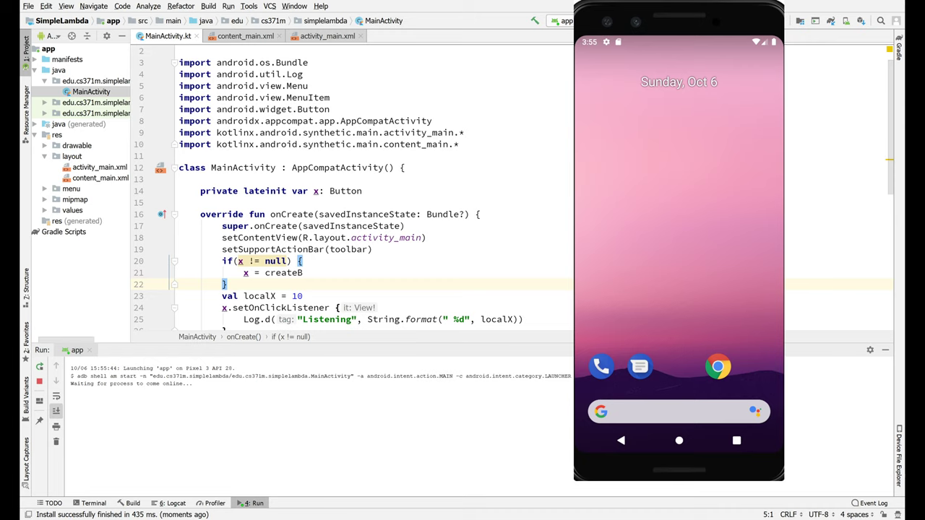
scroll(down, 3)
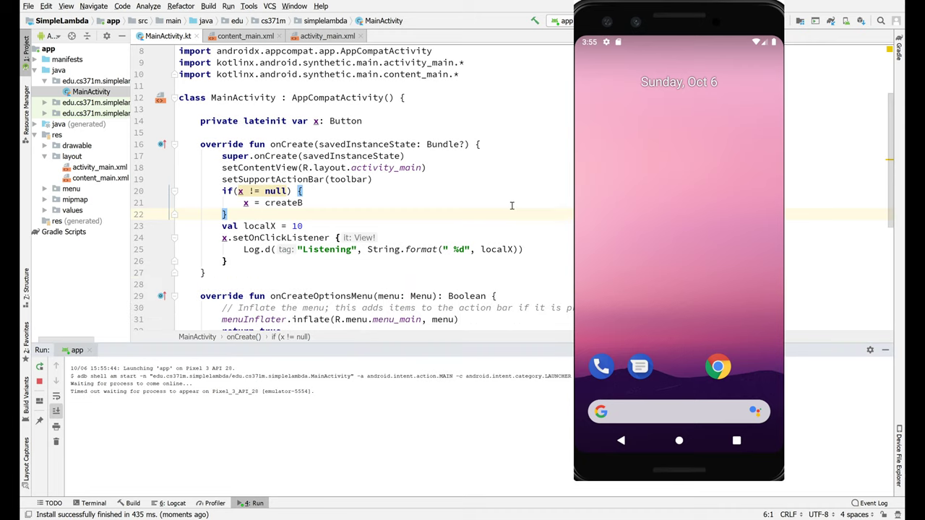
scroll(down, 3)
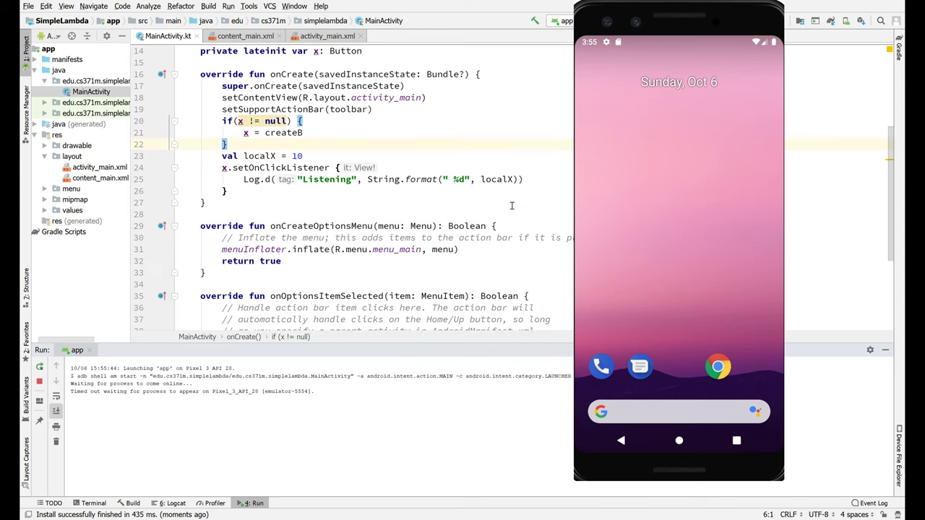
scroll(up, 3)
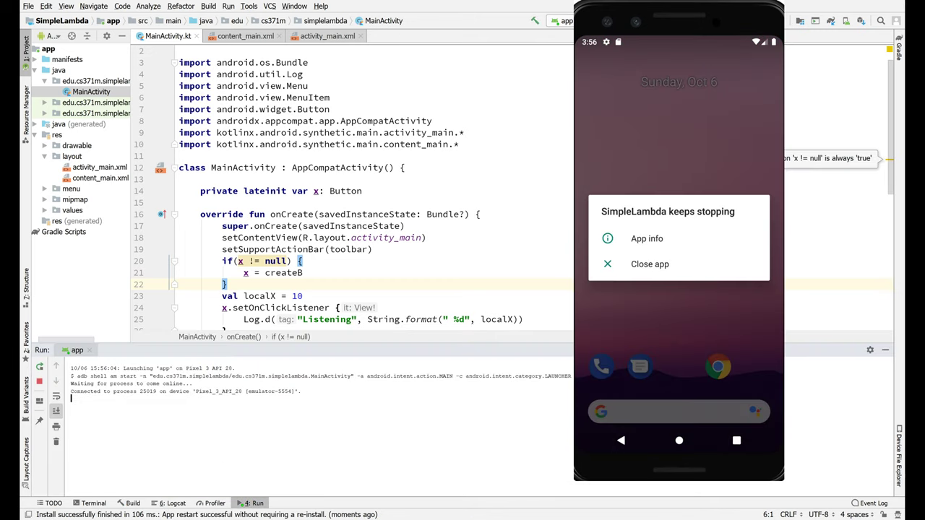
Step: Dismiss the 'SimpleLambda keeps stopping' dialog twice via Close app
click(651, 263)
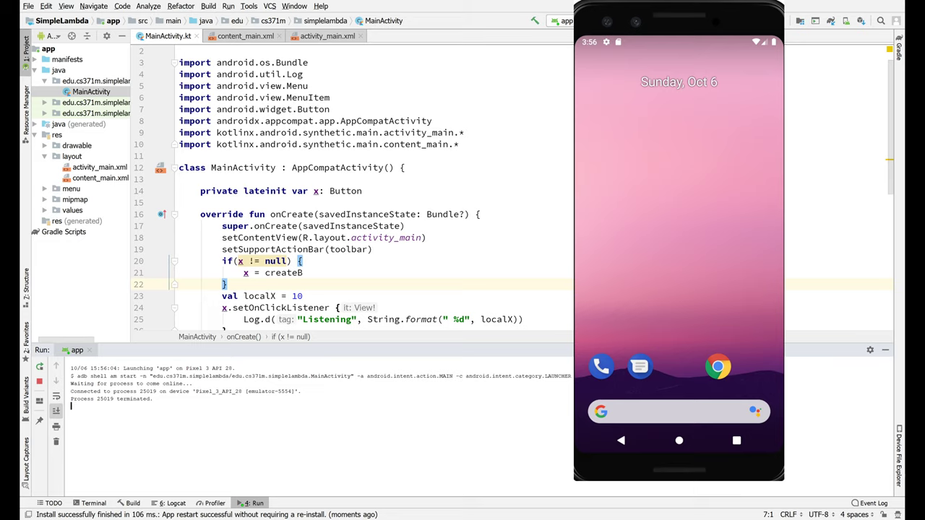
scroll(down, 3)
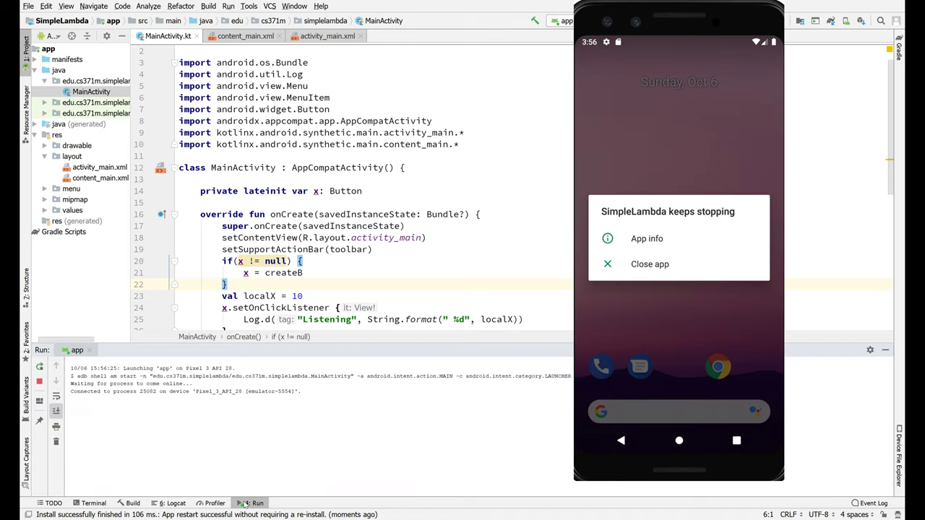
click(649, 263)
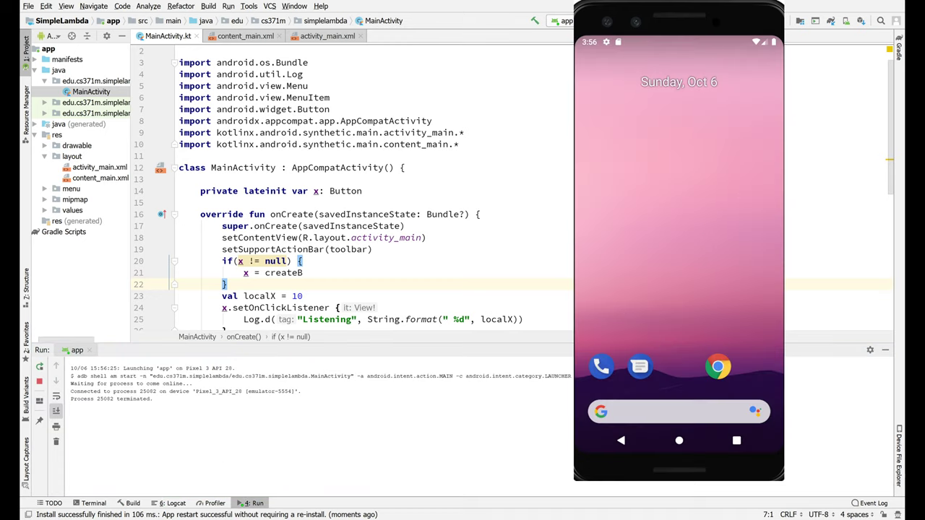
scroll(down, 3)
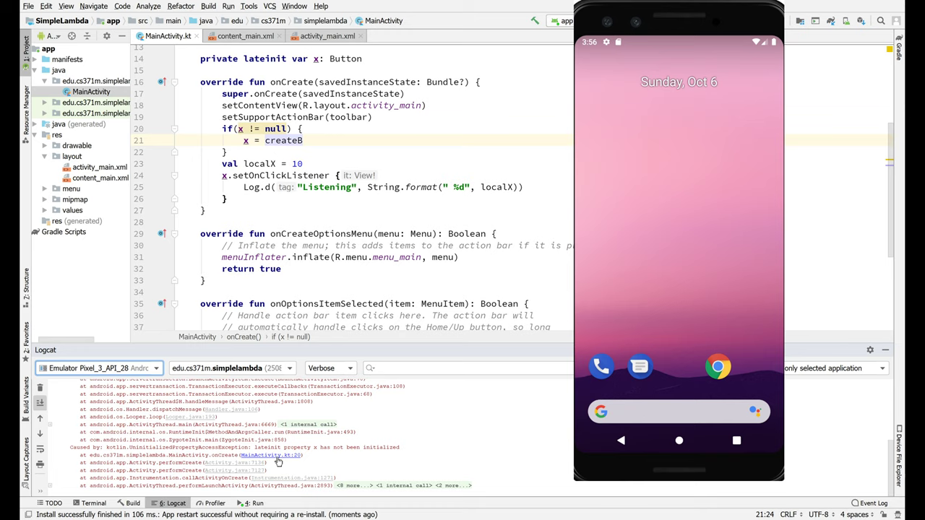
Step: Switch between the Run output and Logcat to find the crash stack trace
scroll(up, 3)
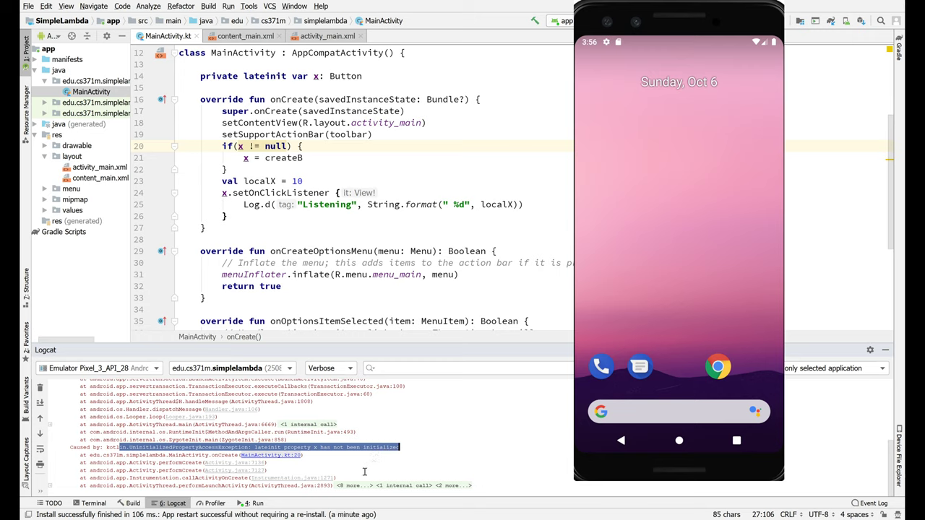
click(257, 503)
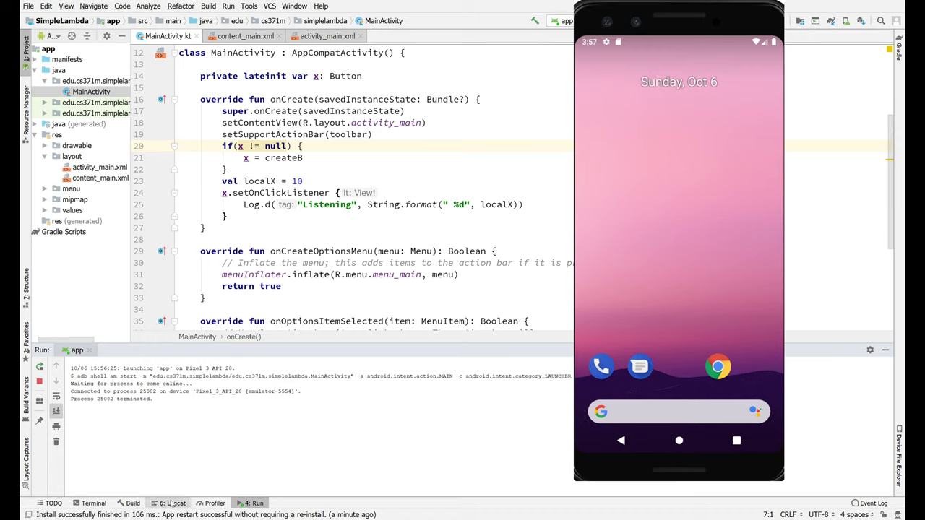
click(173, 503)
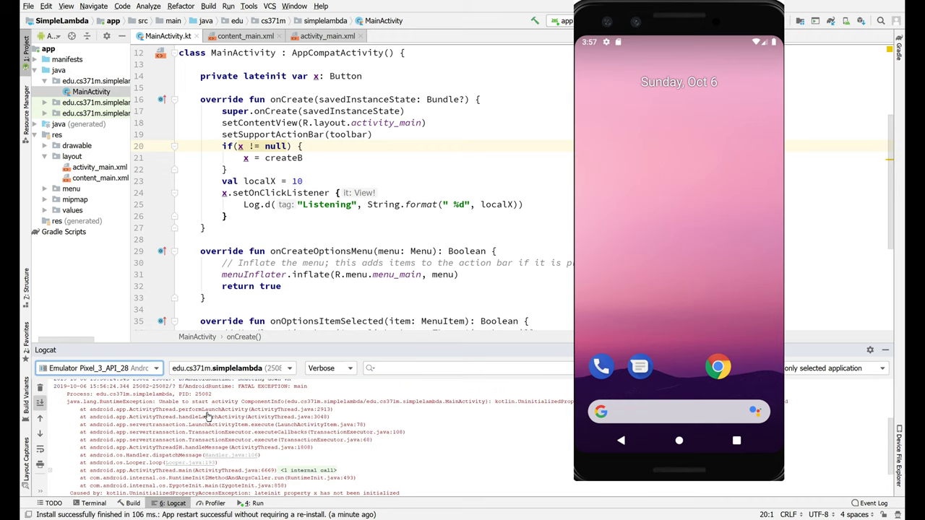
scroll(down, 3)
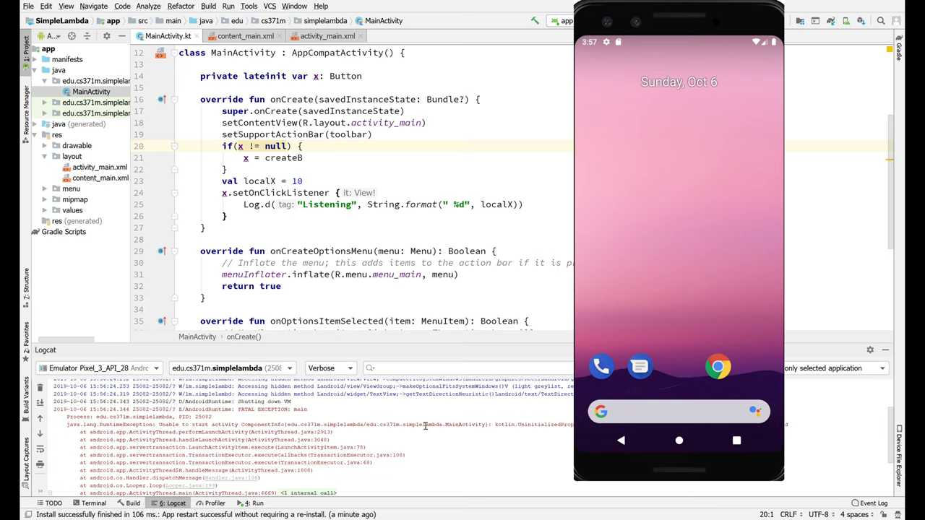
Step: Scroll to the UninitializedPropertyAccessException for lateinit x and jump to the listener line in code
click(179, 146)
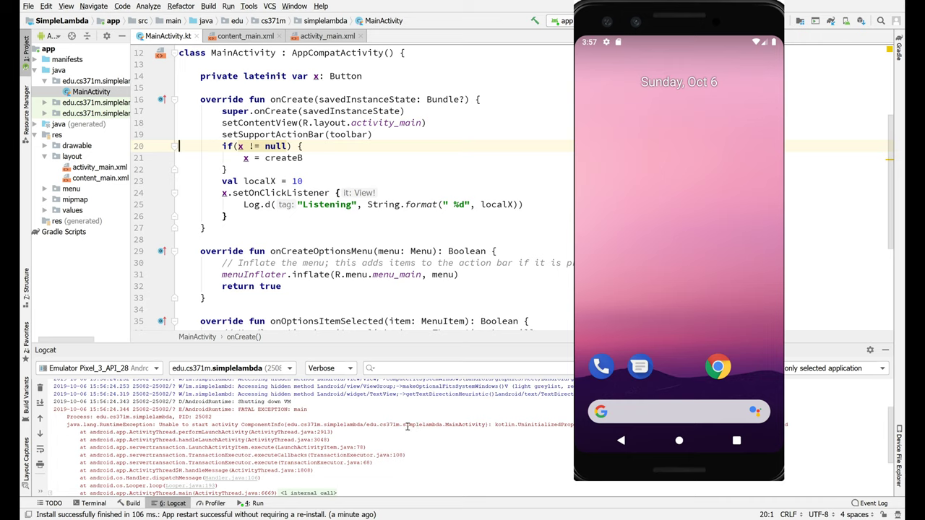
scroll(down, 3)
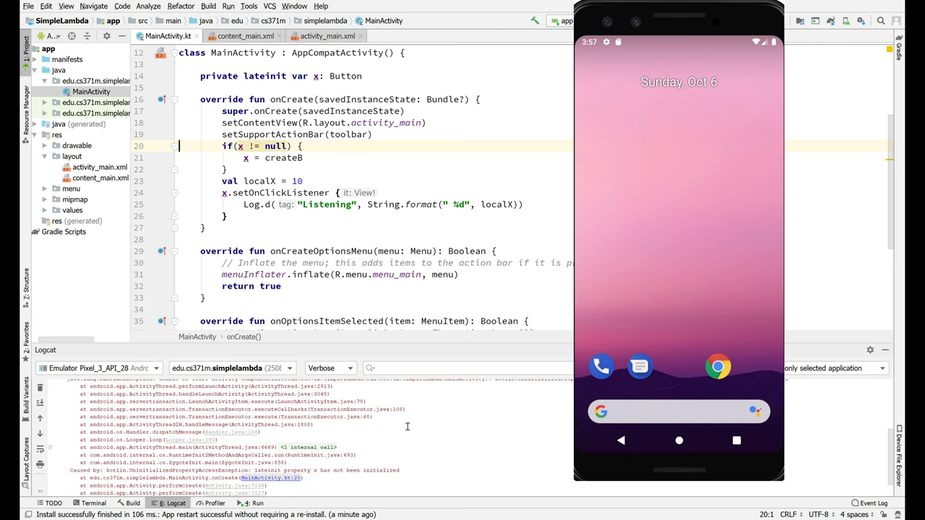
scroll(down, 3)
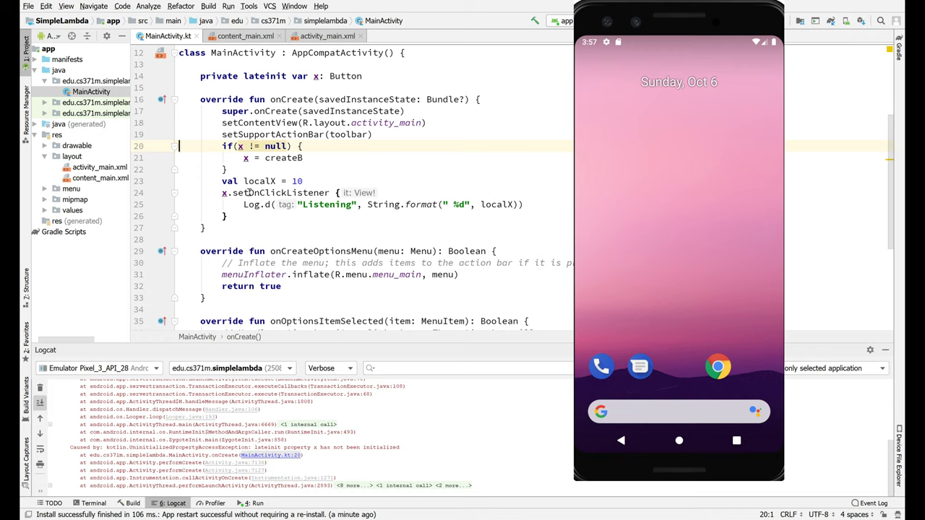
click(249, 192)
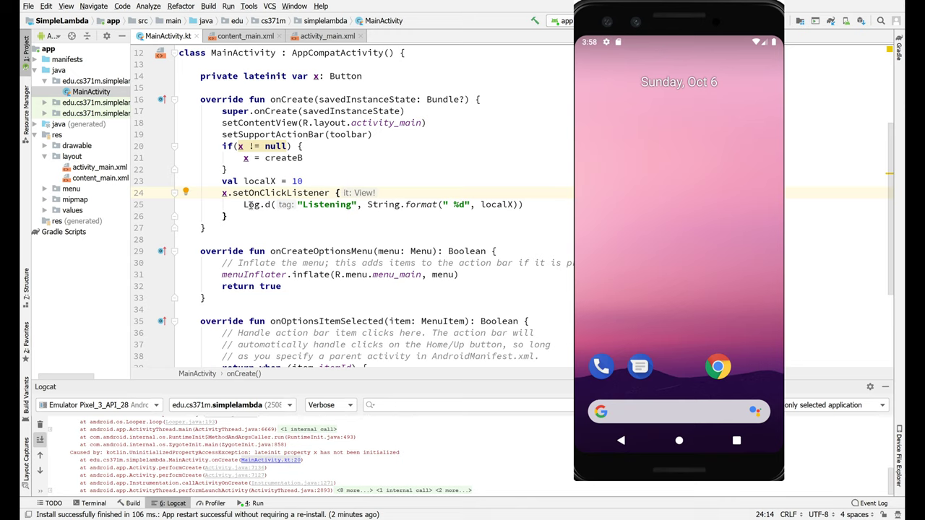
Step: Remove the null check, set the listener on createB, and start retyping the x Button declaration
scroll(up, 3)
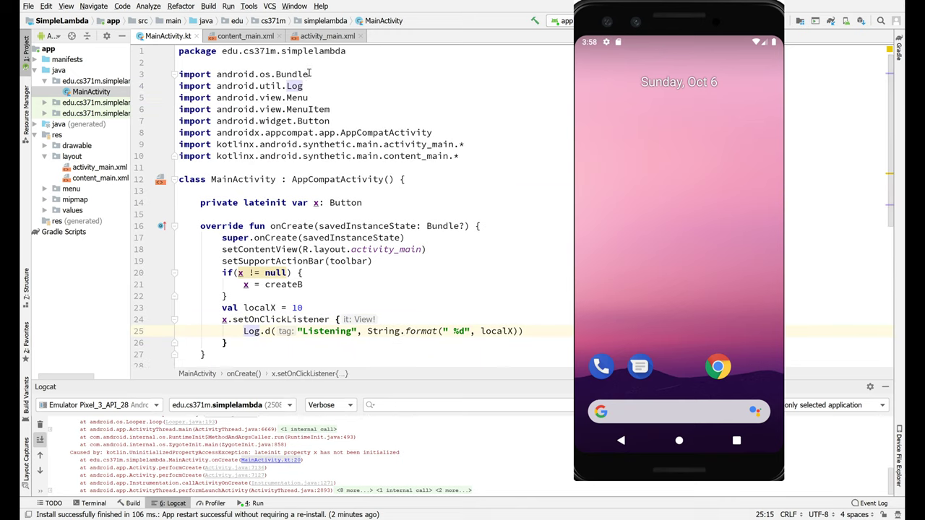
scroll(down, 3)
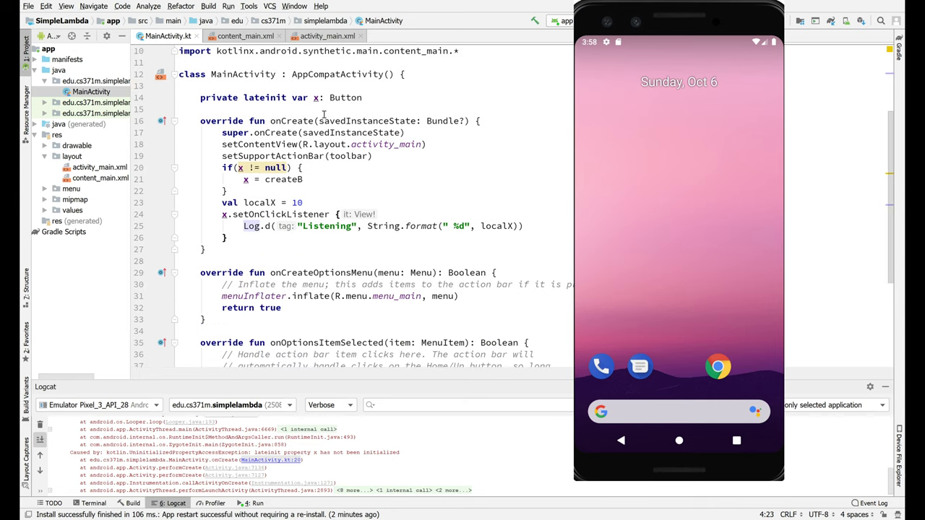
mouse_move(243, 168)
text(c)
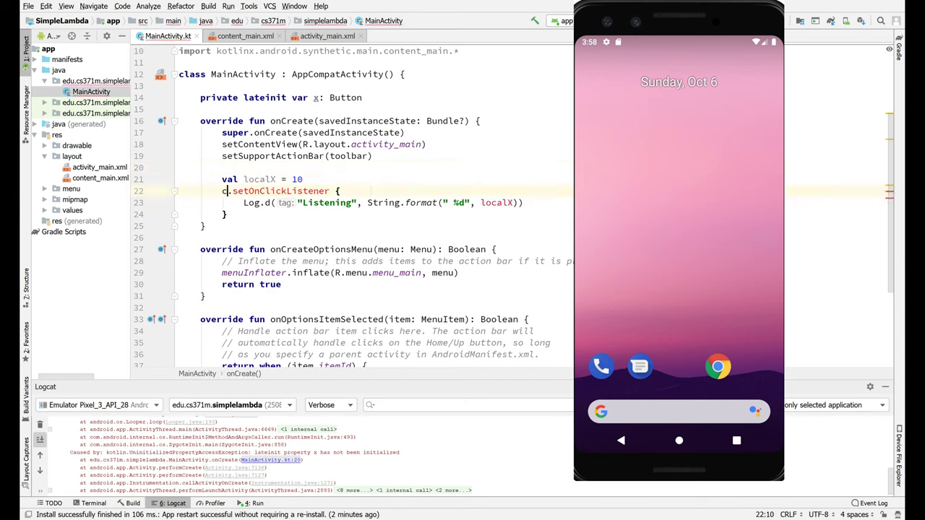
text(reateB)
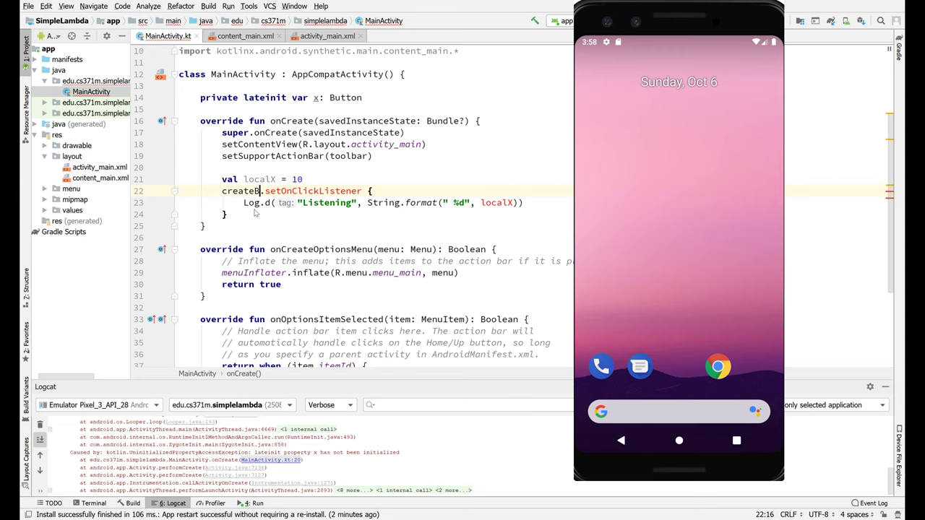
scroll(up, 3)
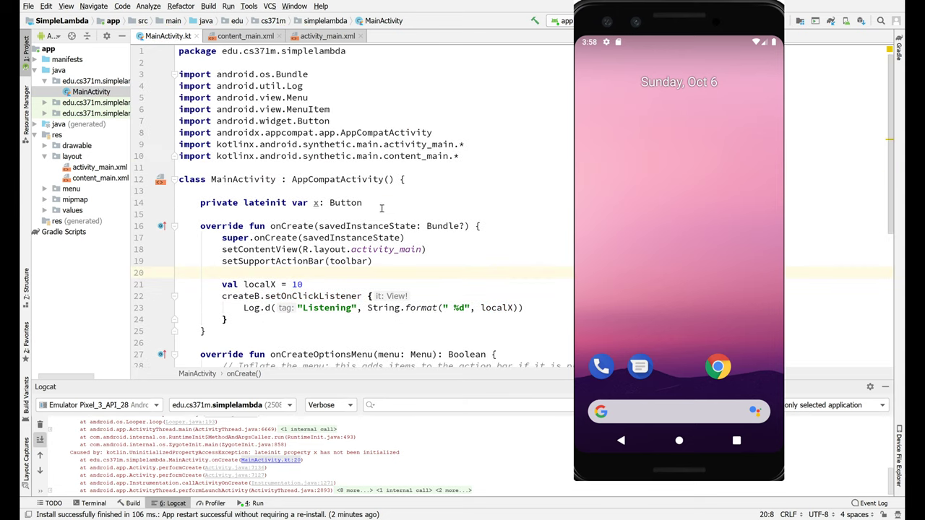
click(364, 203)
text(private var m)
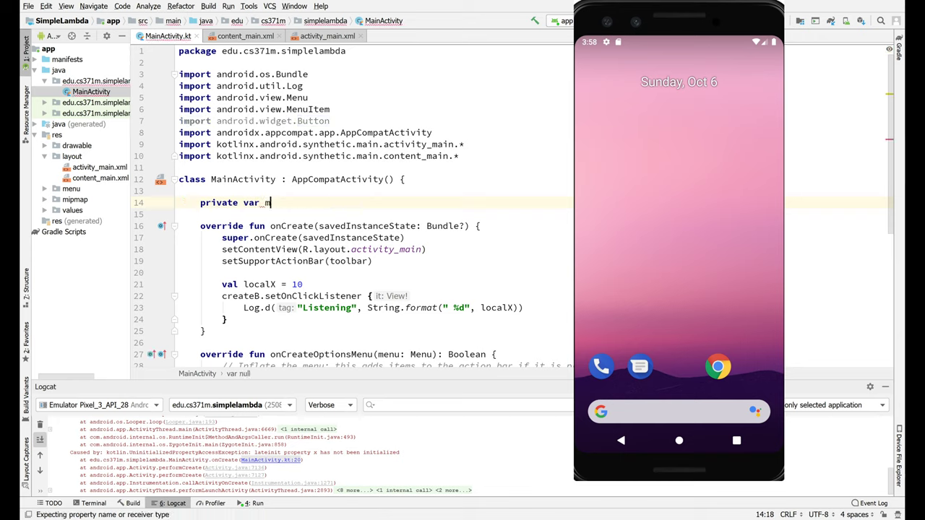
Step: Declare 'private var mX = 50' and make the Log.d string " local(%d) mX(%d)"
text(X =)
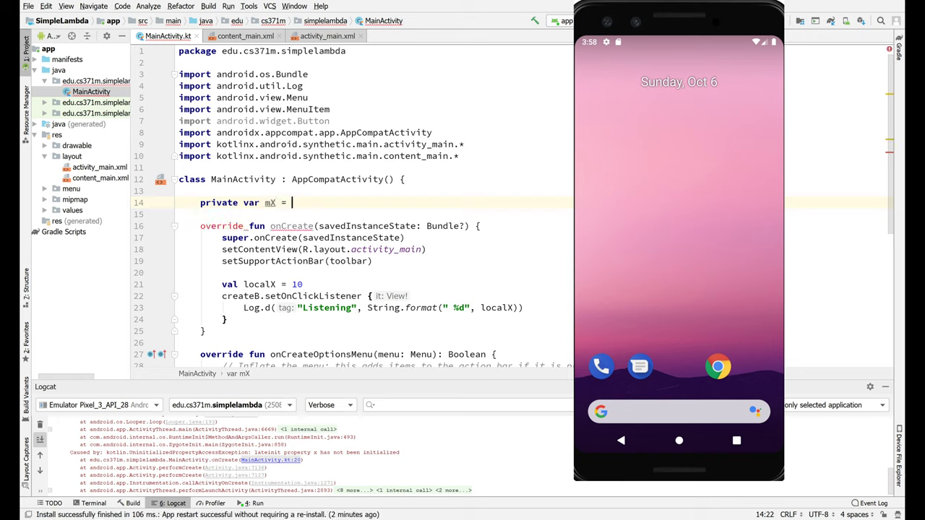
text(50)
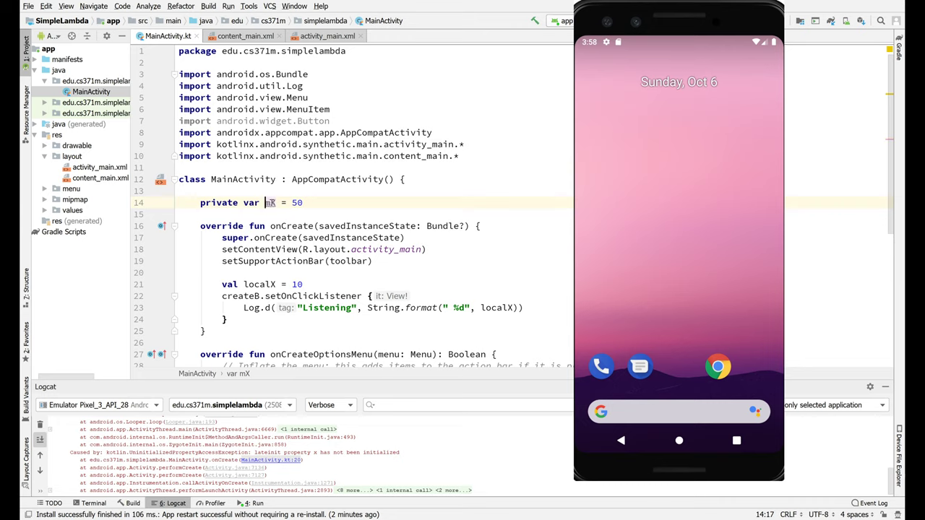
mouse_move(269, 202)
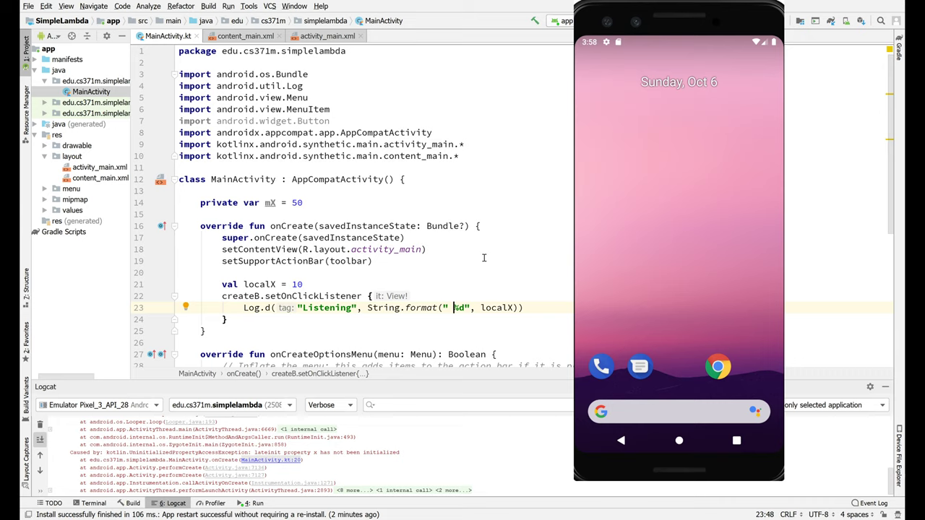
text(local()
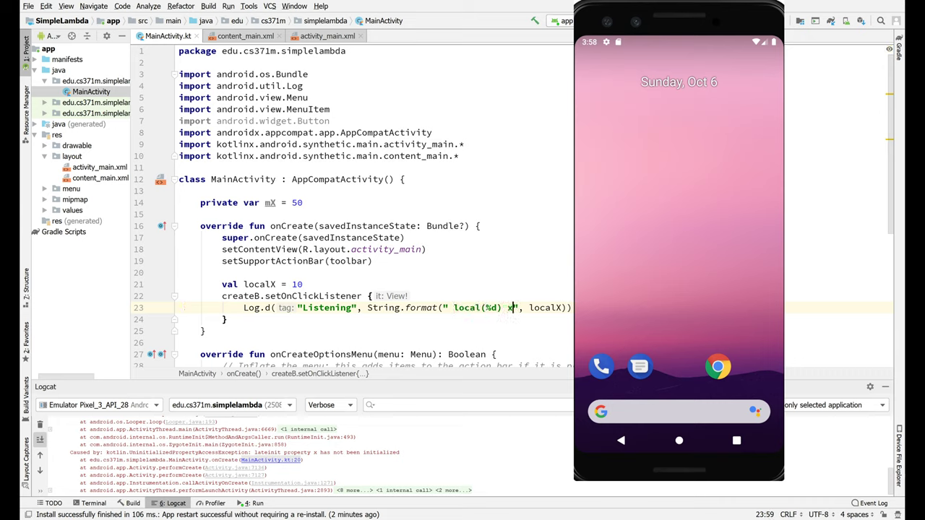
text(mX(%d)
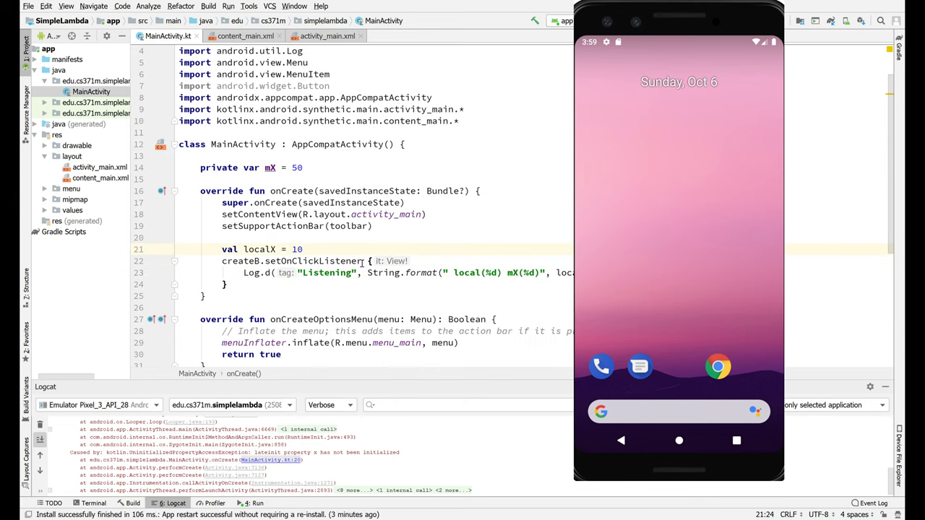
click(101, 178)
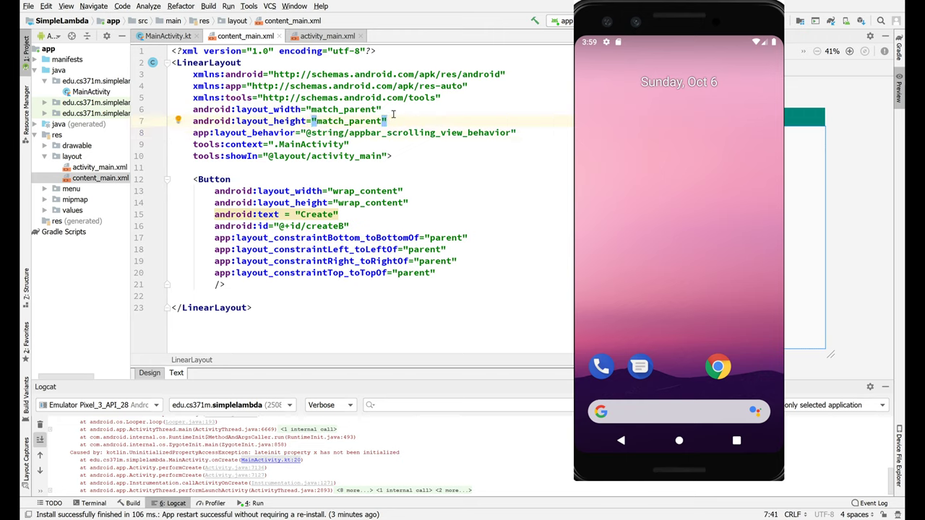
Step: Make the layout vertical with android:orientation="vertical" and relabel the first button Log
text(android:orientation="vertical")
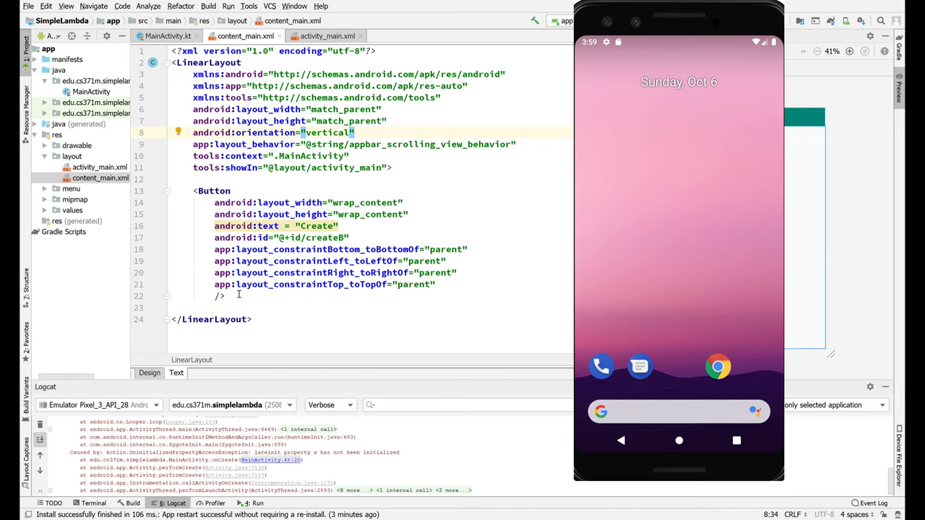
click(225, 296)
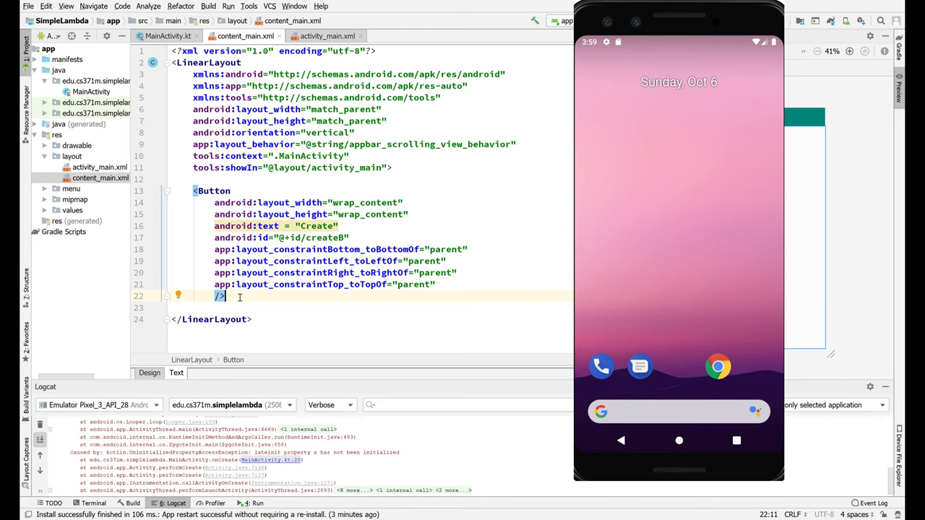
mouse_move(316, 226)
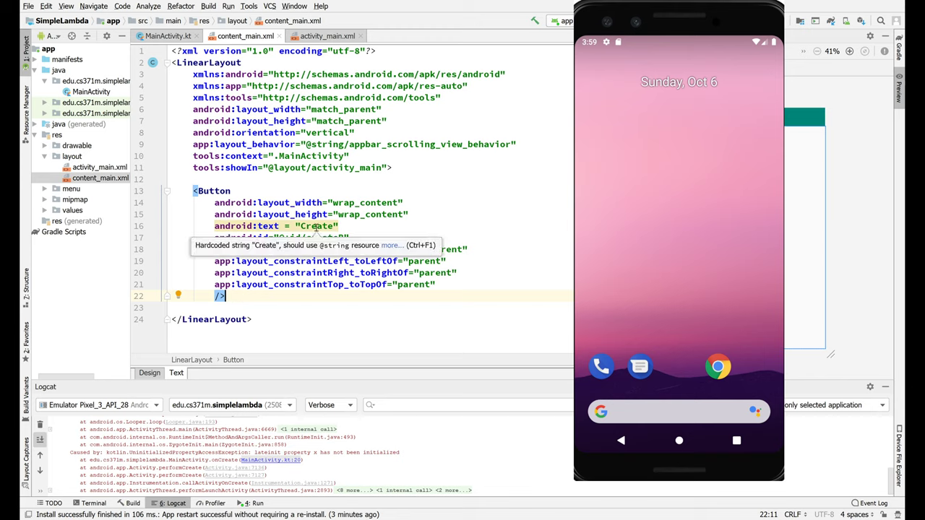
text(Log)
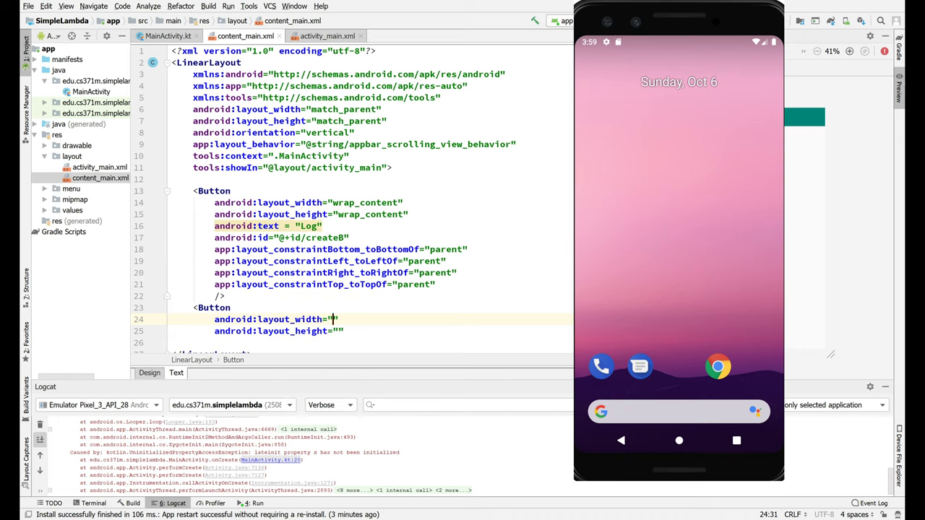
Step: Add a second wrap_content Button labelled Increment with id incrementB
text(wrap_content)
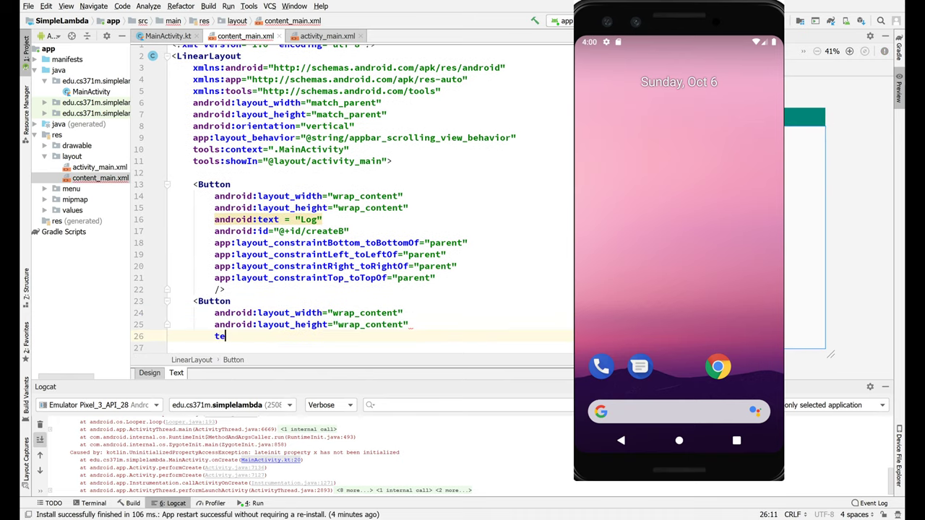
text(android:text="")
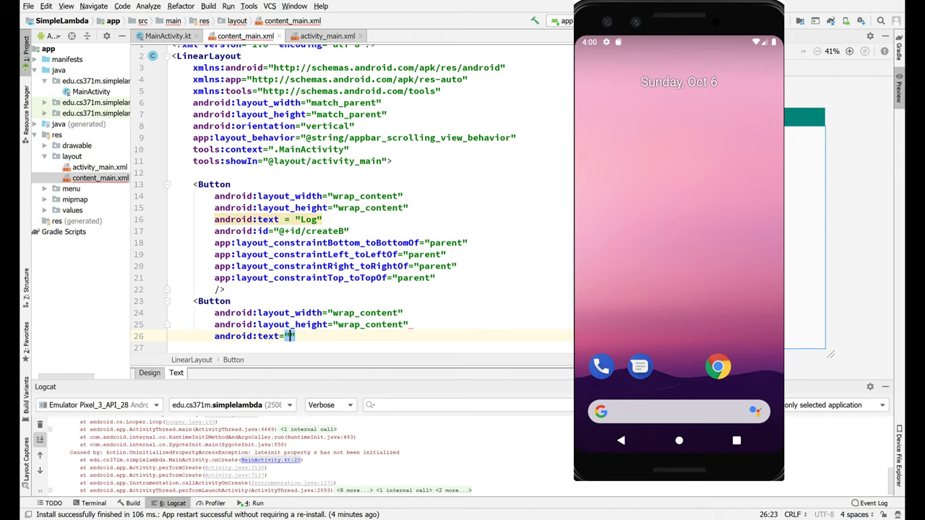
text(Increment)
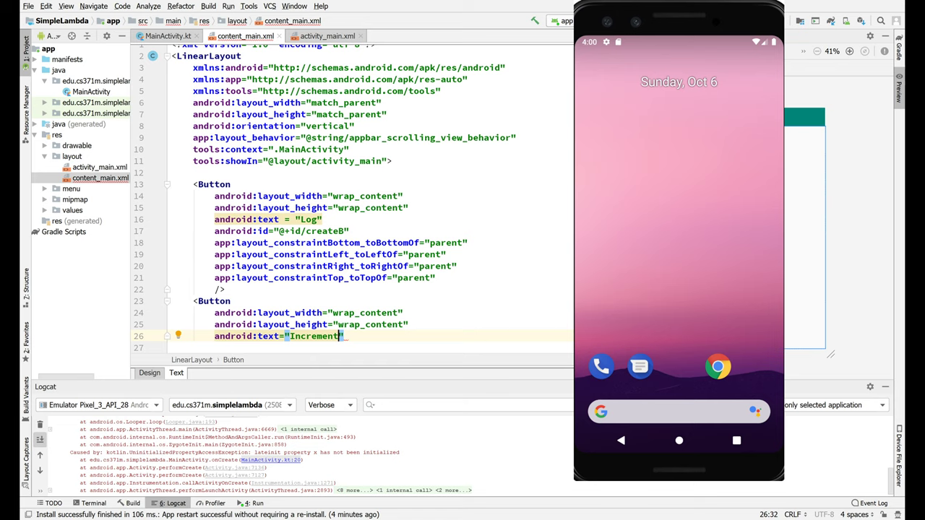
text(android:id="@+id/)
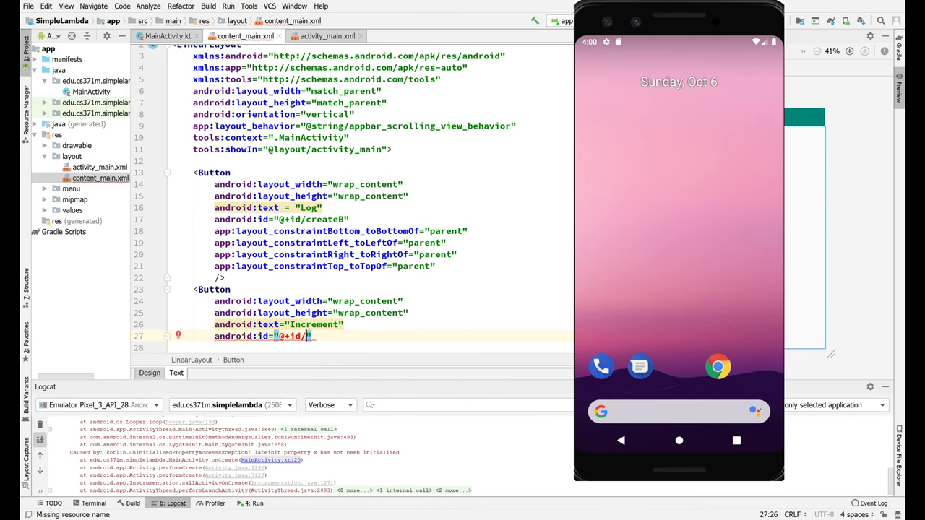
text(incrementB)
click(370, 346)
text(/>)
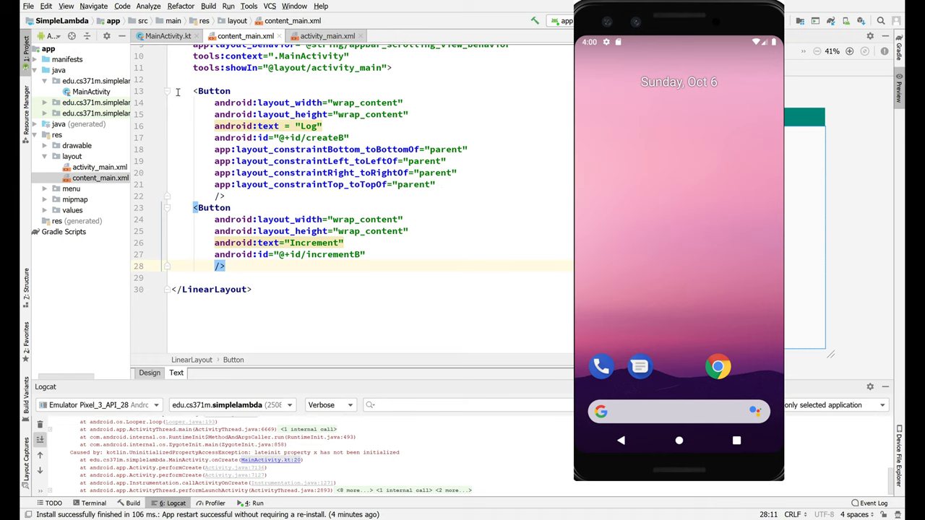
click(167, 36)
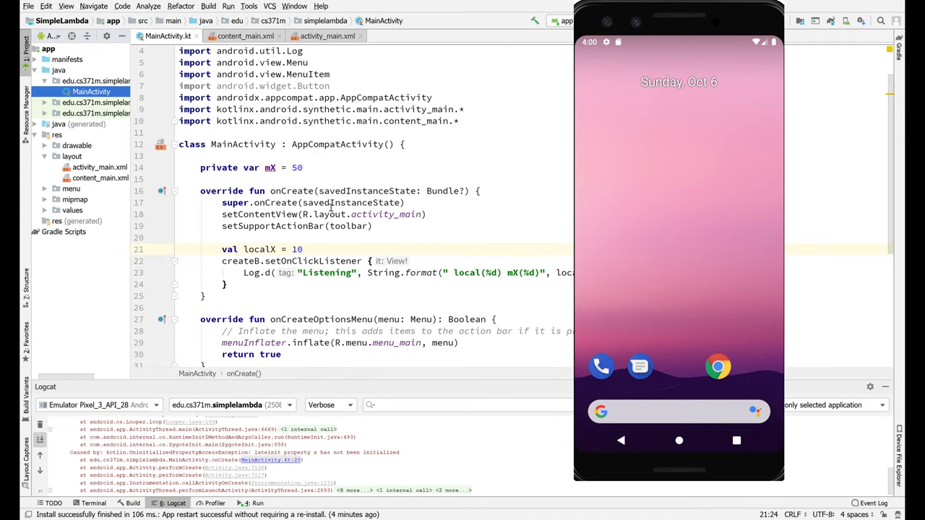
Step: Add 'private fun incrementX() { mX++ }' below the mX declaration
scroll(down, 3)
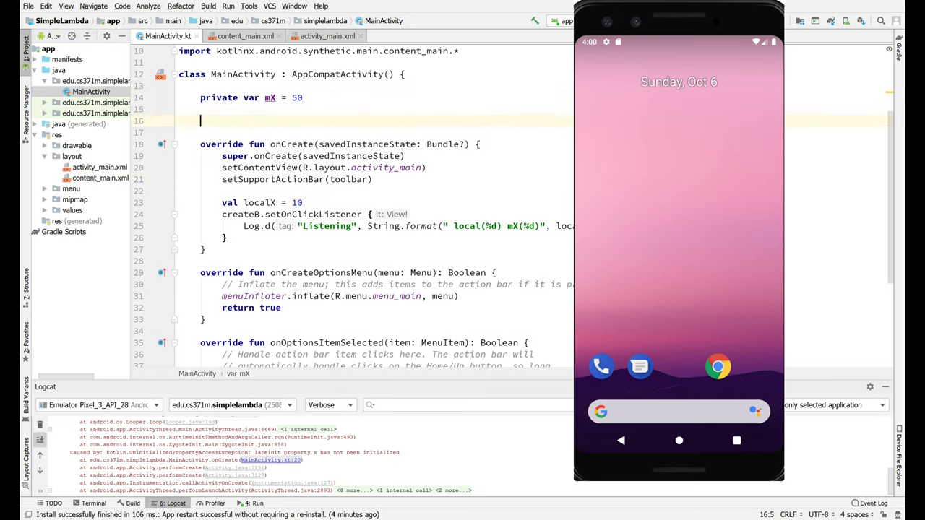
text(private fun)
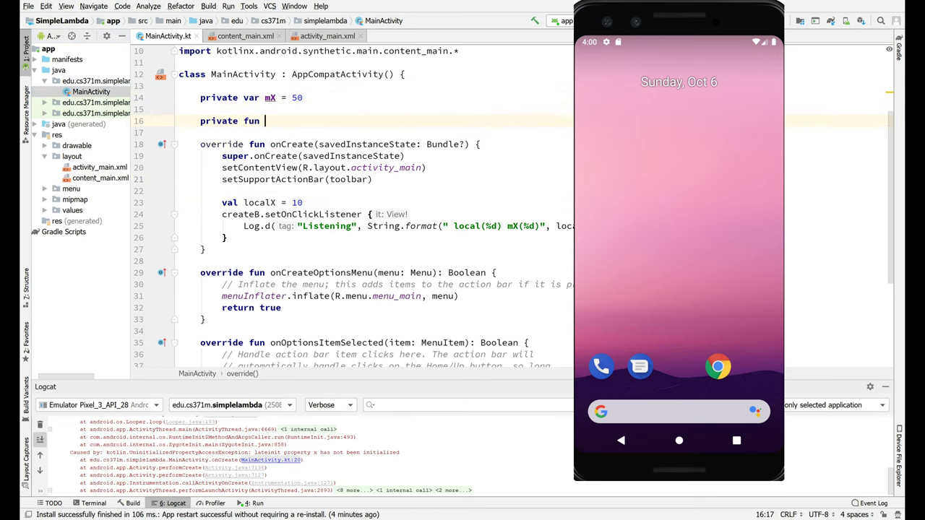
text(incrementX)
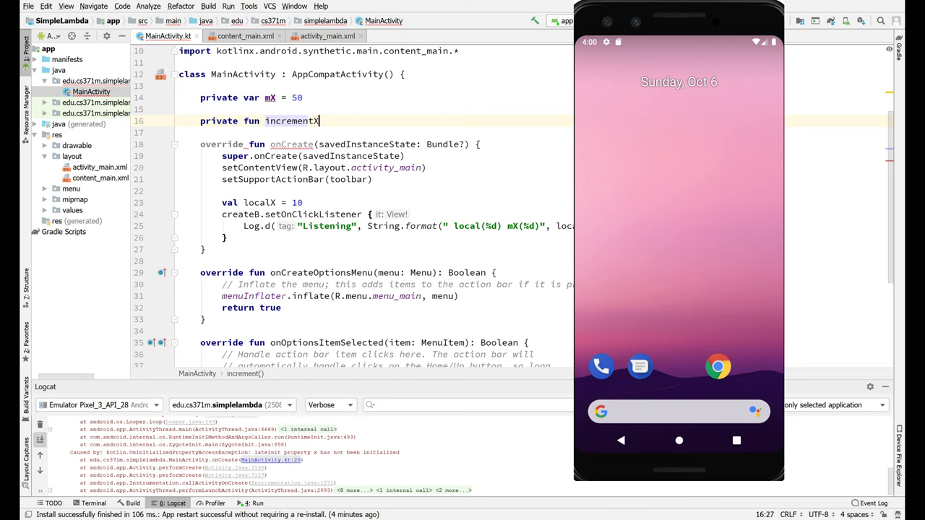
text(() {)
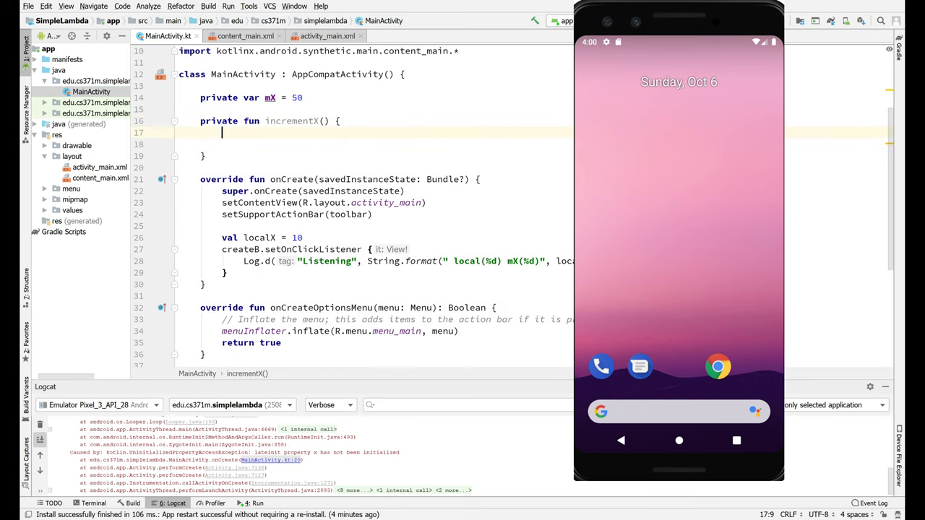
text(mX++)
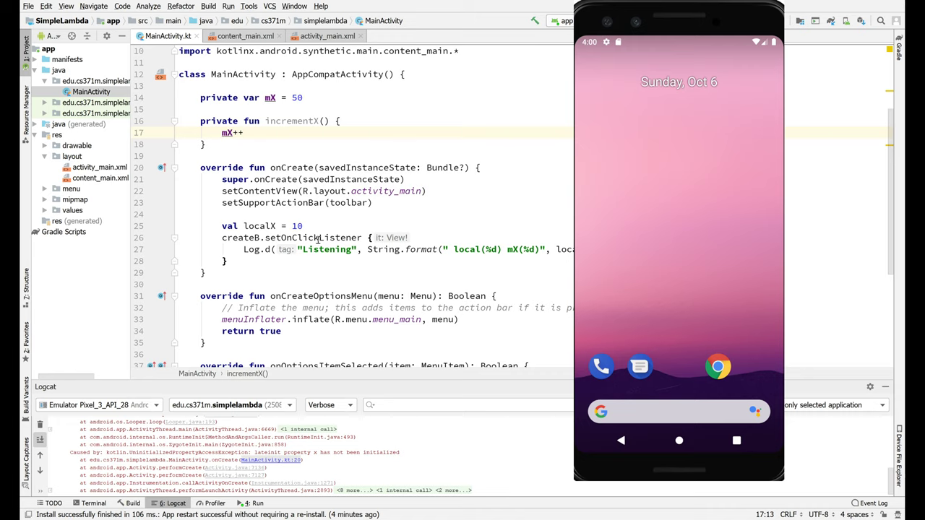
Step: Start a new line after the click listener block calling incrementX()
click(226, 260)
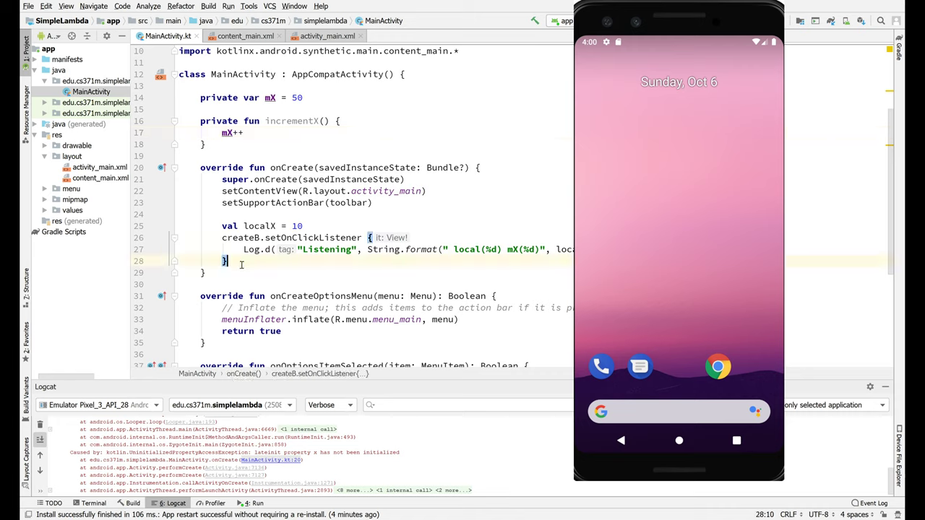
text(incrementX())
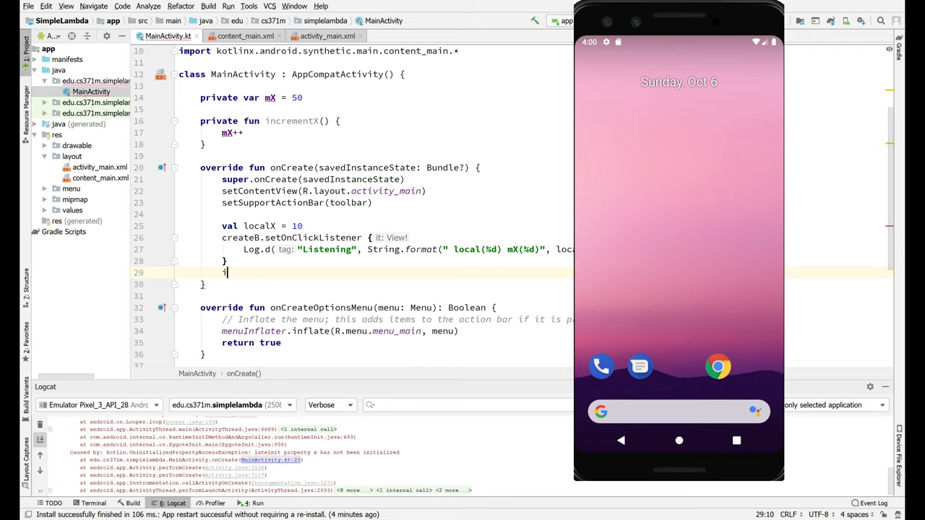
Step: Set incrementB.setOnClickListener(::incrementX), giving incrementX a 'v: View' parameter with android.view.View imported
text(ncrementX)
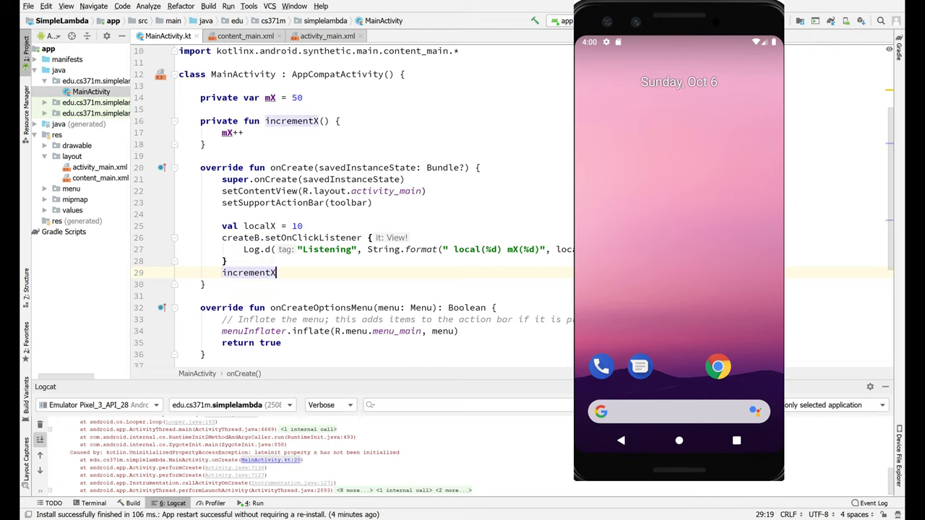
text(B)
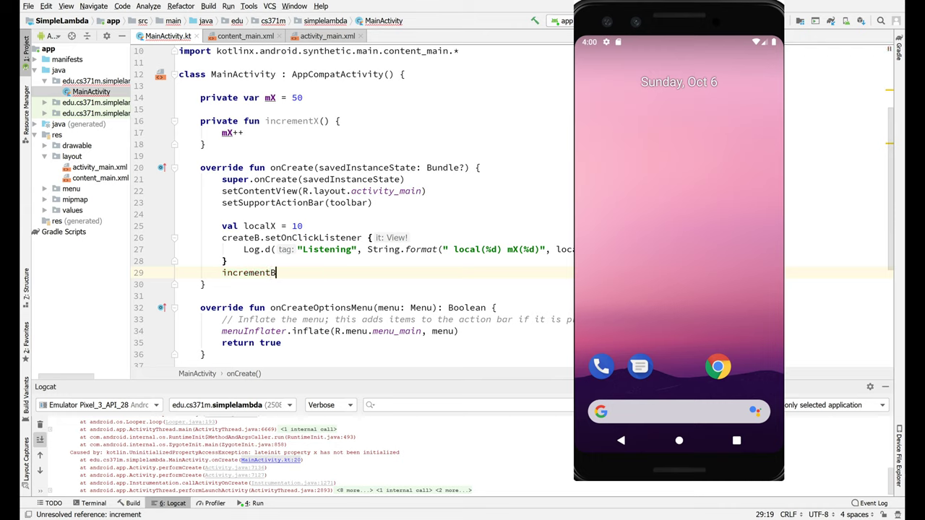
text(.setOnClickListener(::incrementX)
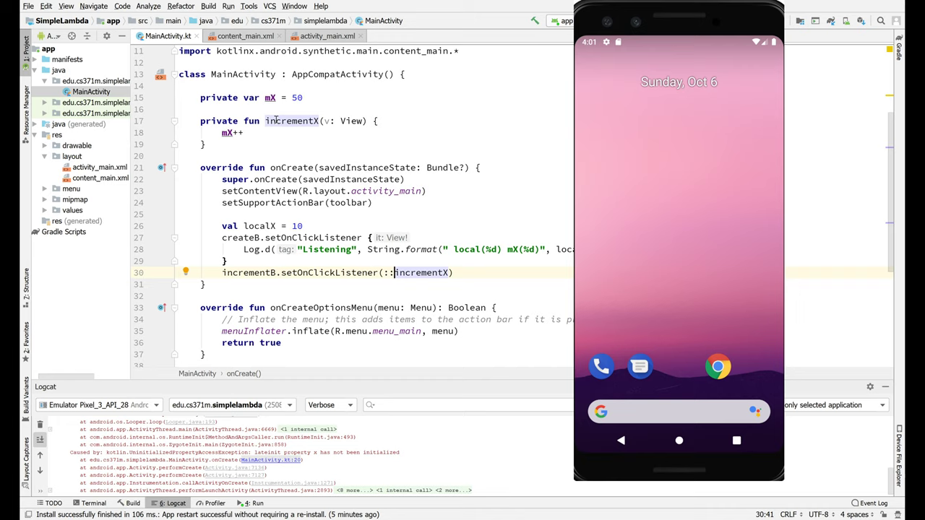
click(275, 122)
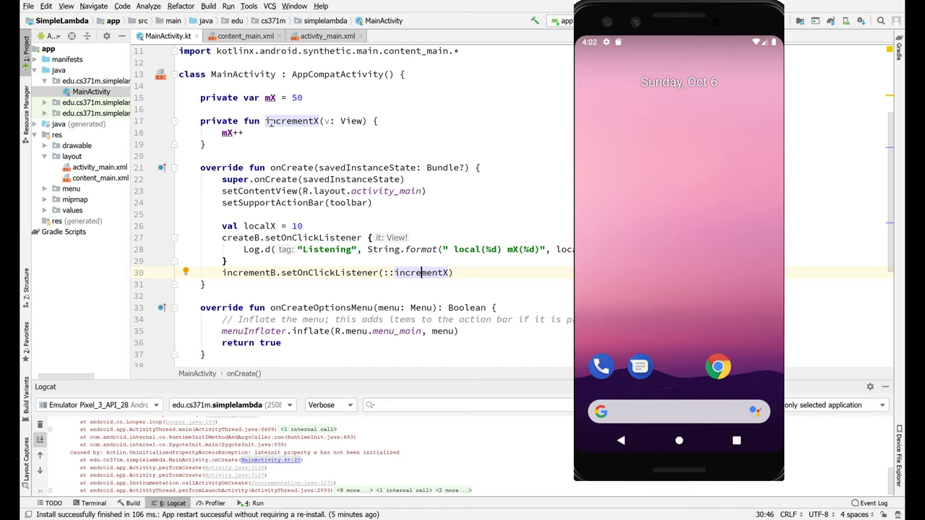
scroll(up, 3)
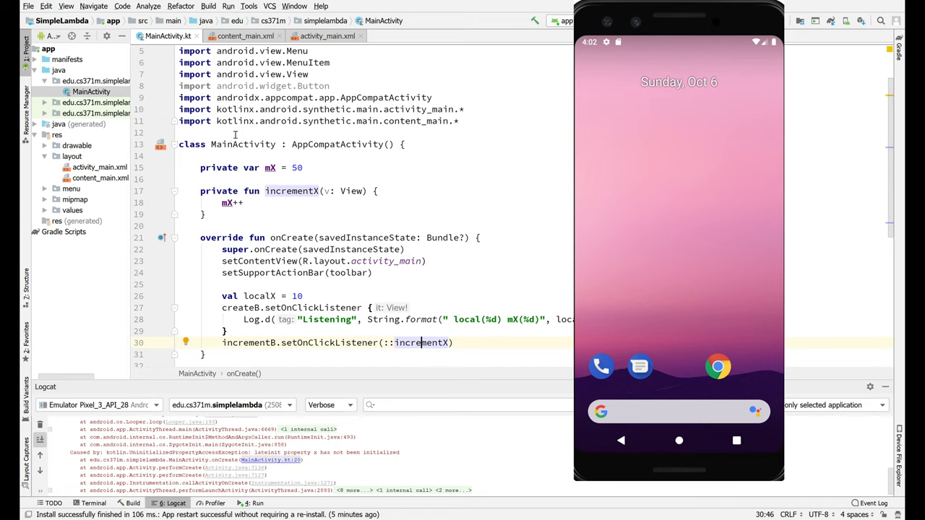
mouse_move(262, 174)
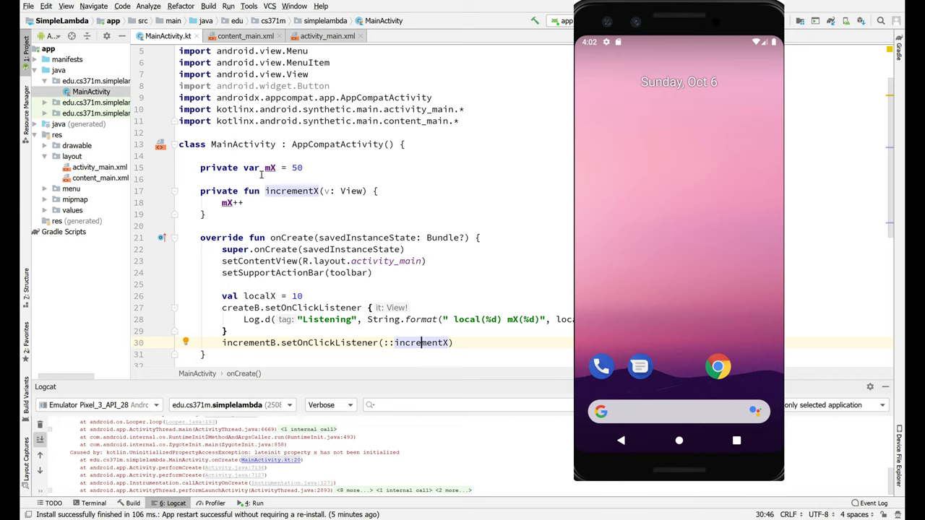
mouse_move(278, 168)
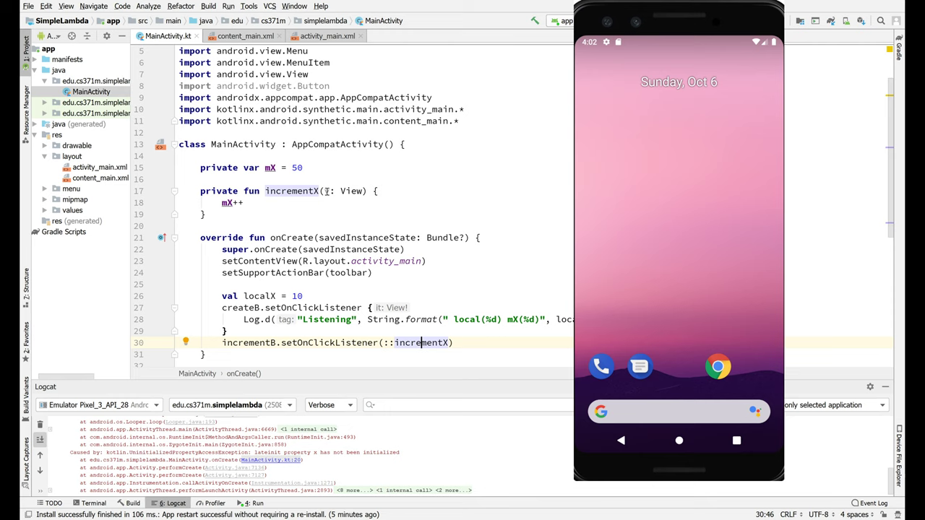
scroll(up, 3)
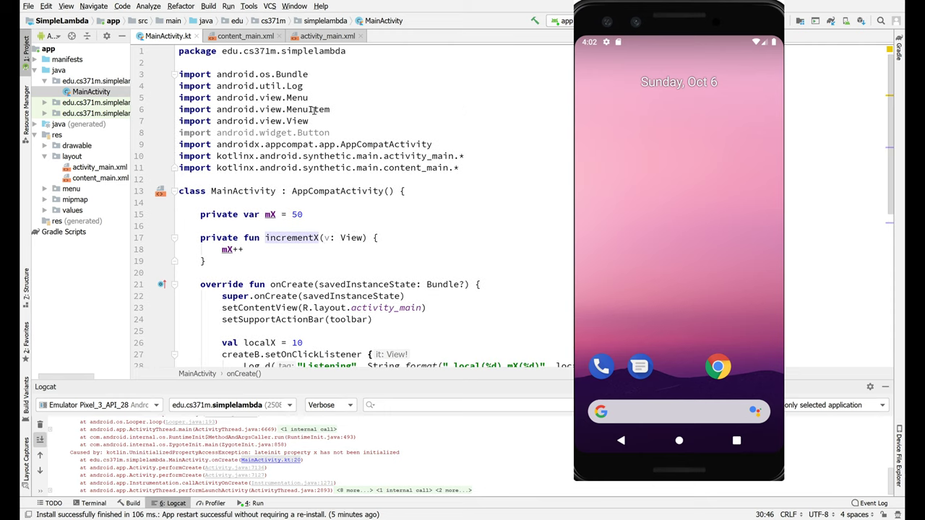
Step: Run 'app' to build and launch SimpleLambda on the Pixel 3 emulator
click(363, 133)
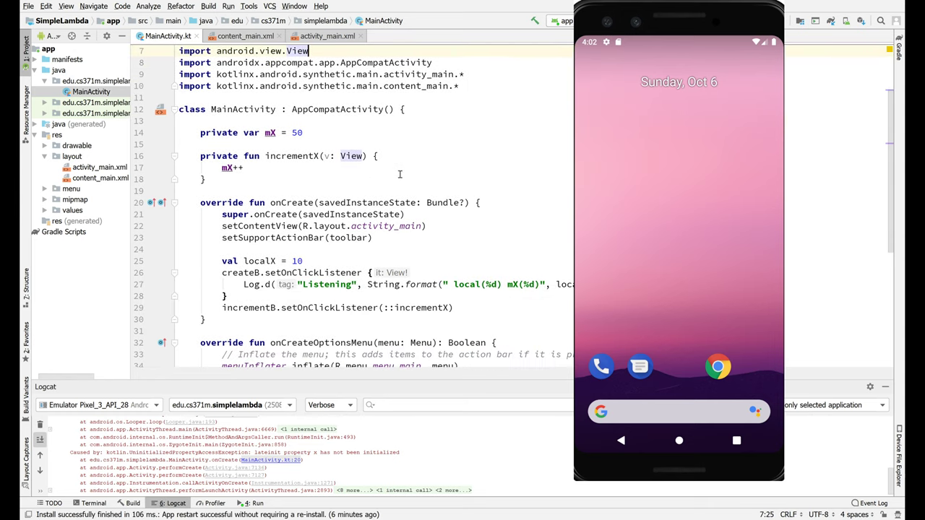
scroll(down, 3)
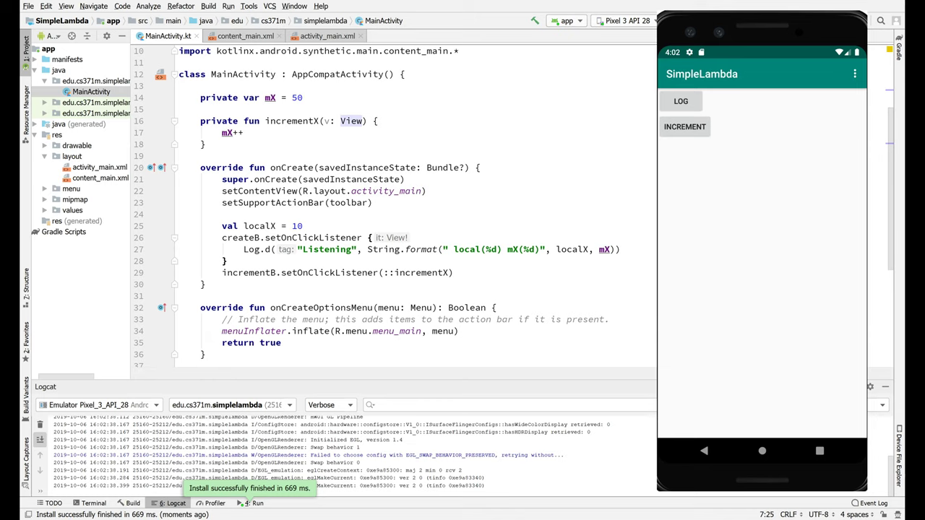
Step: Tap LOG in the emulator and read Listening: local(10) mX(50) in Logcat
click(257, 503)
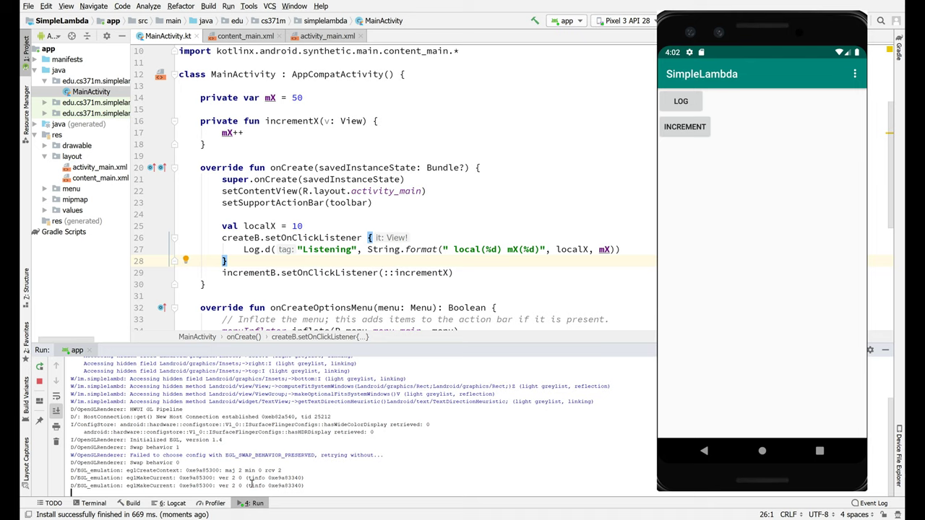
click(176, 503)
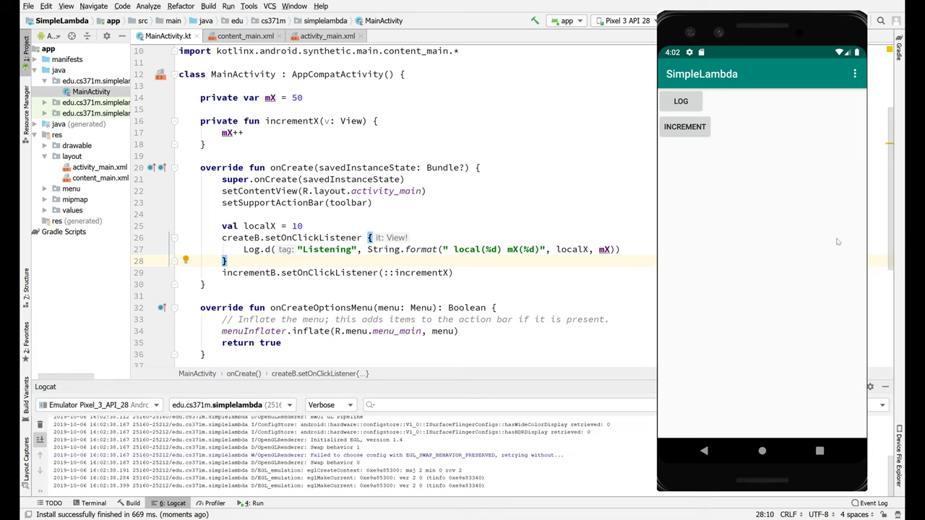
click(679, 101)
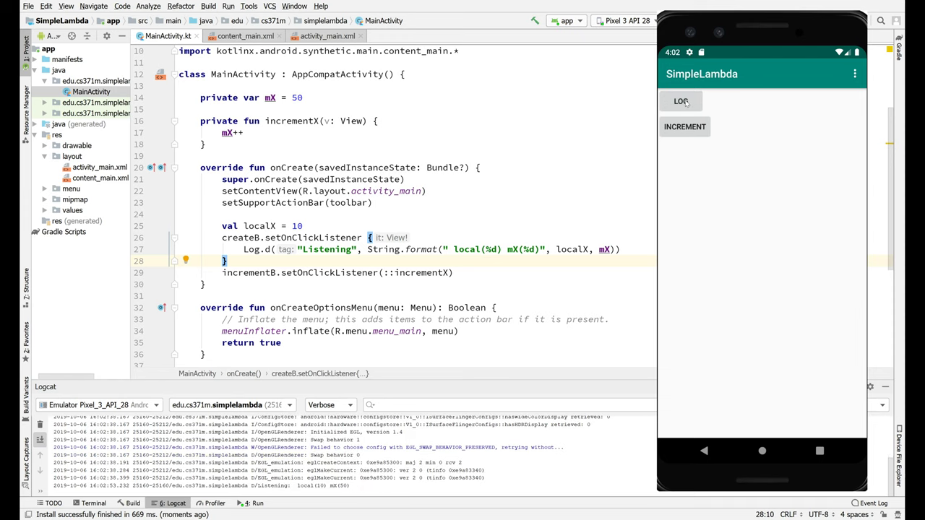
click(680, 101)
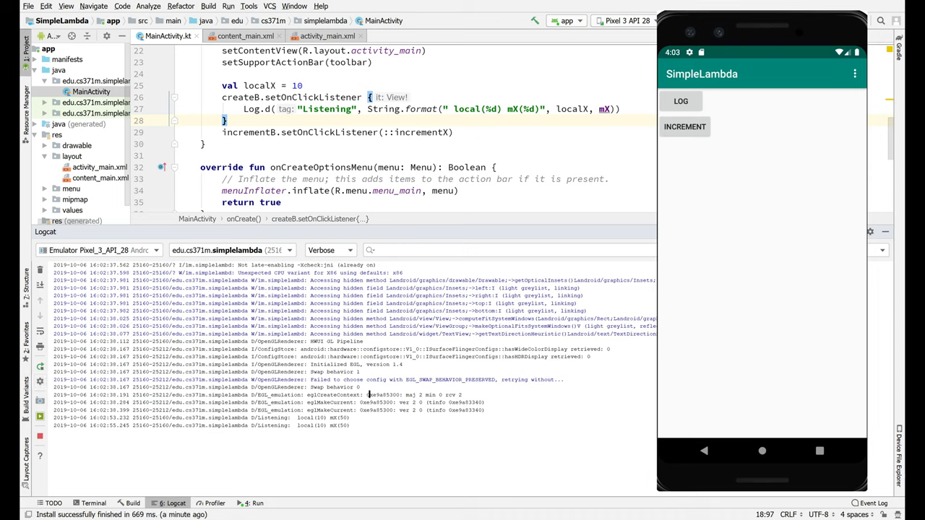
mouse_move(480, 362)
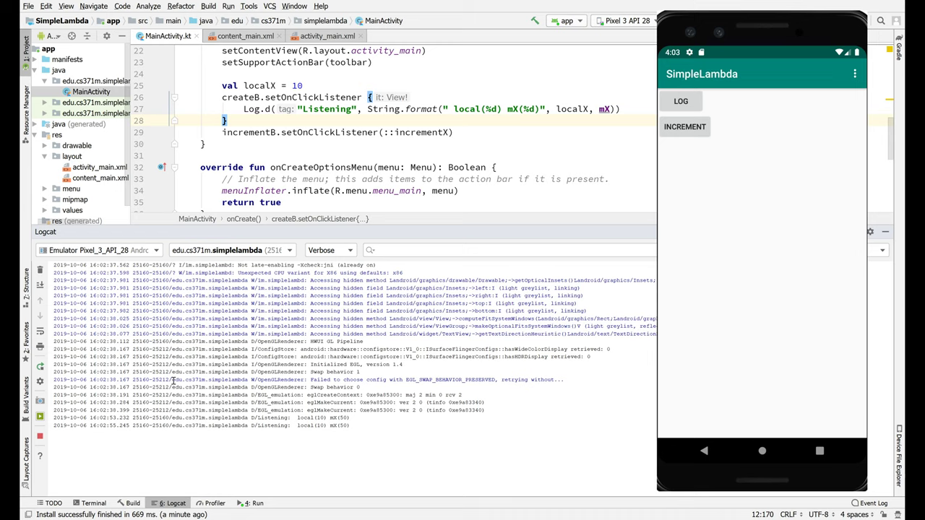
mouse_move(529, 275)
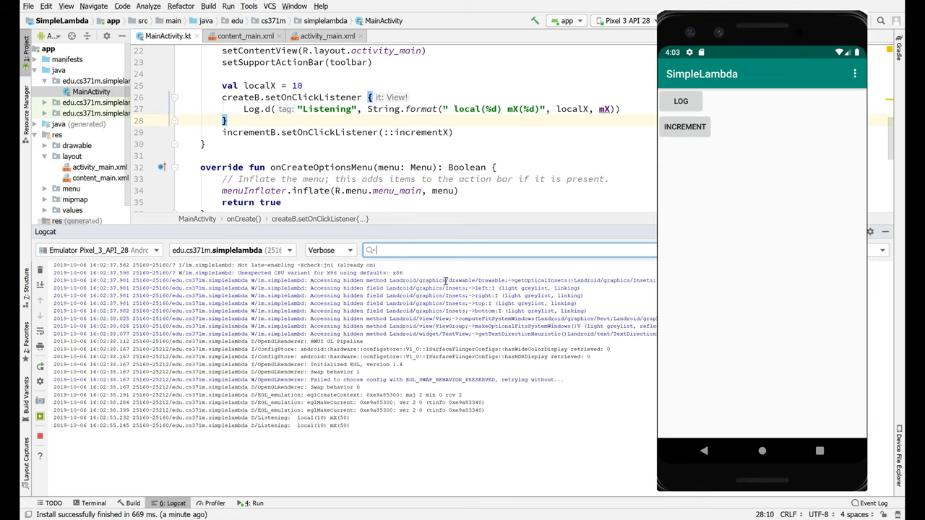
Step: Filter Logcat with 'D/Li' and tap LOG several more times to add Listening entries
text(D/)
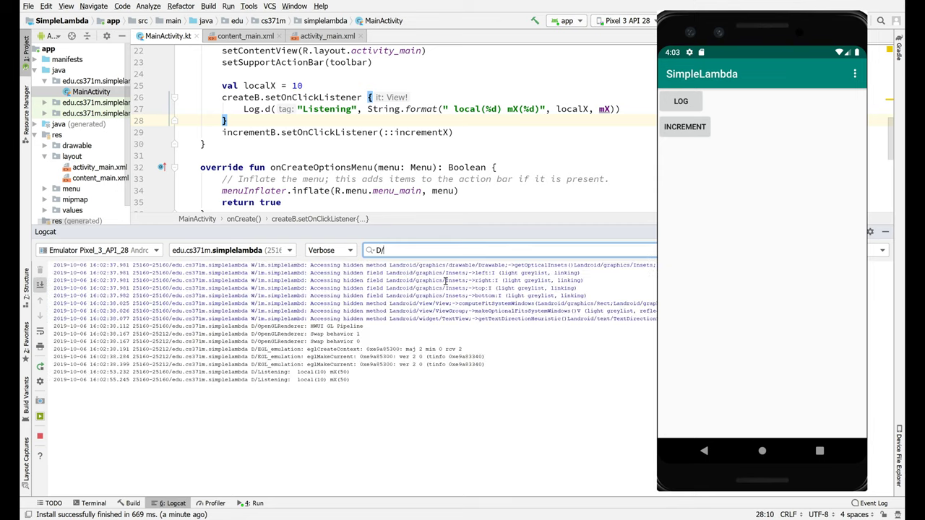
text(Li)
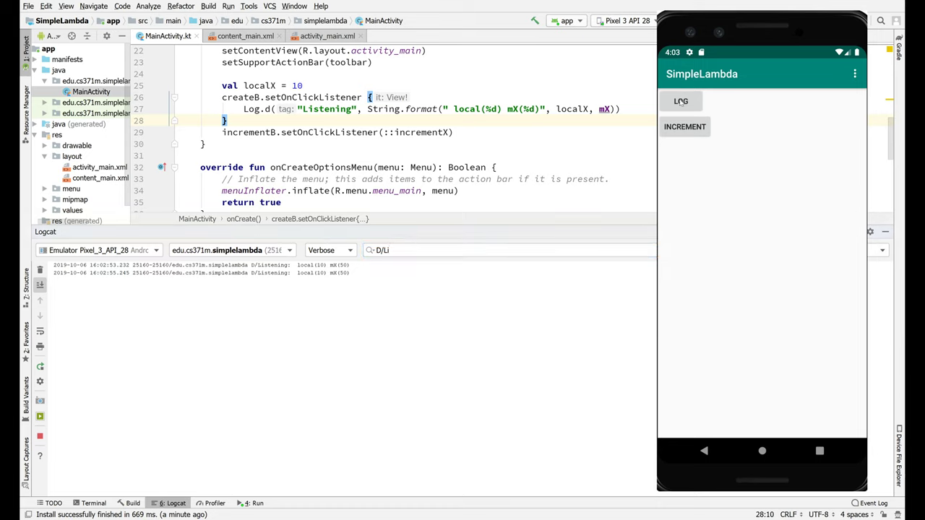
click(679, 101)
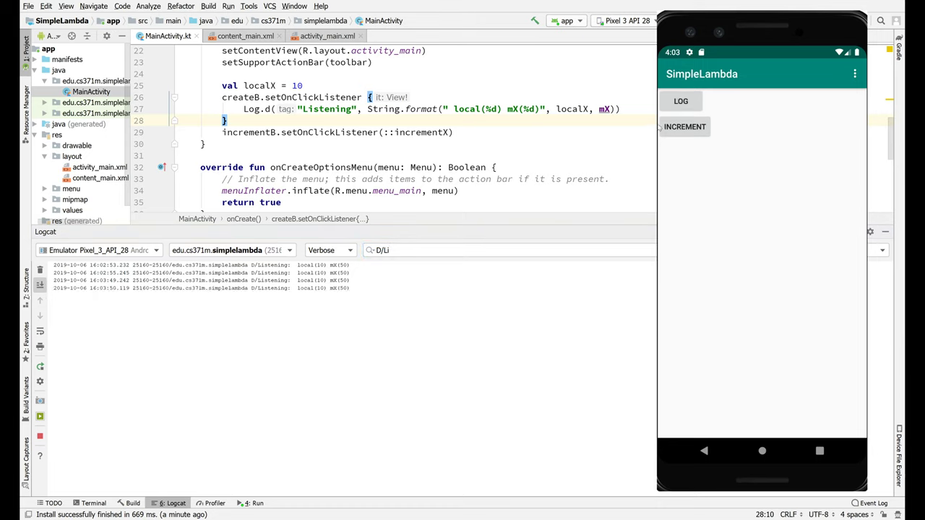
mouse_move(681, 116)
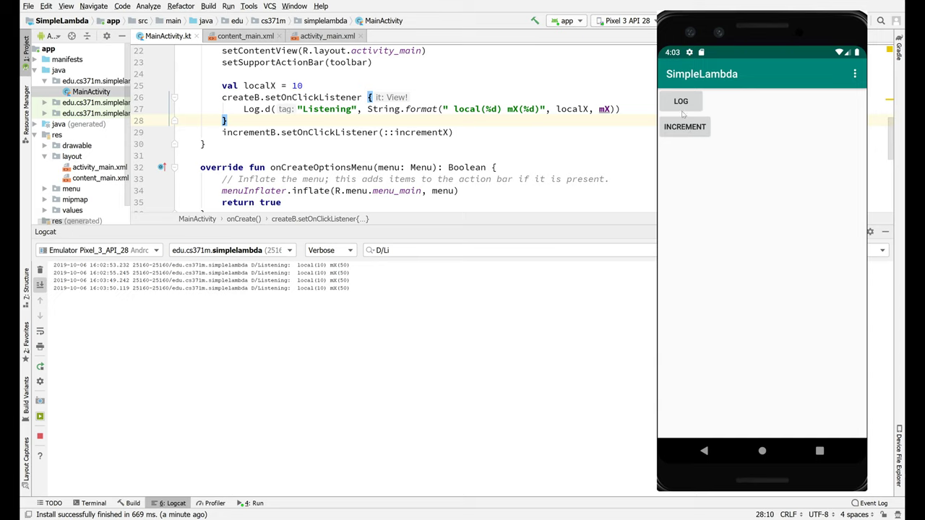
click(679, 102)
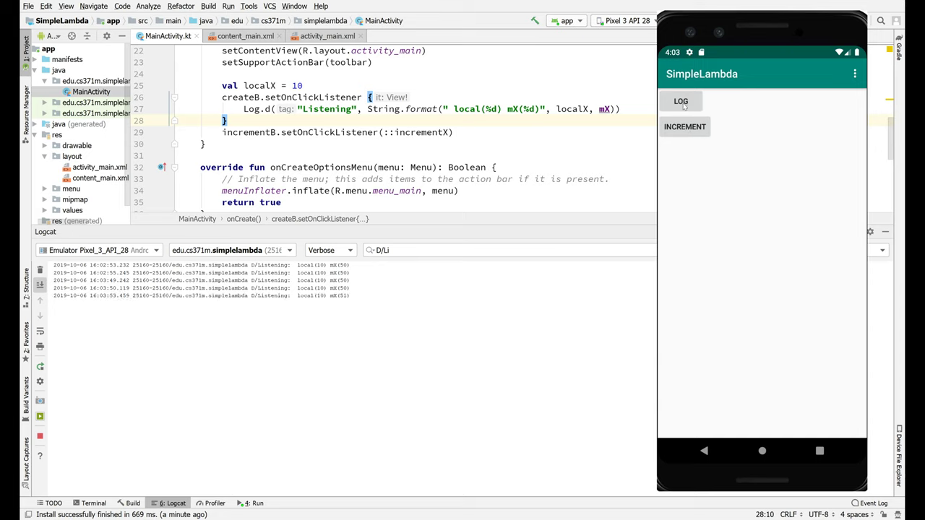
click(685, 128)
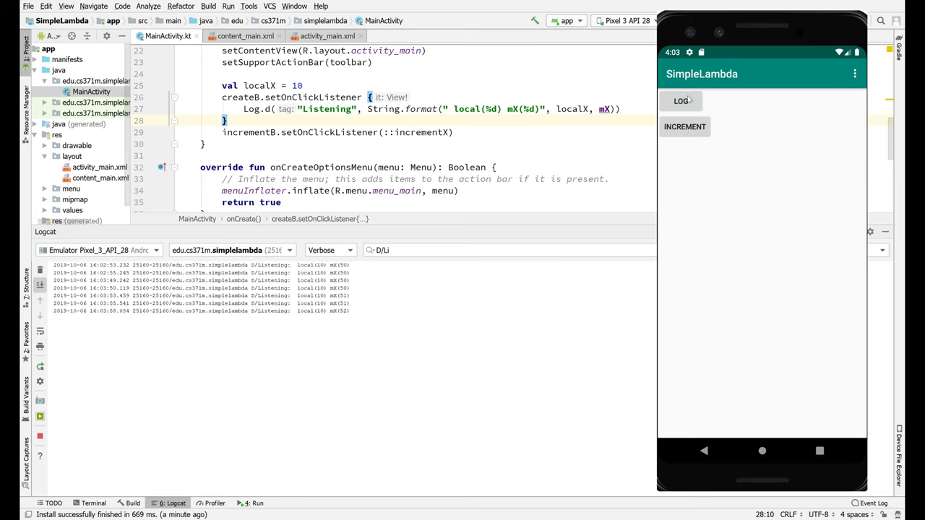
click(681, 101)
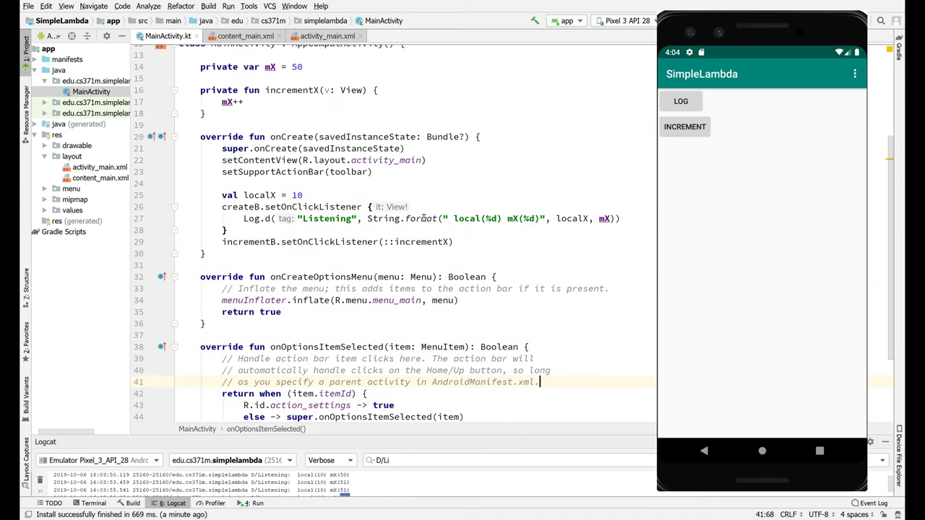
mouse_move(477, 153)
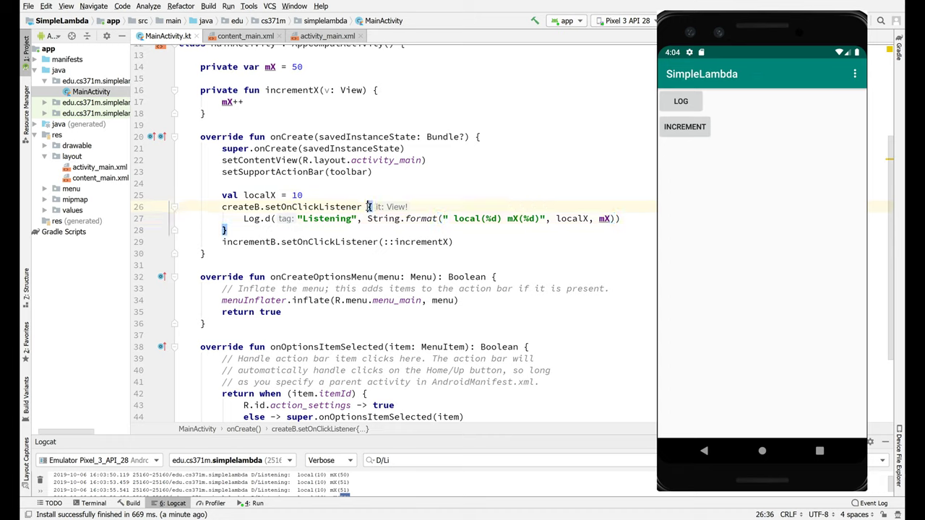
mouse_move(604, 219)
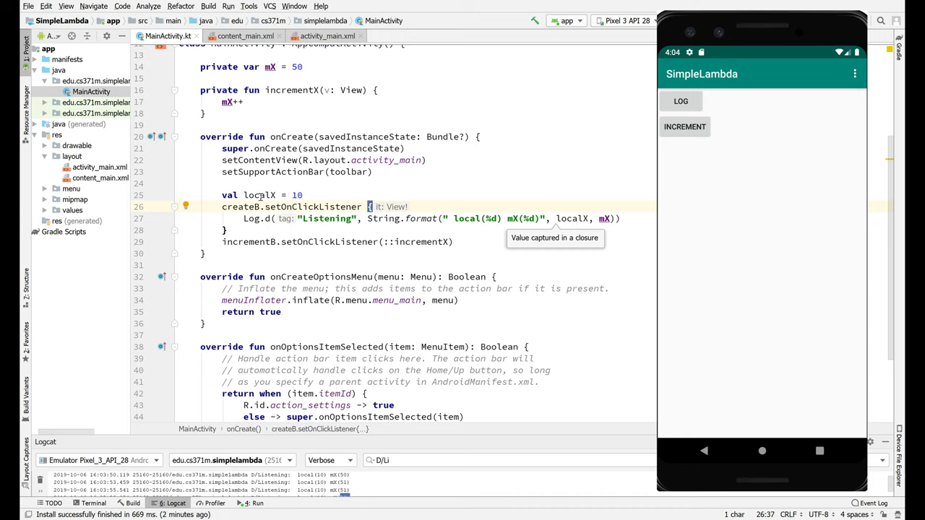
mouse_move(527, 234)
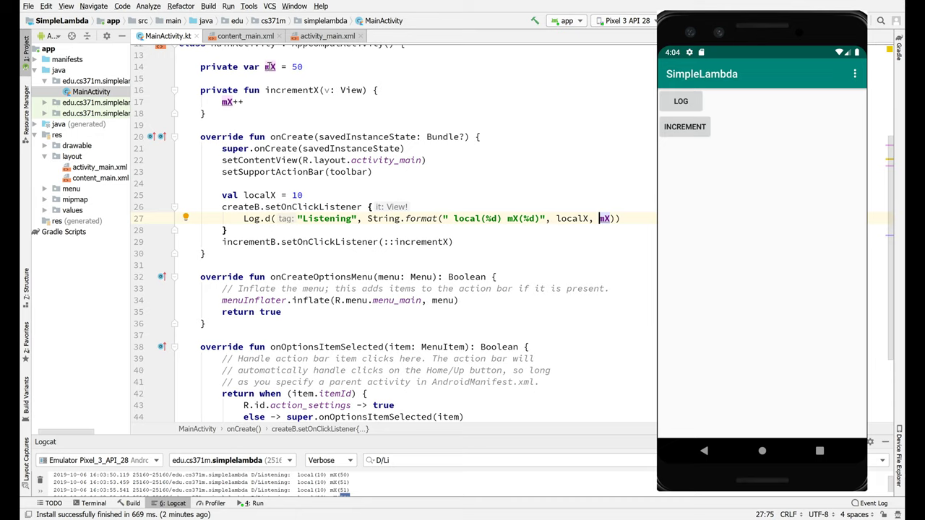
mouse_move(563, 271)
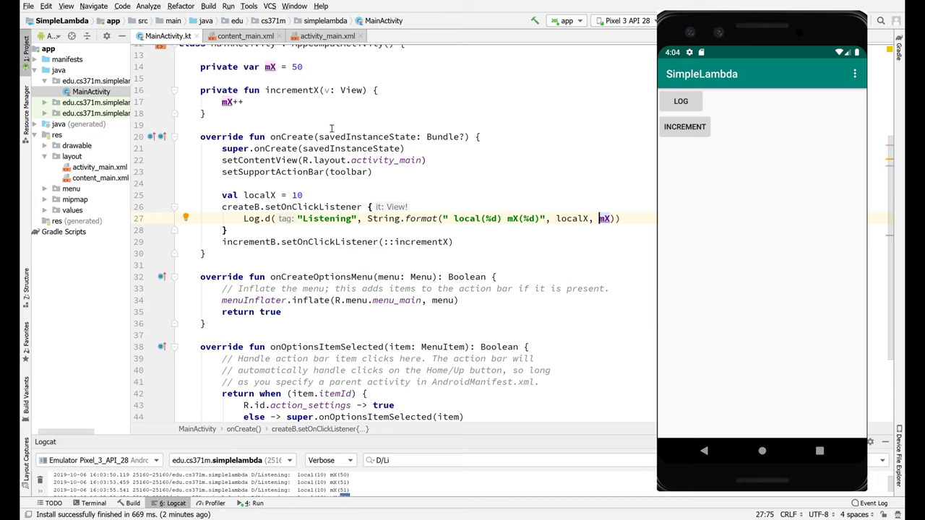
scroll(up, 3)
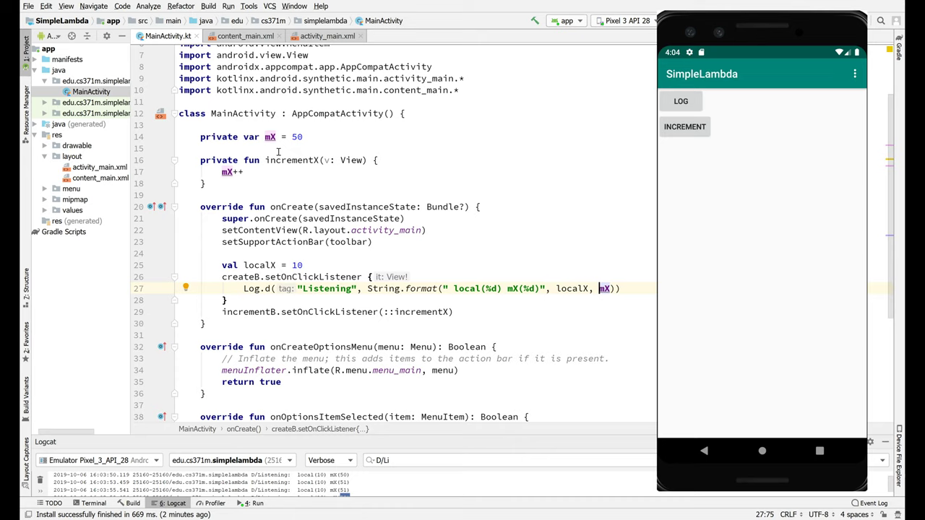
click(269, 135)
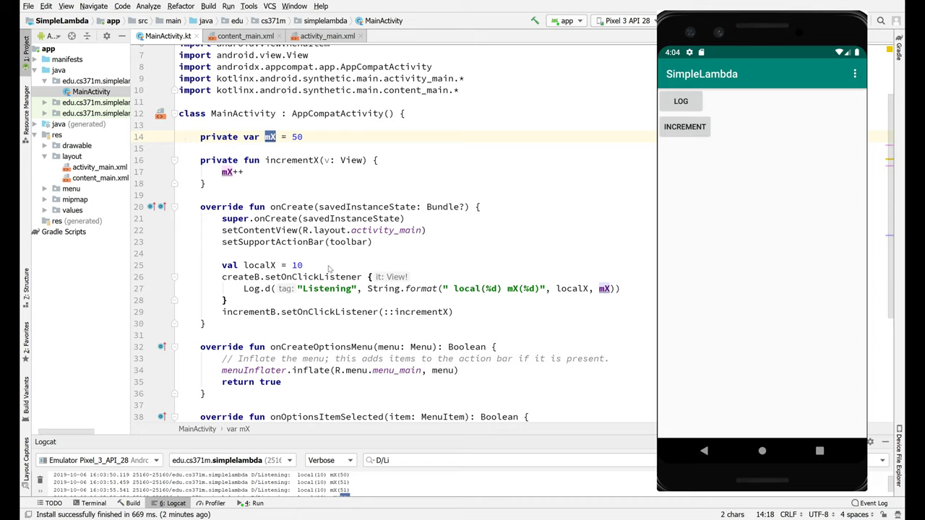
mouse_move(474, 263)
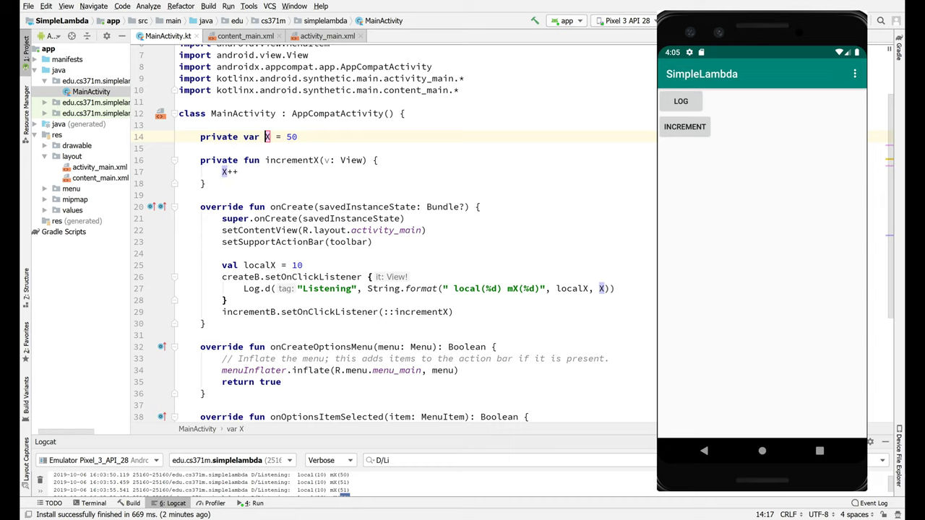
Step: Rename the mX property to memberX via Shift+F6, showing the Refactoring Preview
key(Delete)
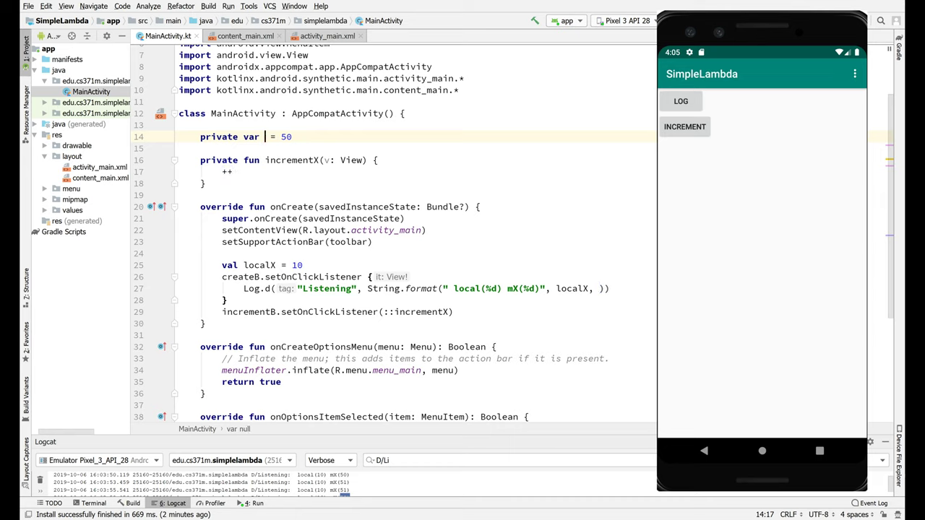
text(member)
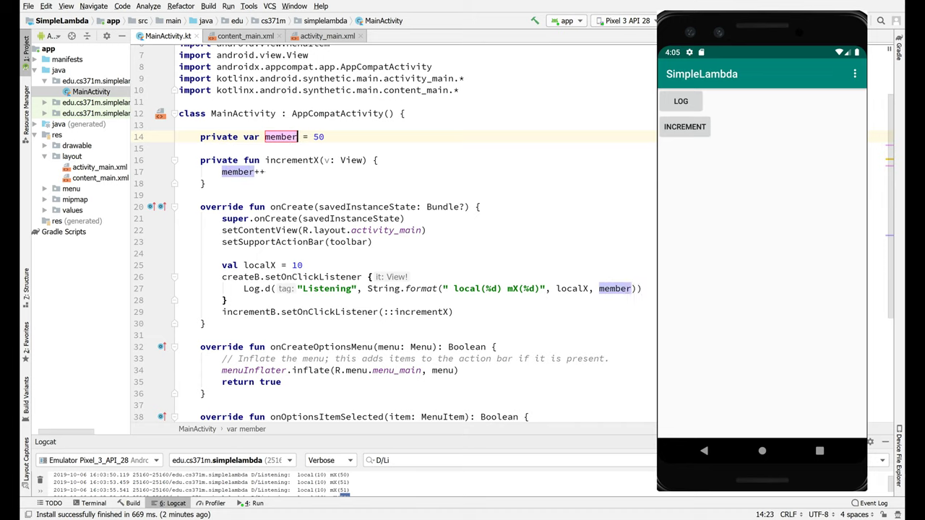
text(X)
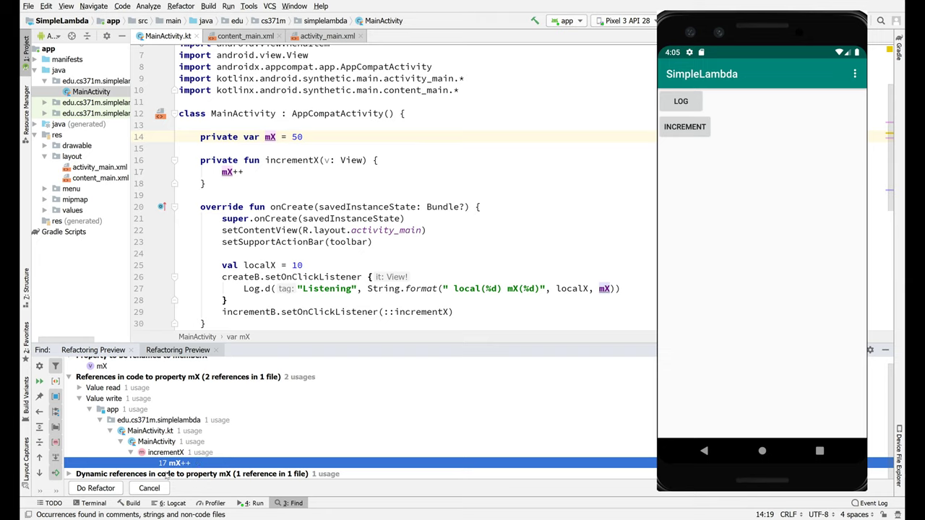
Step: Apply the rename with Do Refactor so mX becomes memberX everywhere, then close the Find panel
scroll(down, 3)
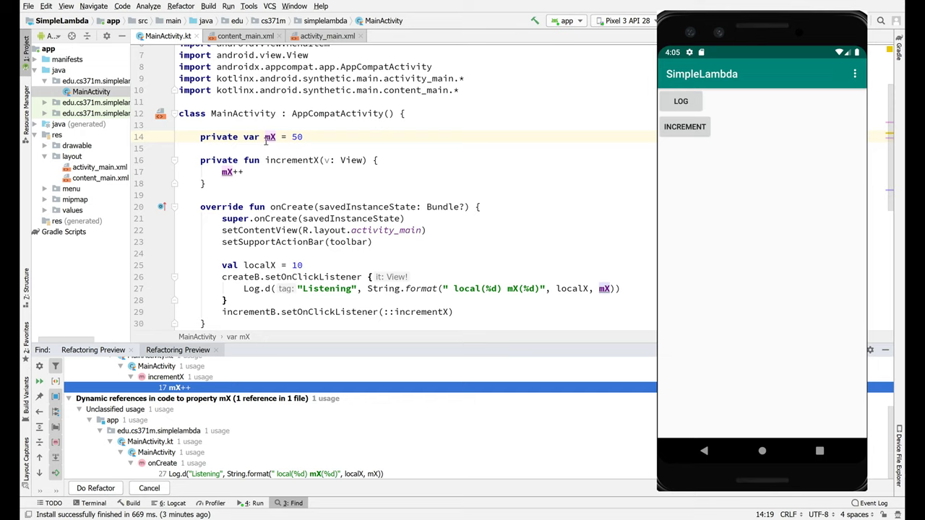
mouse_move(519, 298)
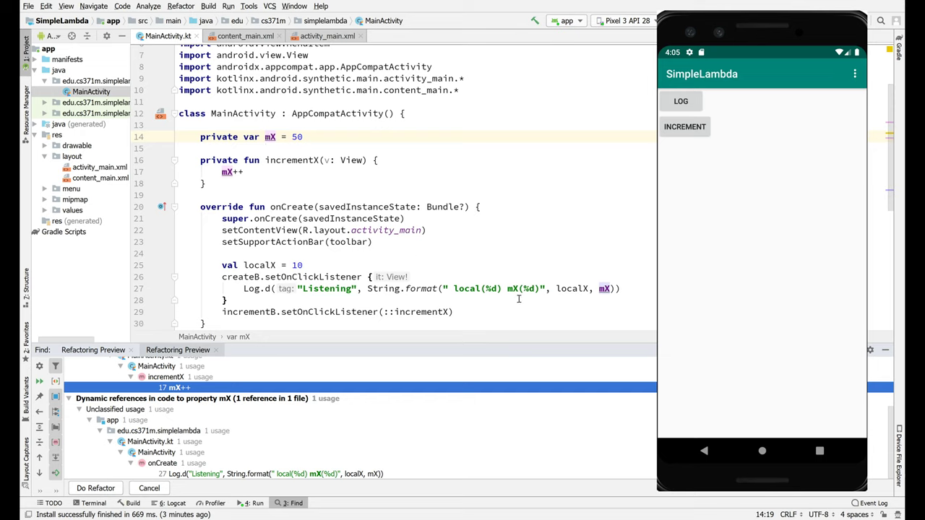
mouse_move(515, 292)
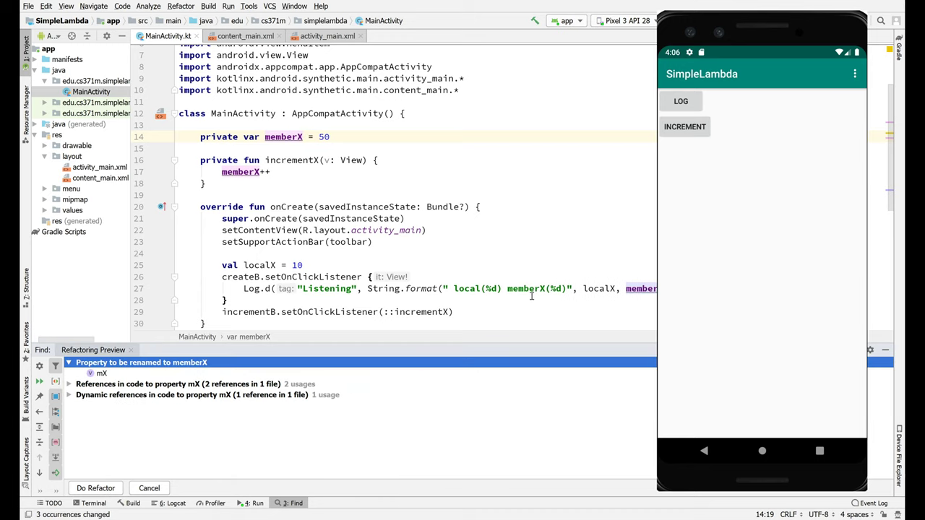
click(532, 289)
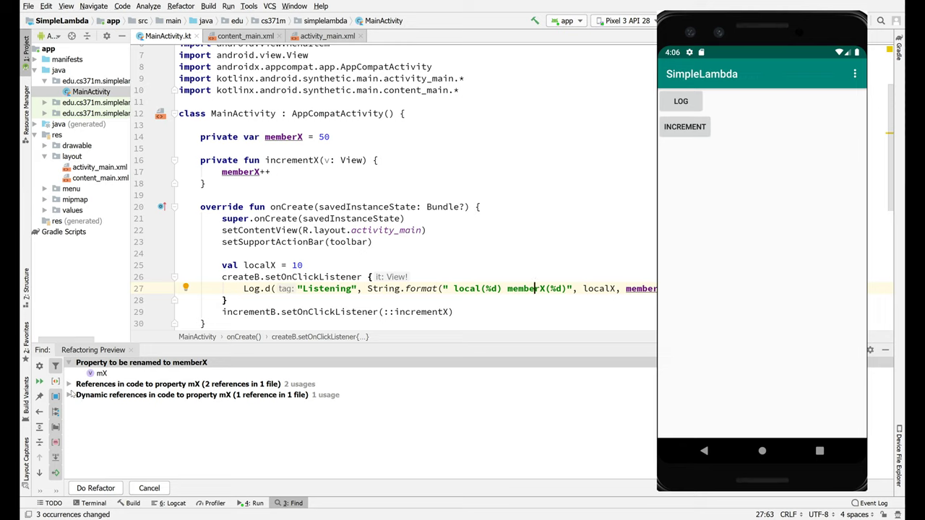
click(78, 405)
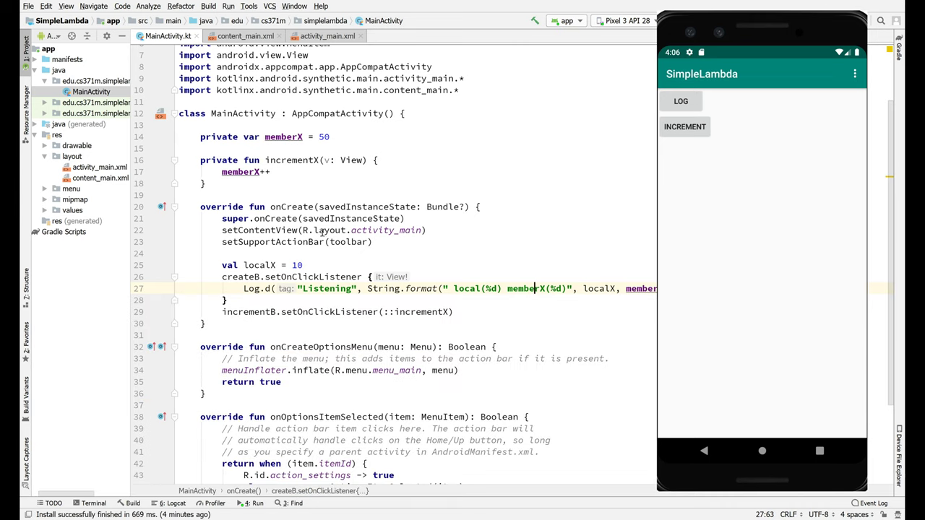
Step: Scroll through MainActivity.kt's onCreate showing memberX used in incrementX and the Listening log
click(303, 230)
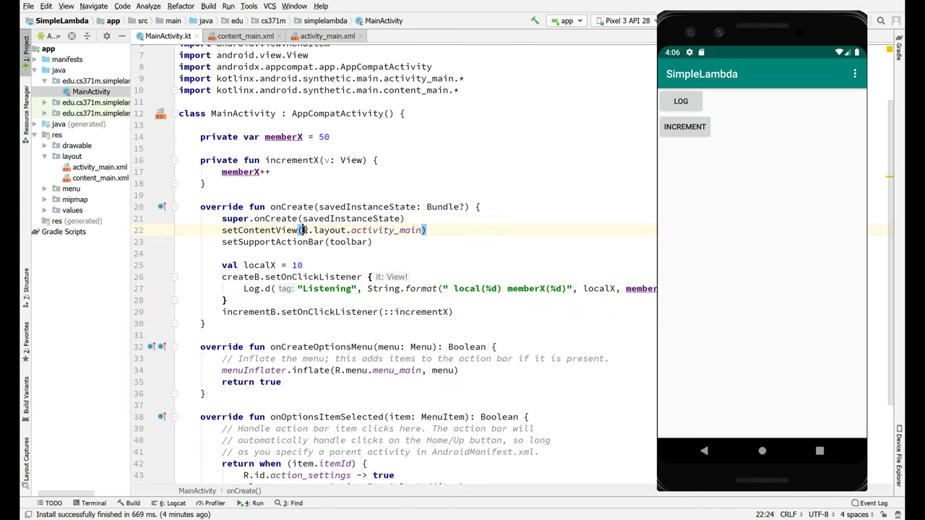
scroll(down, 3)
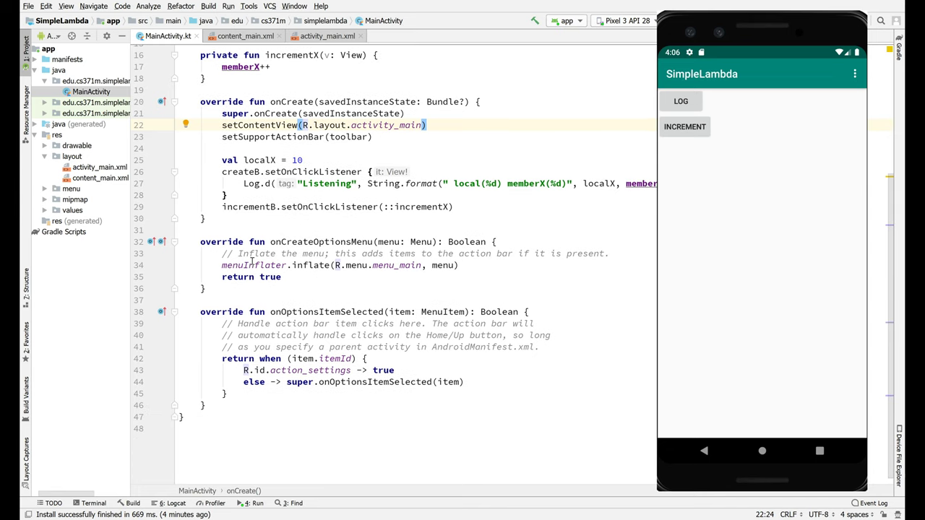
mouse_move(278, 194)
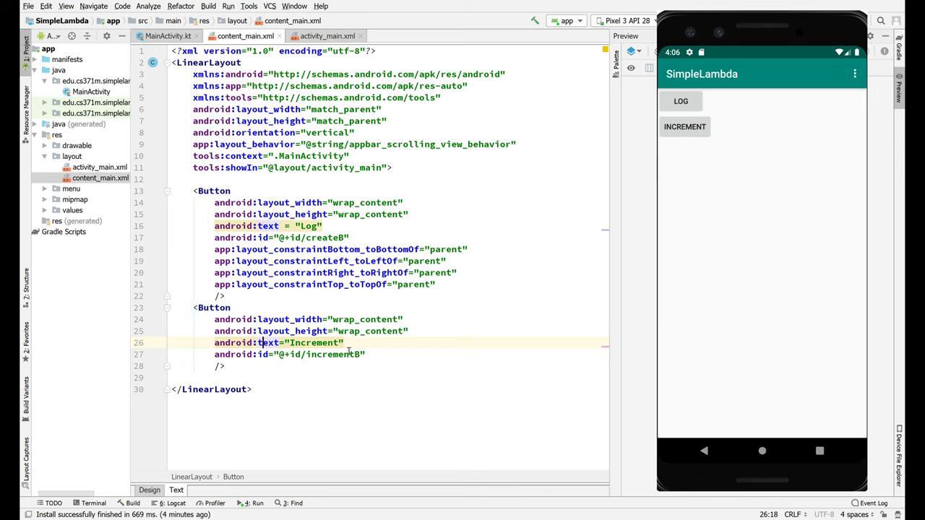
Step: Select the incrementB button id in content_main.xml to look up its usages
click(338, 354)
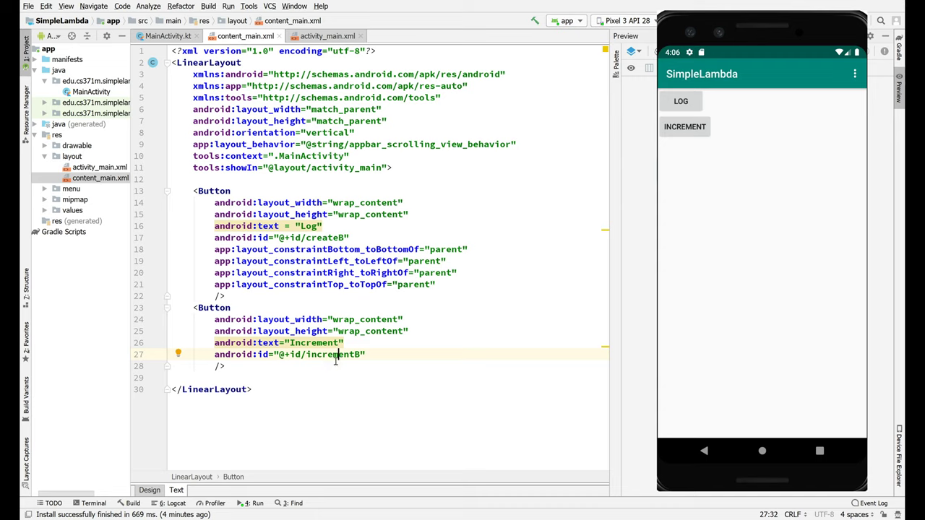
double_click(332, 354)
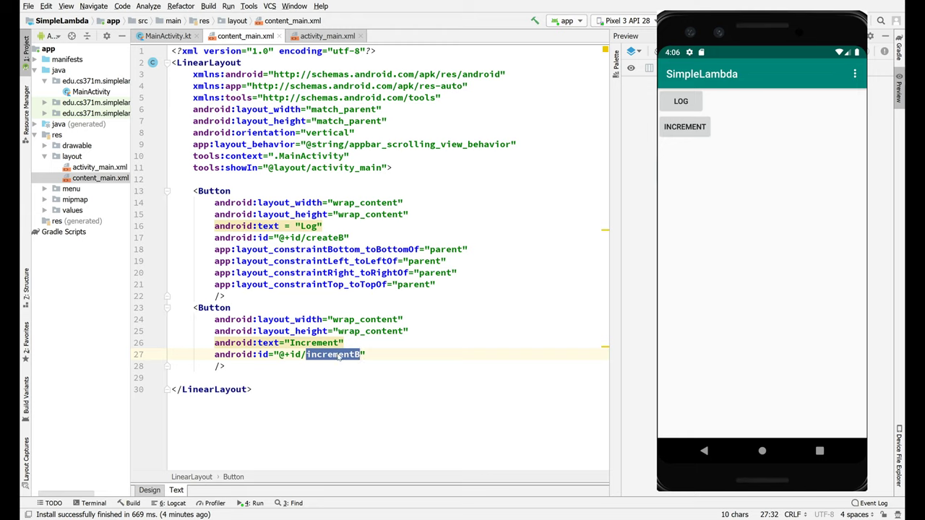
mouse_move(359, 361)
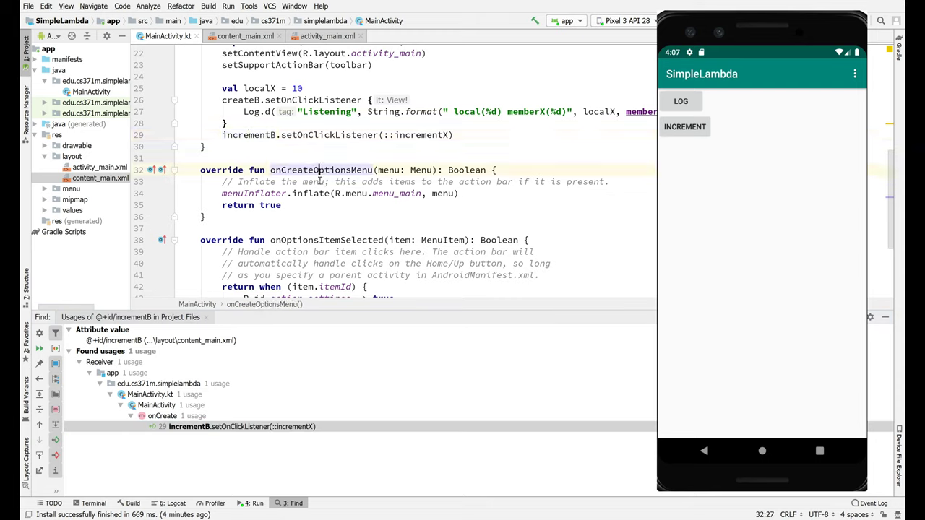
double_click(249, 136)
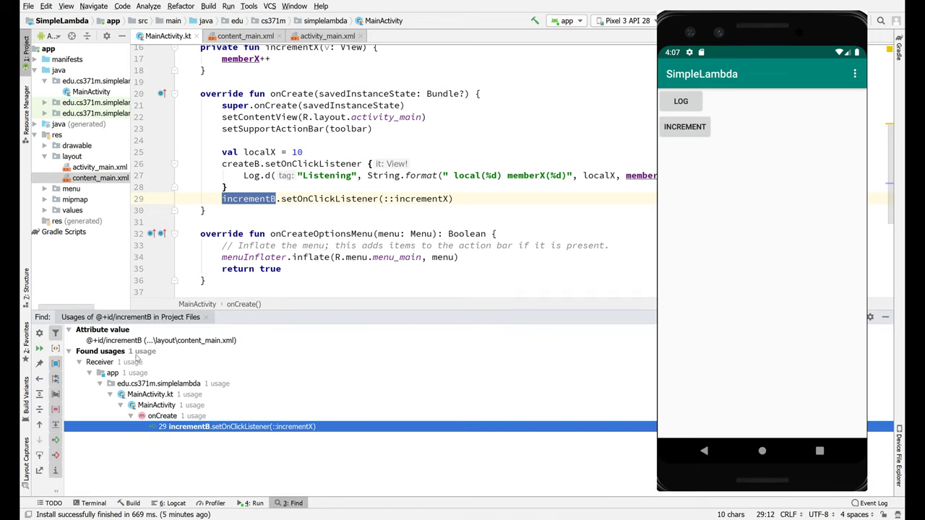
click(159, 341)
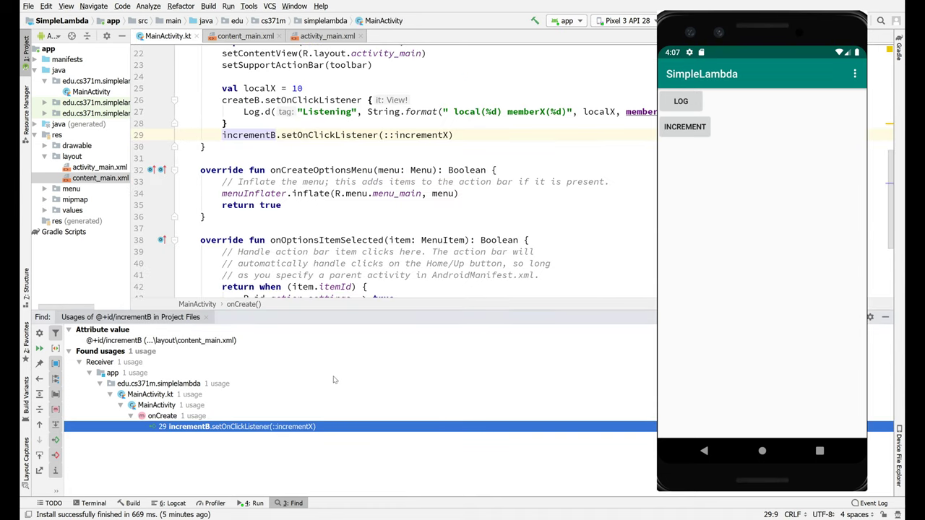
mouse_move(418, 216)
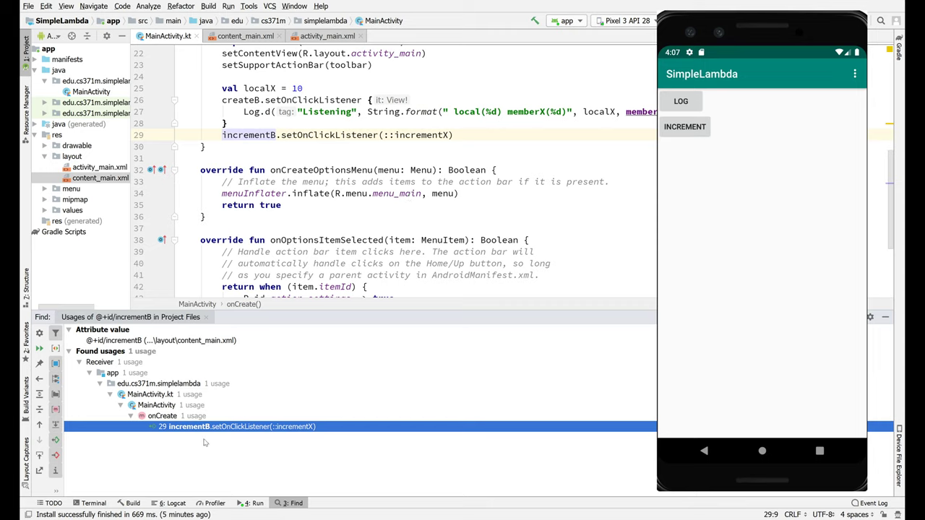
mouse_move(240, 422)
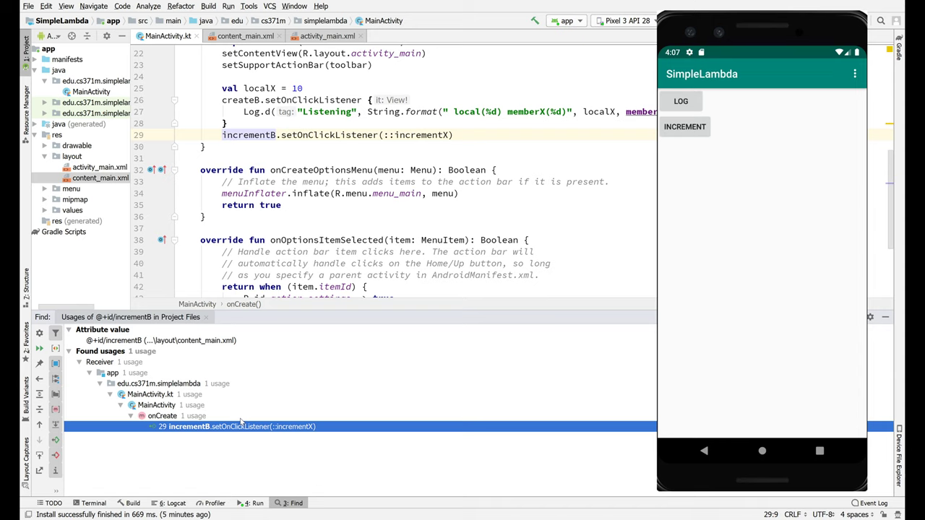
scroll(up, 3)
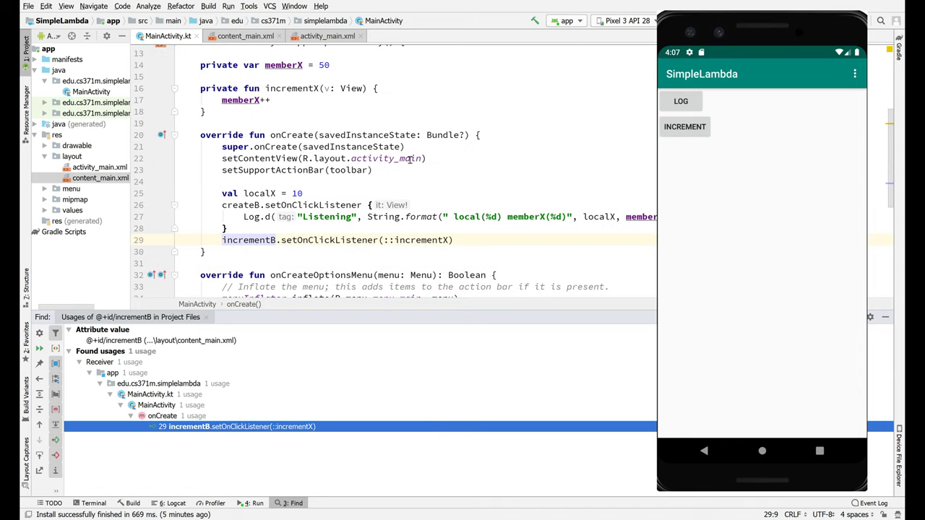
mouse_move(546, 249)
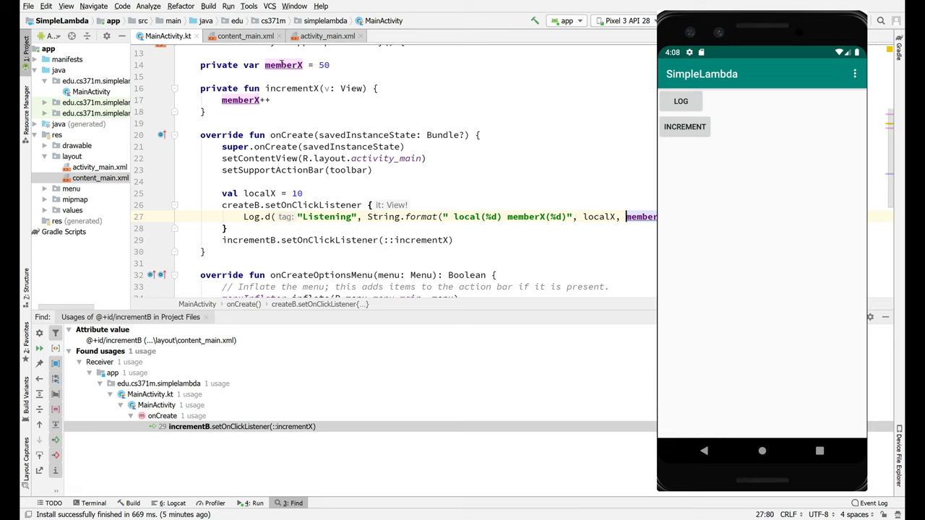
click(283, 65)
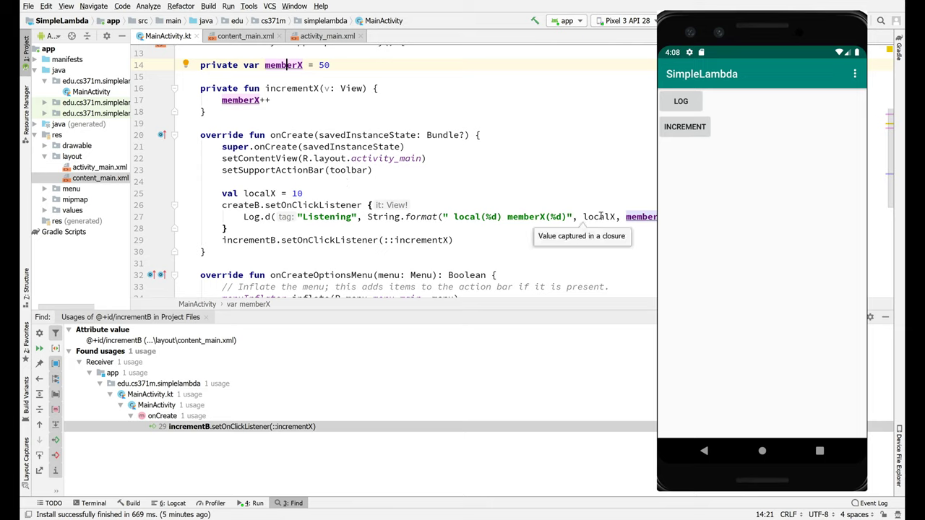
mouse_move(281, 191)
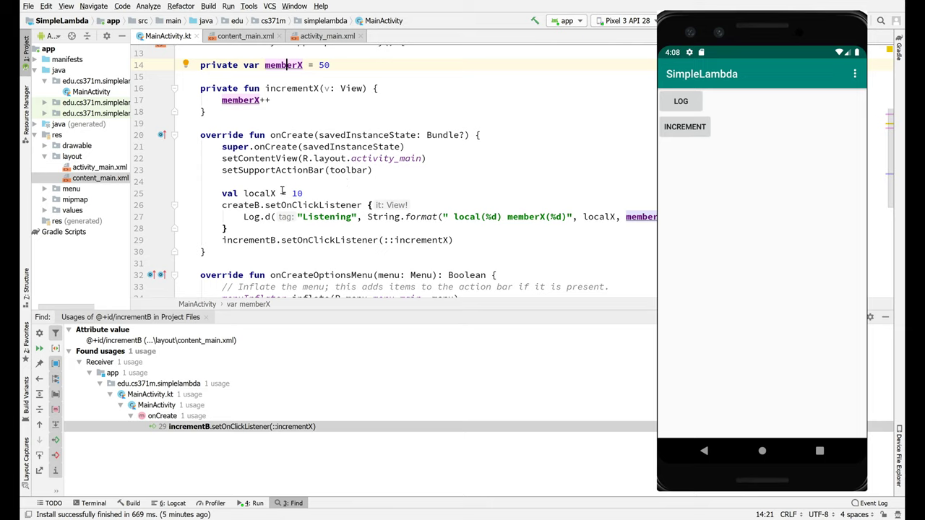
mouse_move(324, 195)
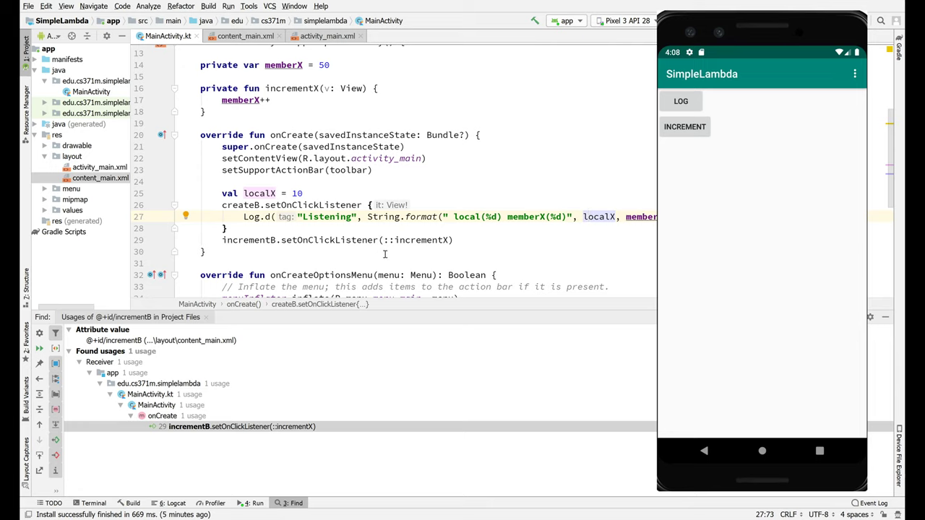
Step: Replace the ::incrementX listener reference with an inline lambda body memberX += 10
double_click(398, 240)
text( {)
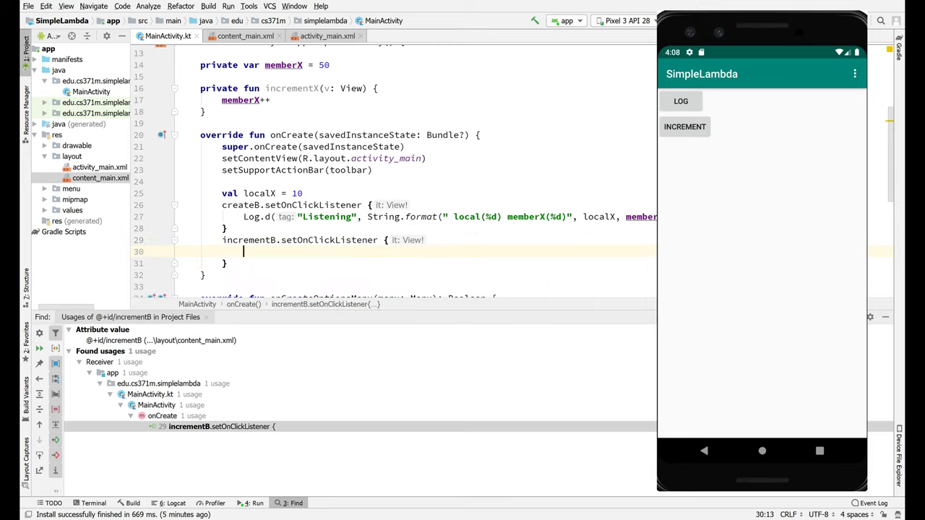
text(memberX)
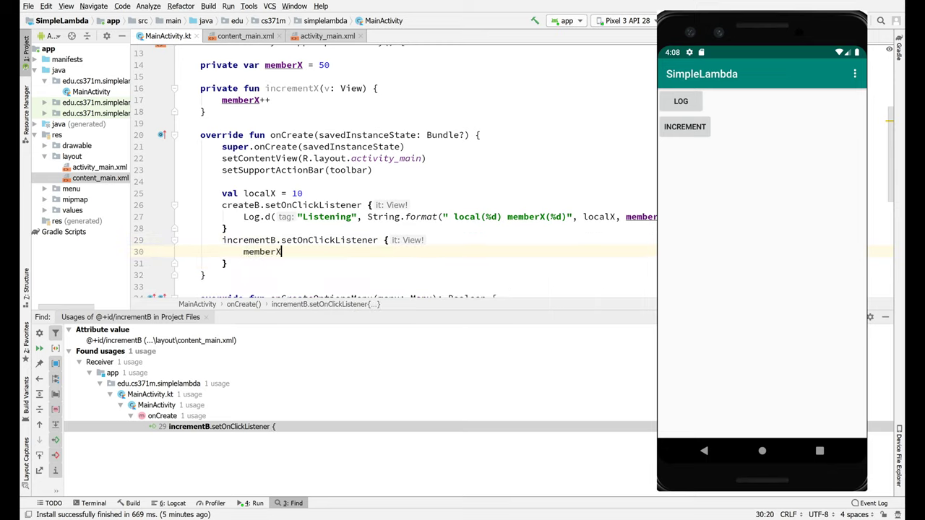
text(+=)
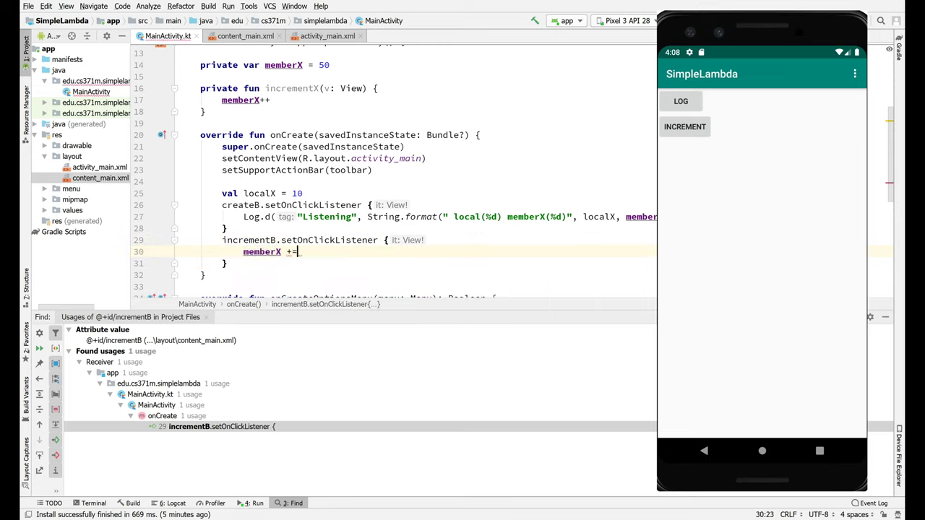
text(10)
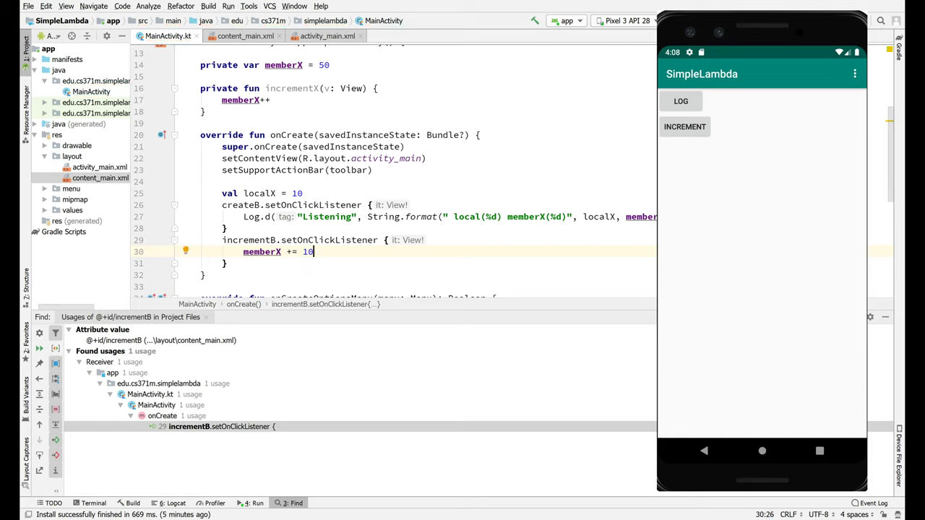
mouse_move(292, 88)
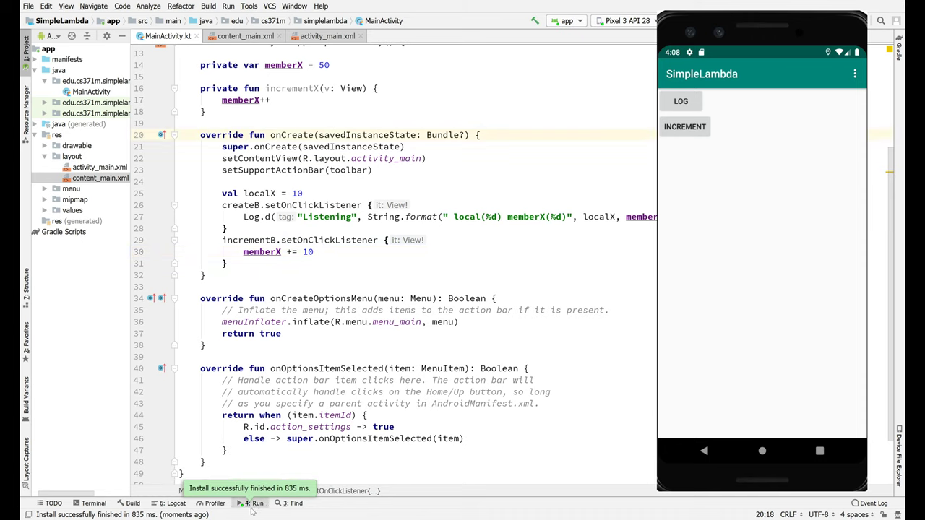
Step: Show Logcat and tap LOG in the emulator to print the local and member values
click(254, 503)
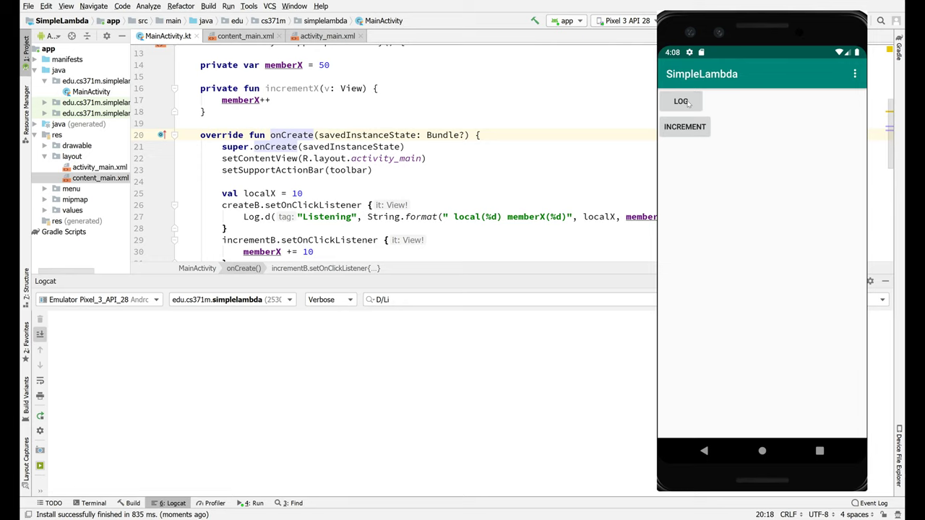
click(681, 101)
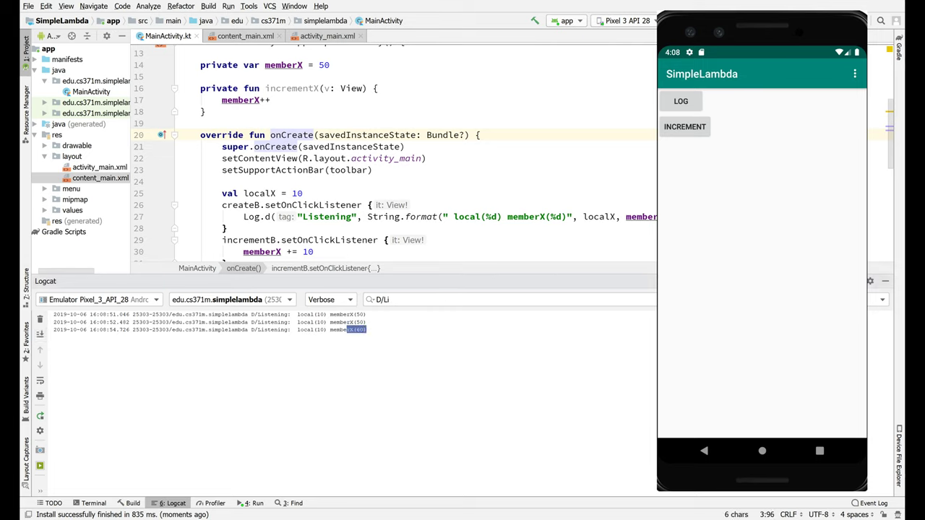
click(679, 101)
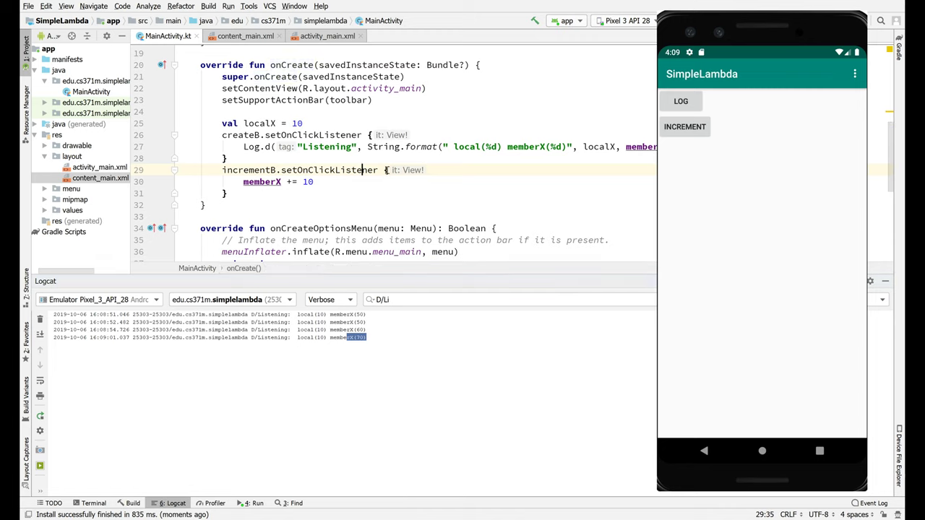
scroll(up, 3)
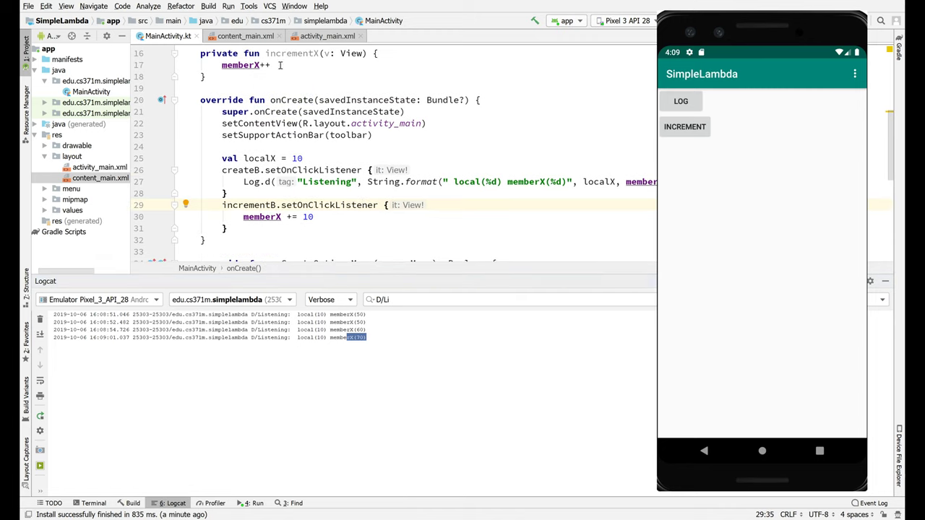
Step: Review the lambda adding 10 to memberX and the createB logging listener in onCreate
click(306, 231)
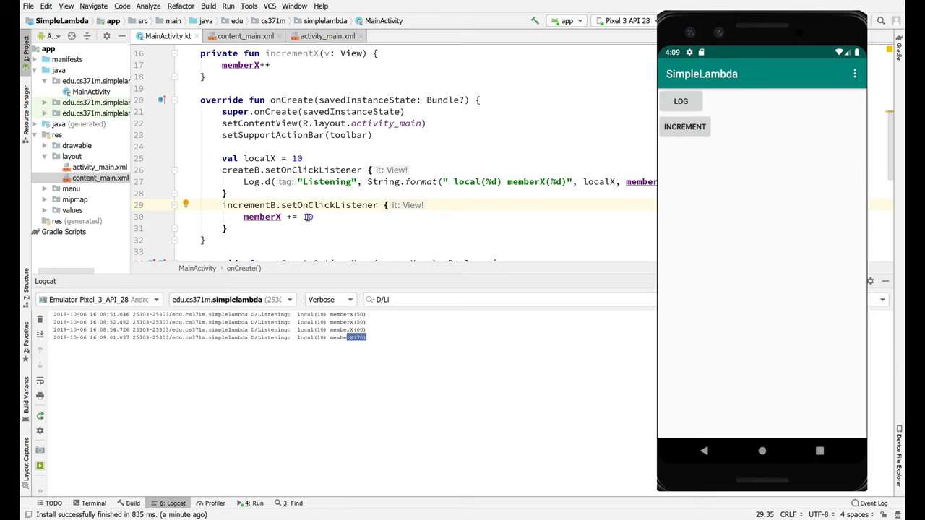
click(309, 217)
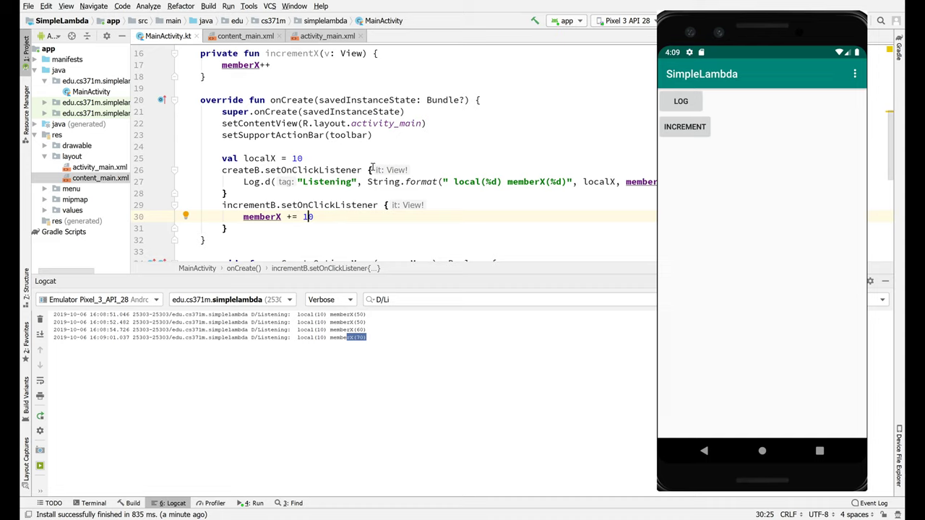
click(361, 170)
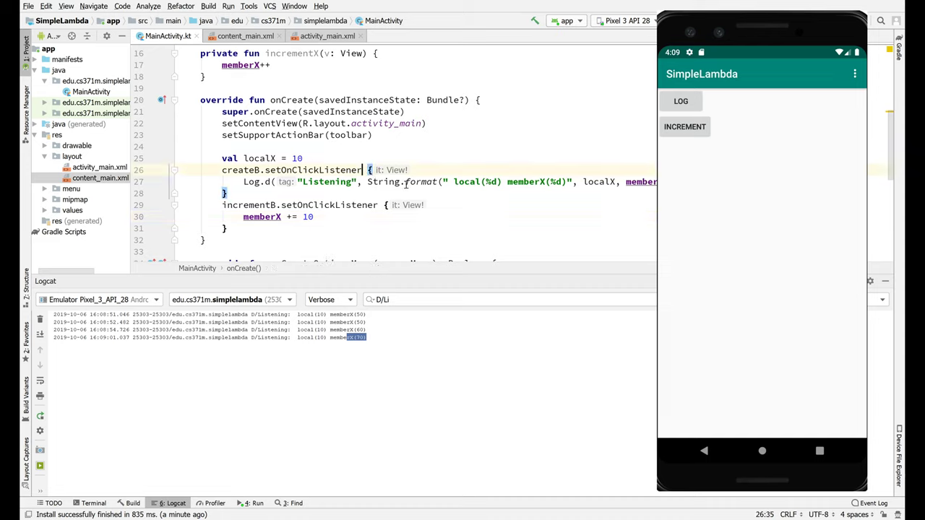
scroll(up, 3)
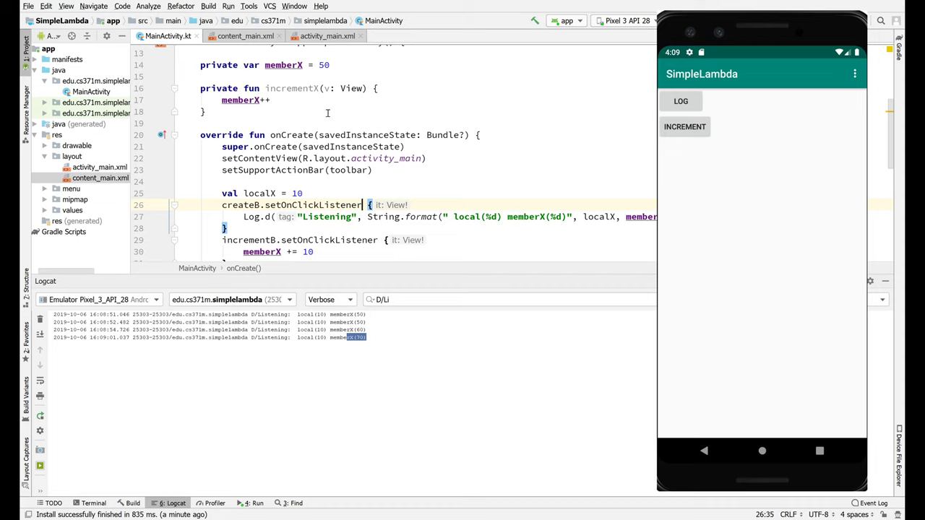
click(292, 88)
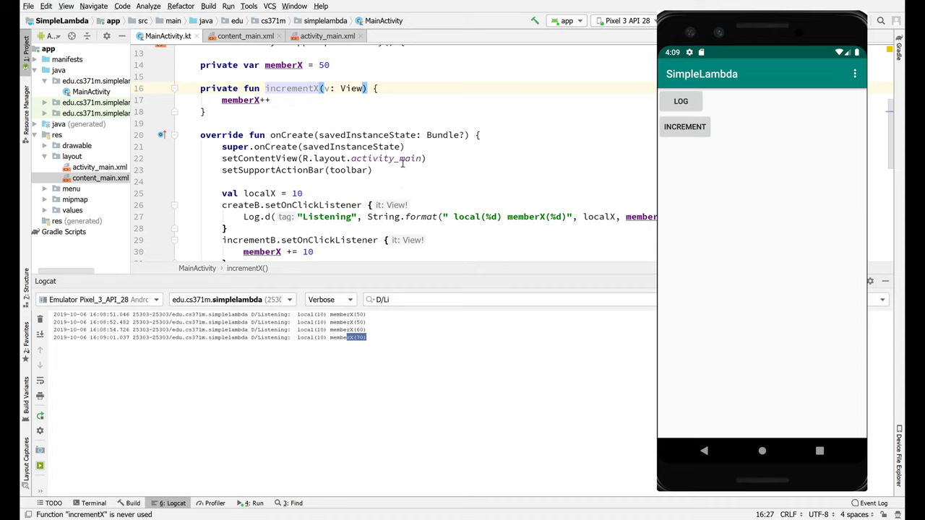
scroll(down, 3)
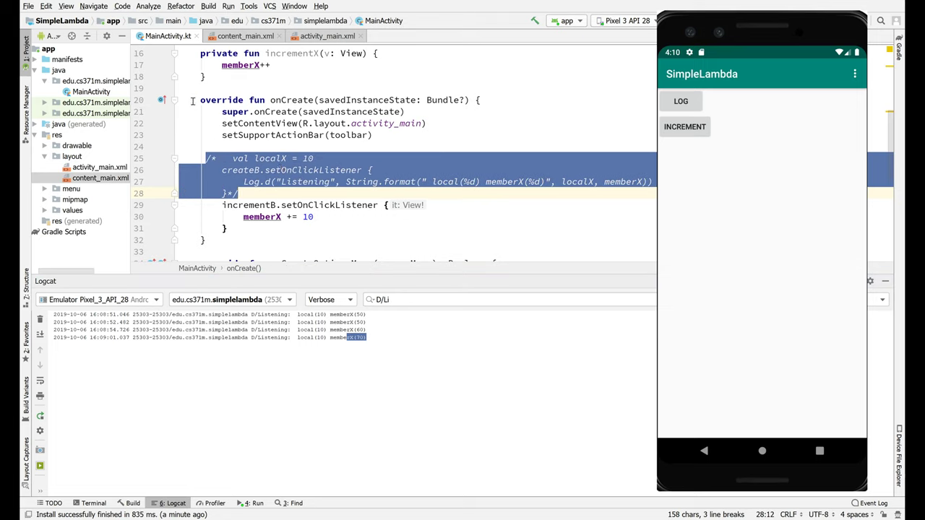
mouse_move(173, 49)
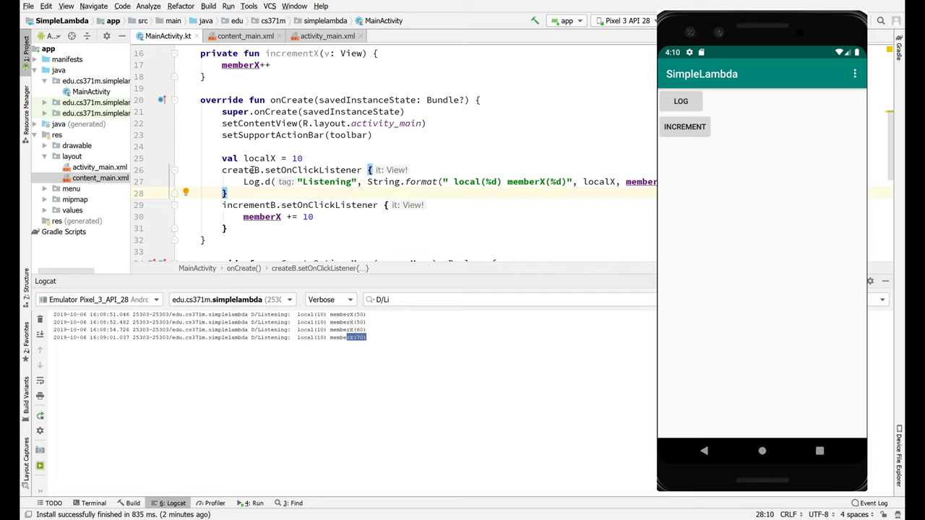
scroll(up, 3)
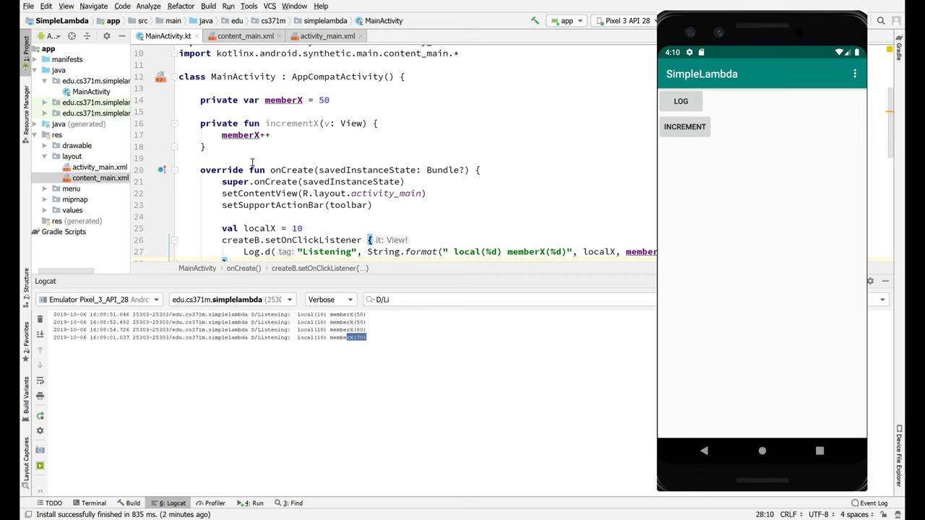
scroll(up, 3)
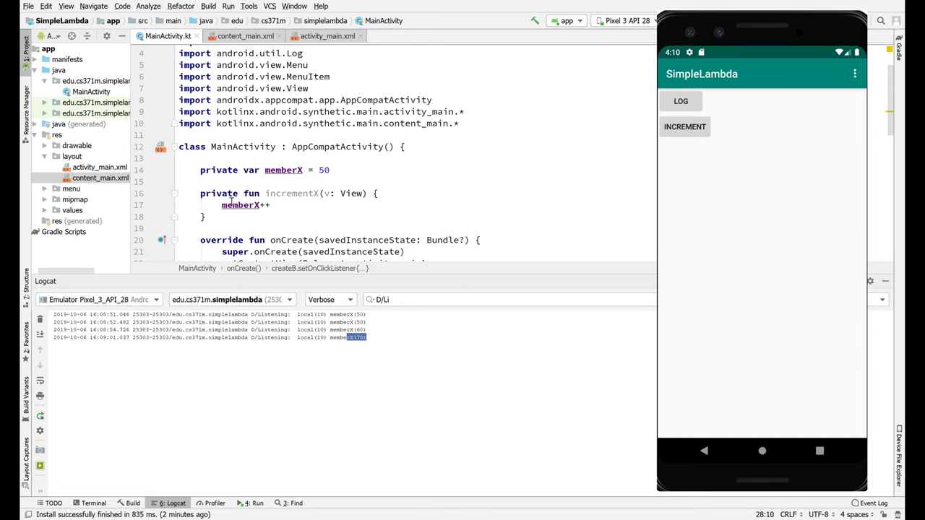